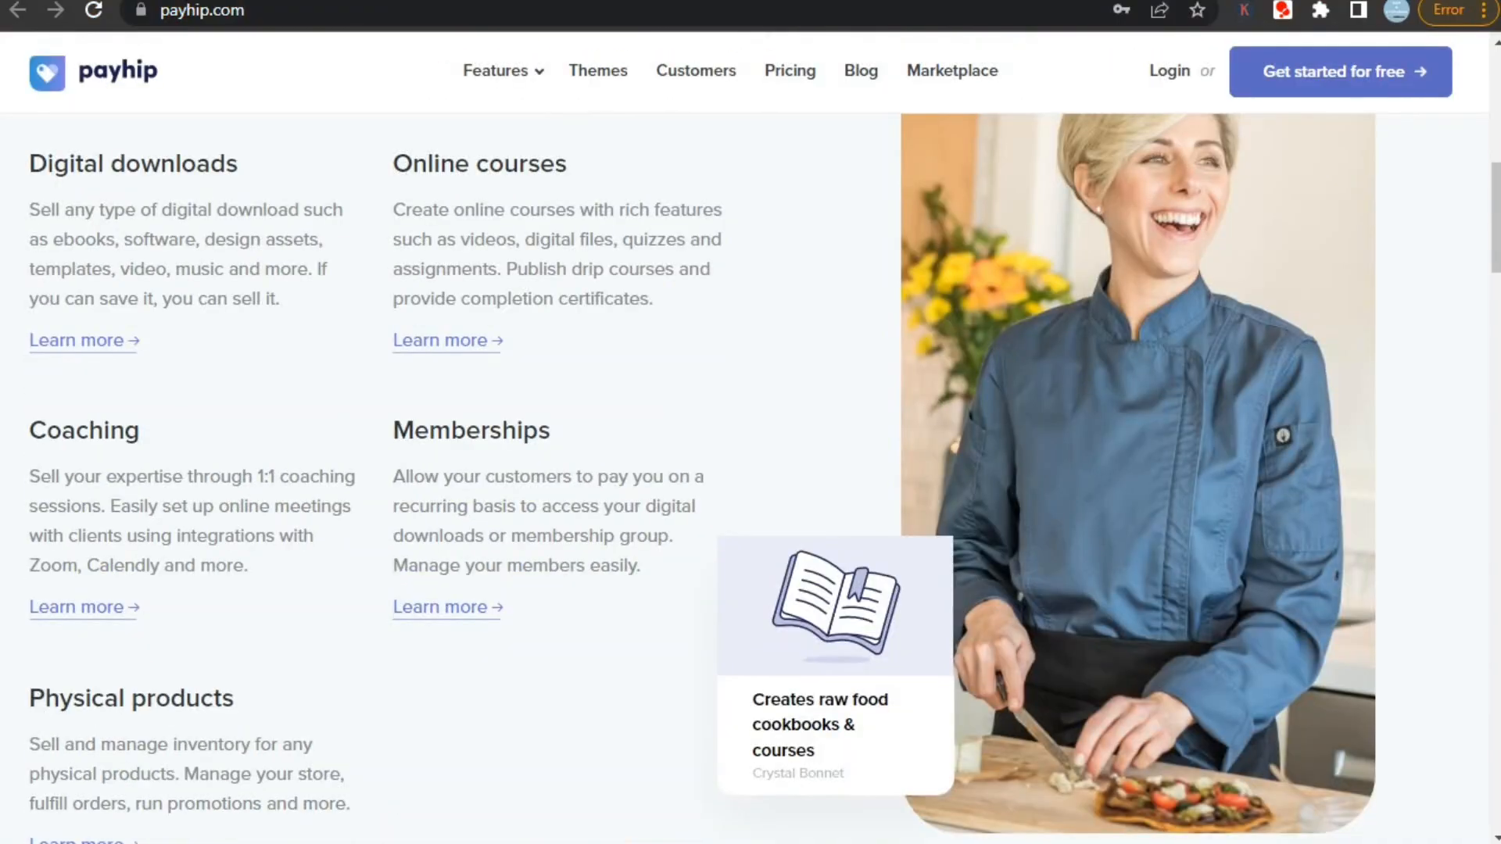
Step: Scroll through Gumroad's landing page and highlight the headline text
{"action": "scroll", "scroll_direction": "down", "scroll_amount": 3}
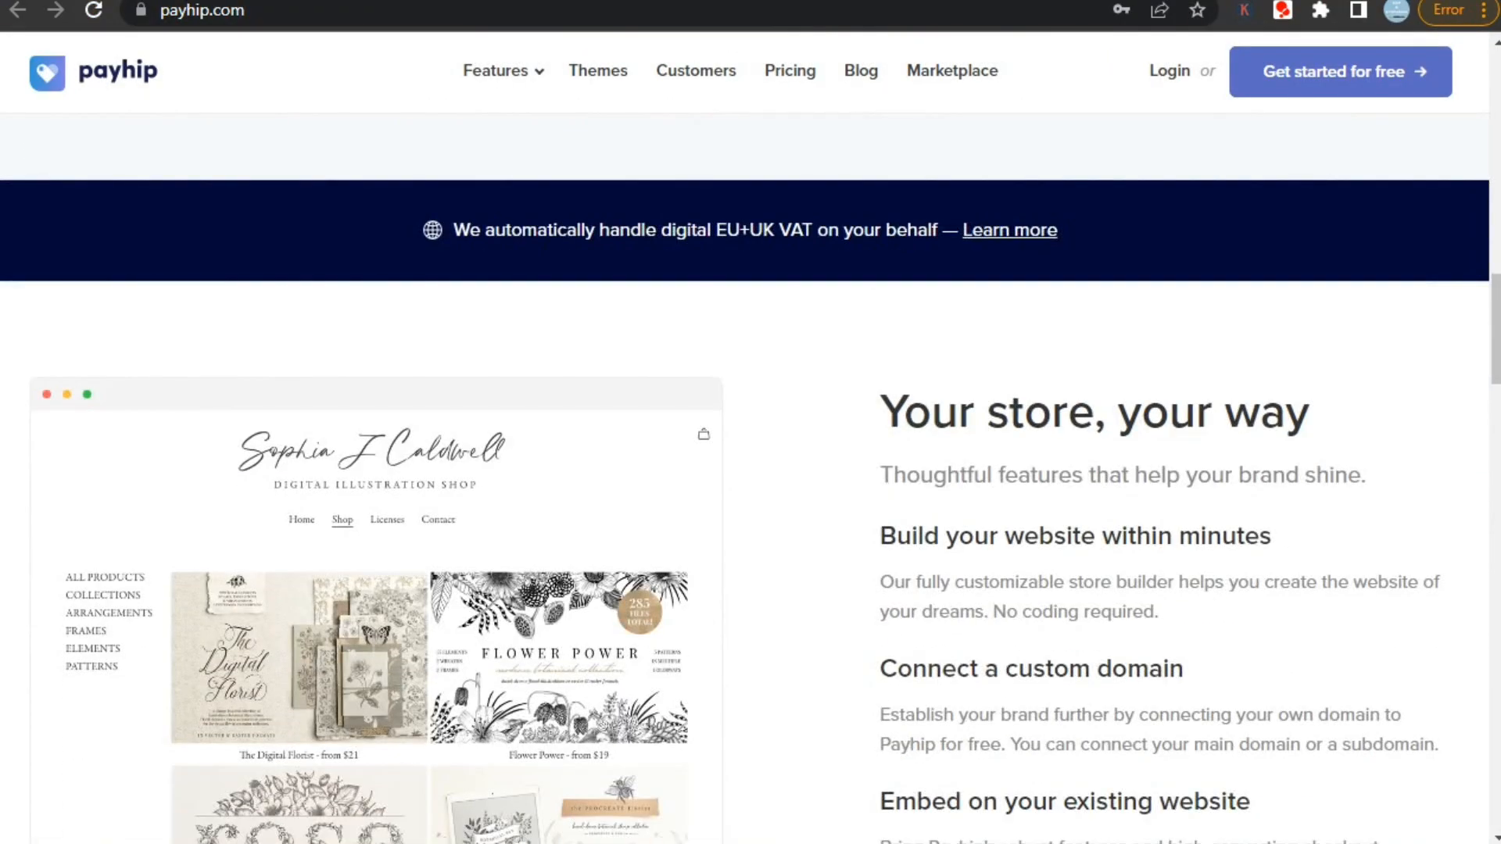
{"action": "scroll", "scroll_direction": "down", "scroll_amount": 3}
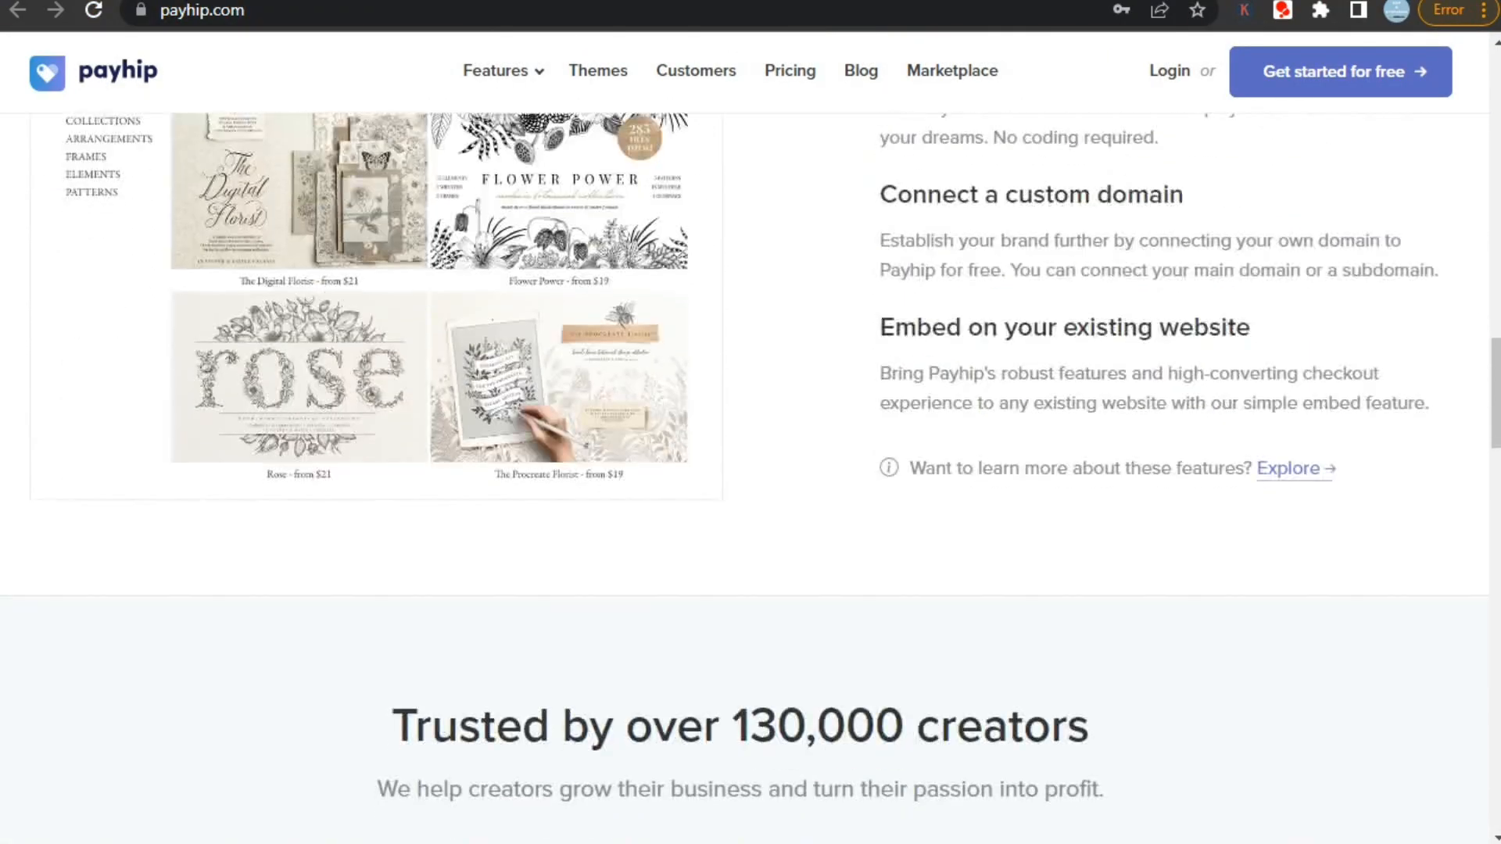
{"action": "scroll", "scroll_direction": "down", "scroll_amount": 3}
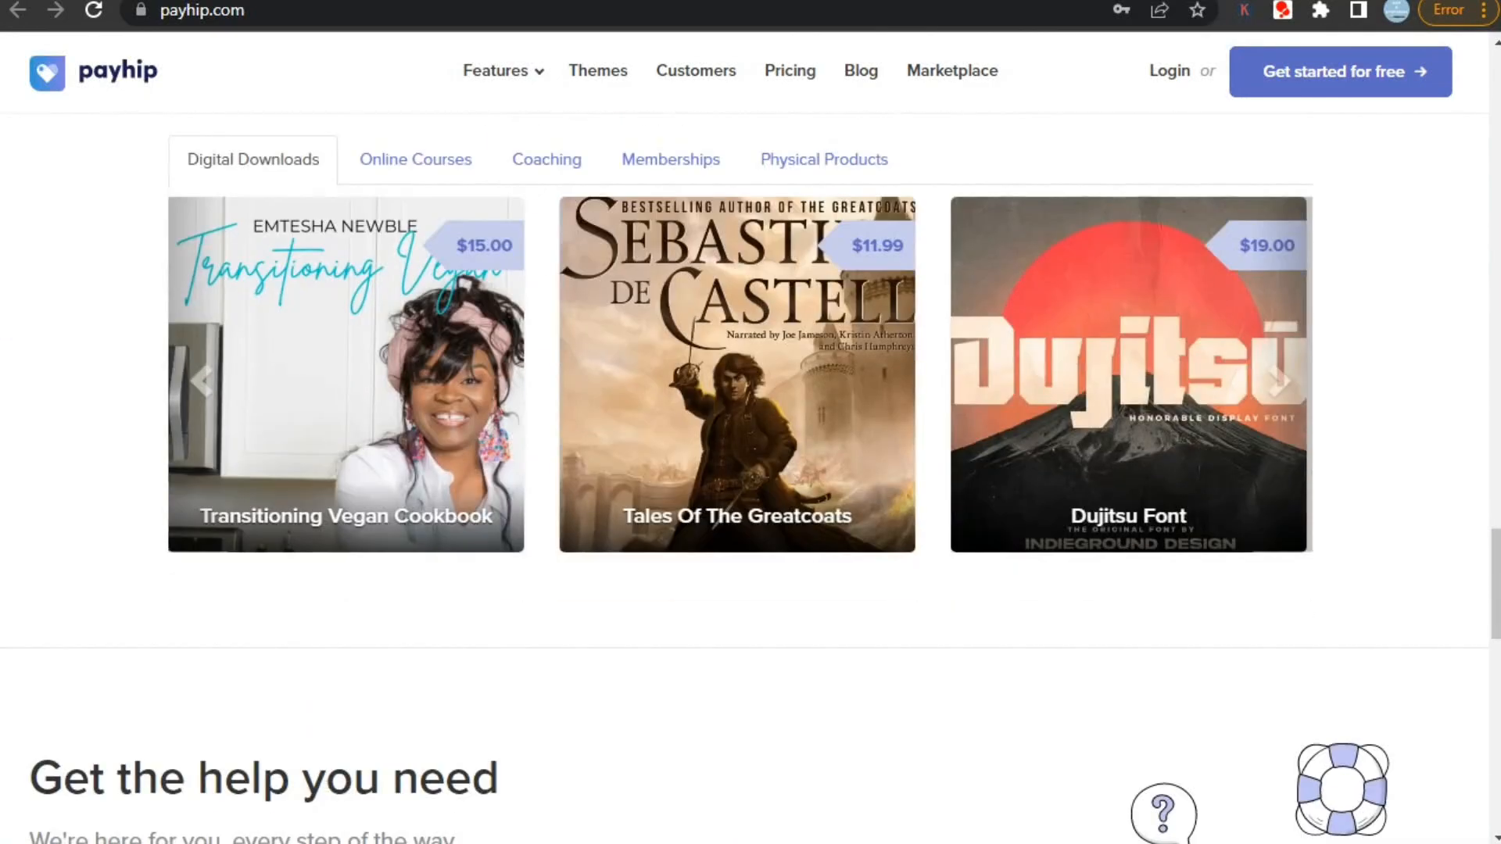
{"action": "scroll", "scroll_direction": "down", "scroll_amount": 3}
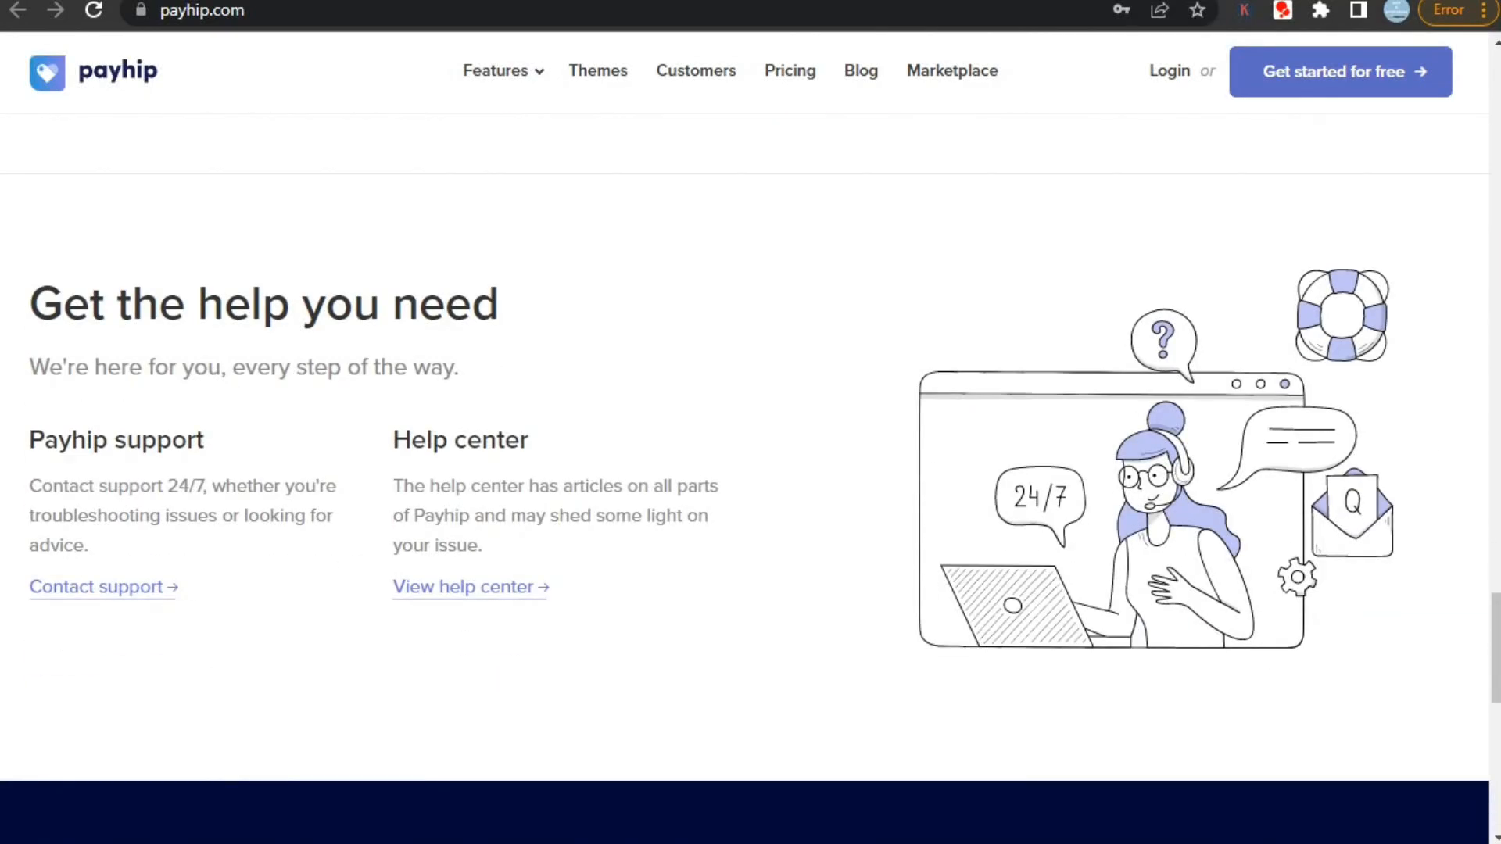
{"action": "scroll", "scroll_direction": "down", "scroll_amount": 3}
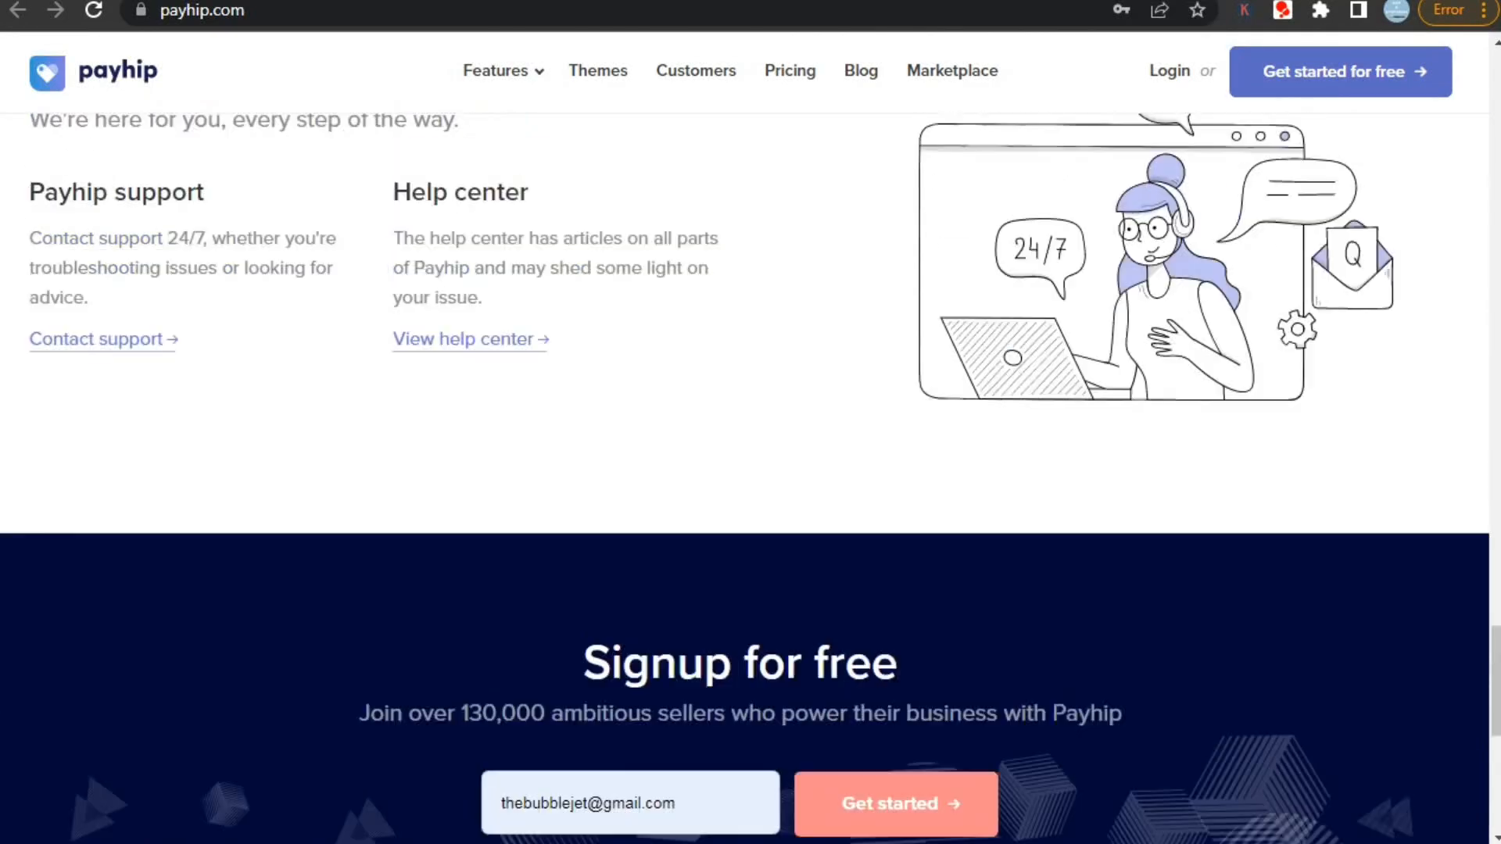
{"action": "scroll", "scroll_direction": "down", "scroll_amount": 3}
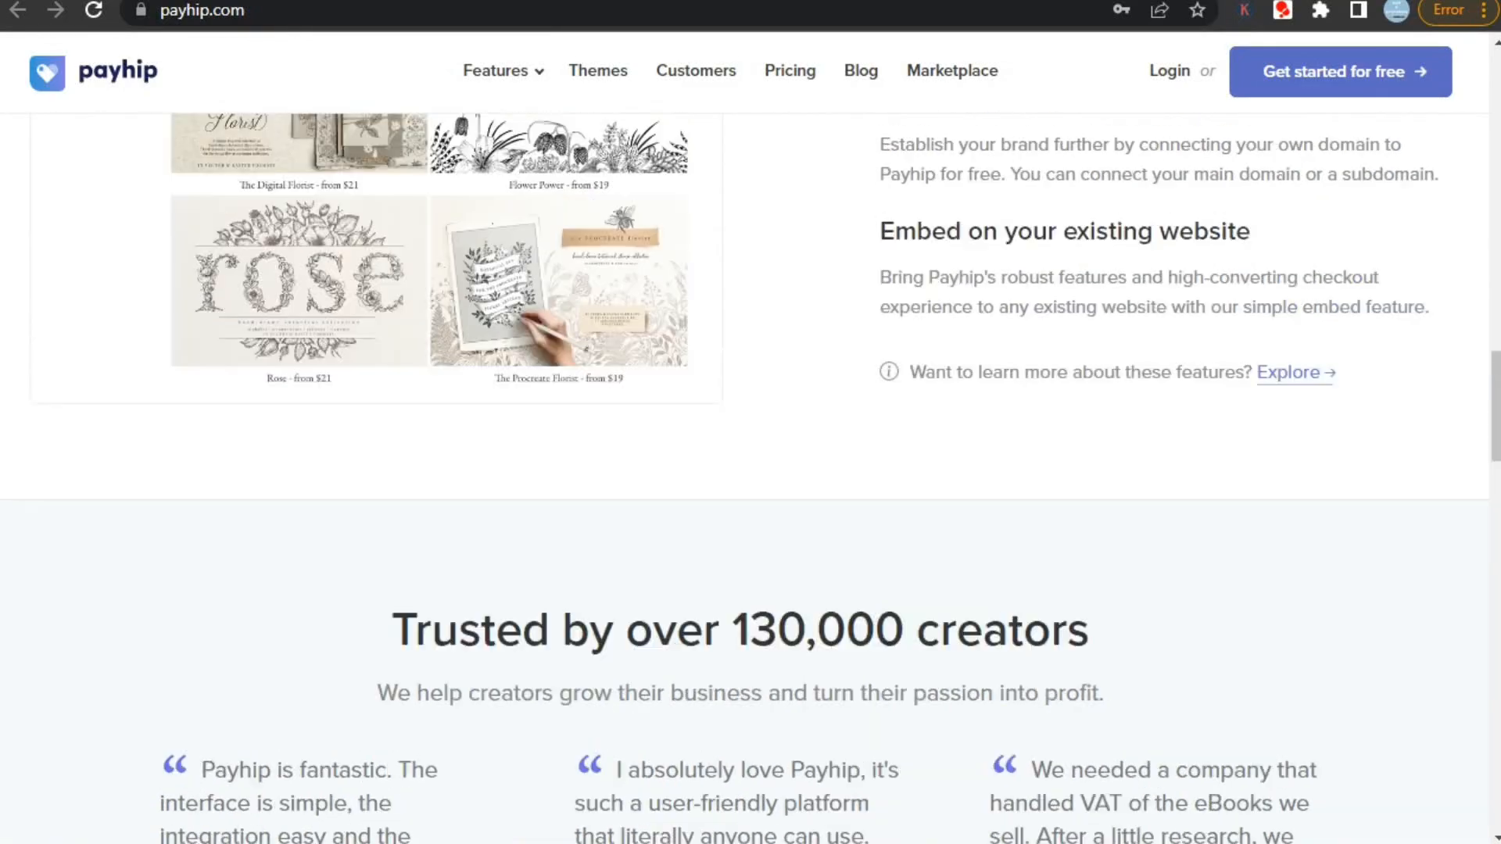
{"action": "scroll", "scroll_direction": "up", "scroll_amount": 3}
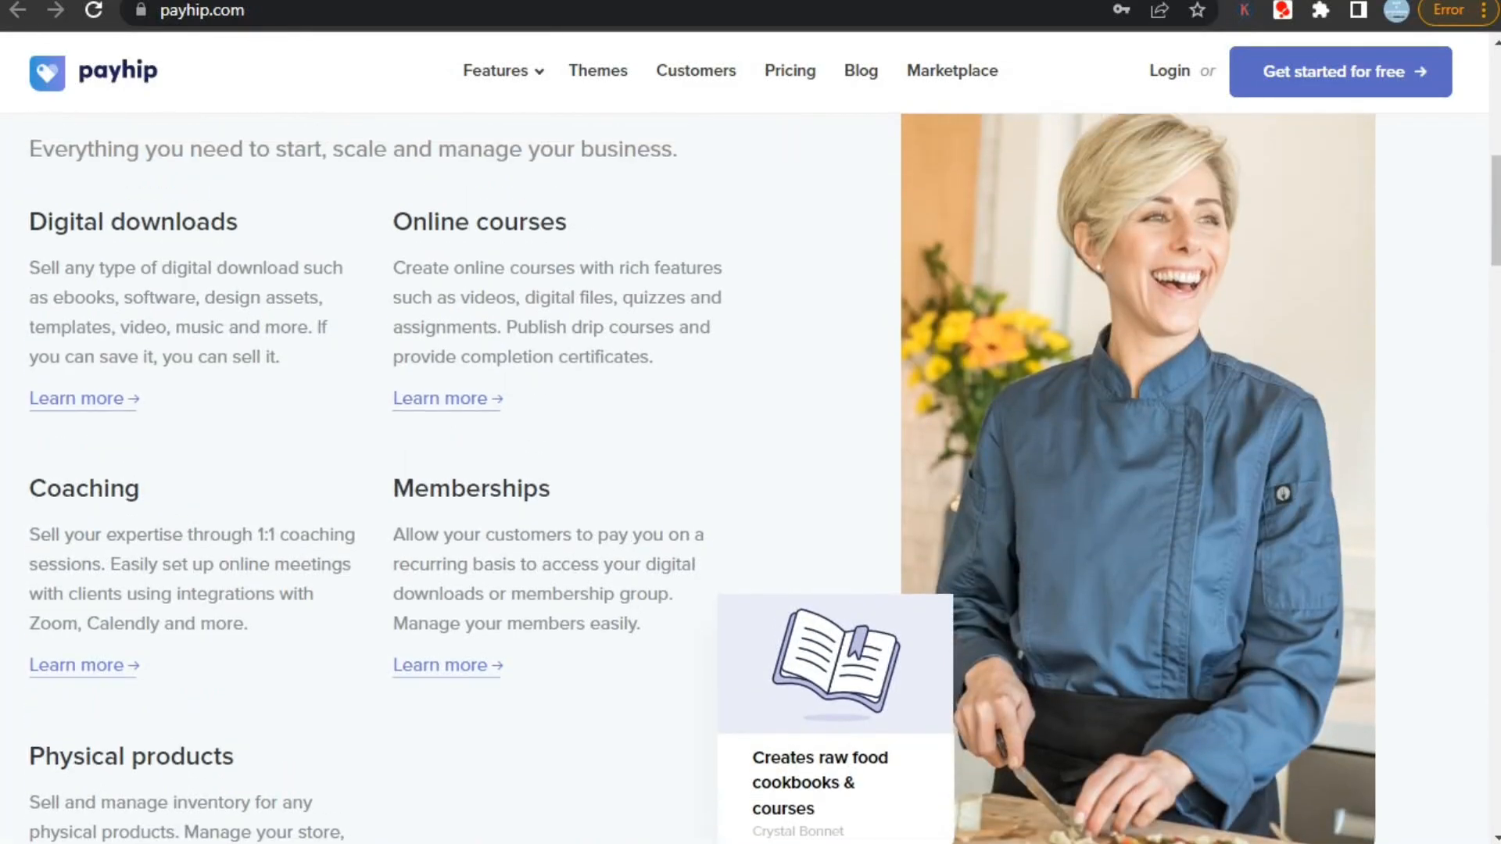
{"action": "scroll", "scroll_direction": "up", "scroll_amount": 3}
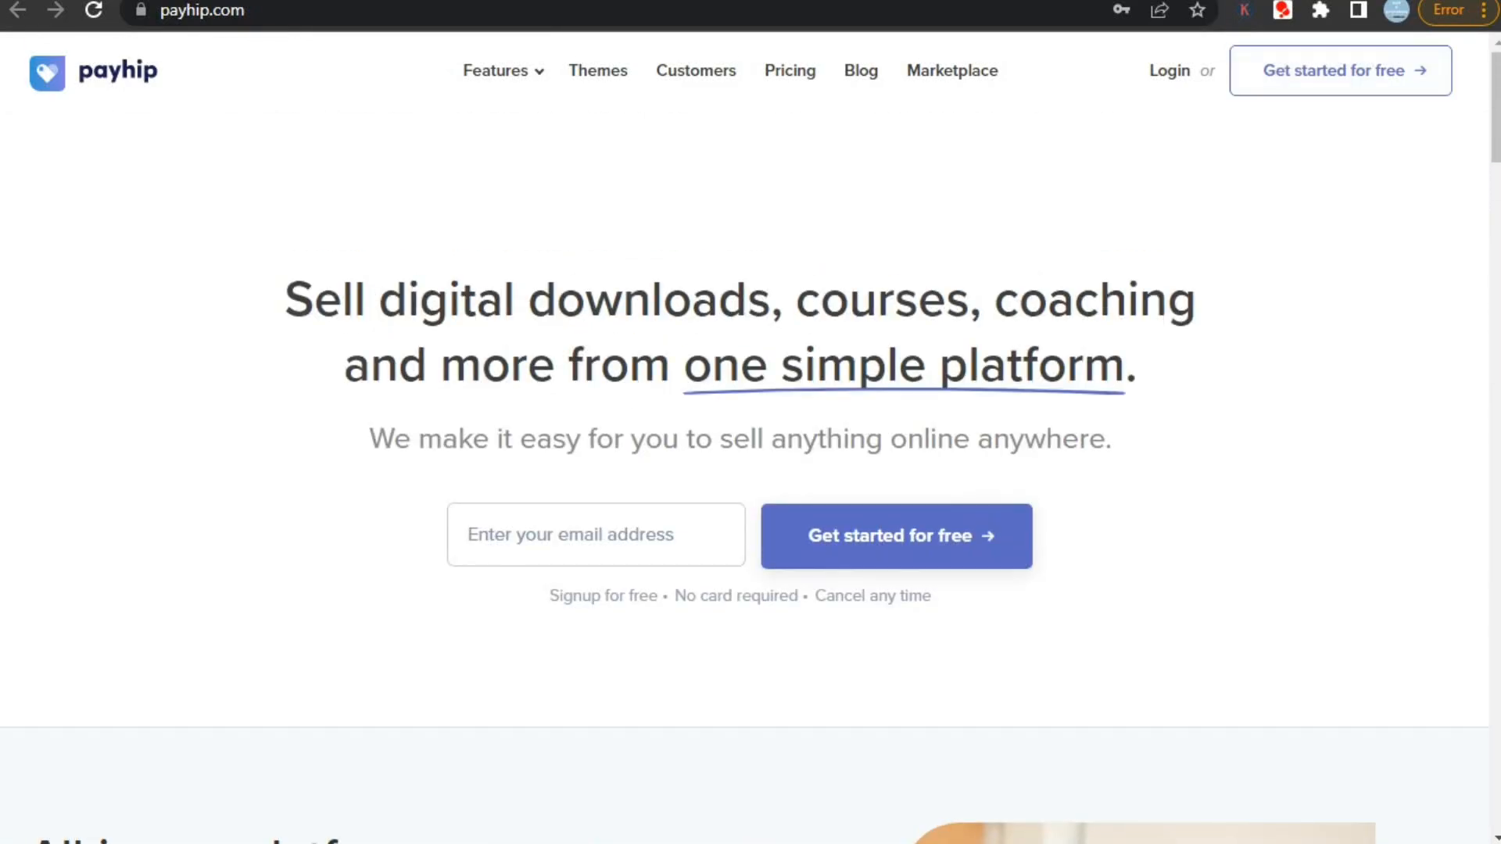
{"action": "left_click_drag", "start_coordinate": [287, 299], "coordinate": [620, 299]}
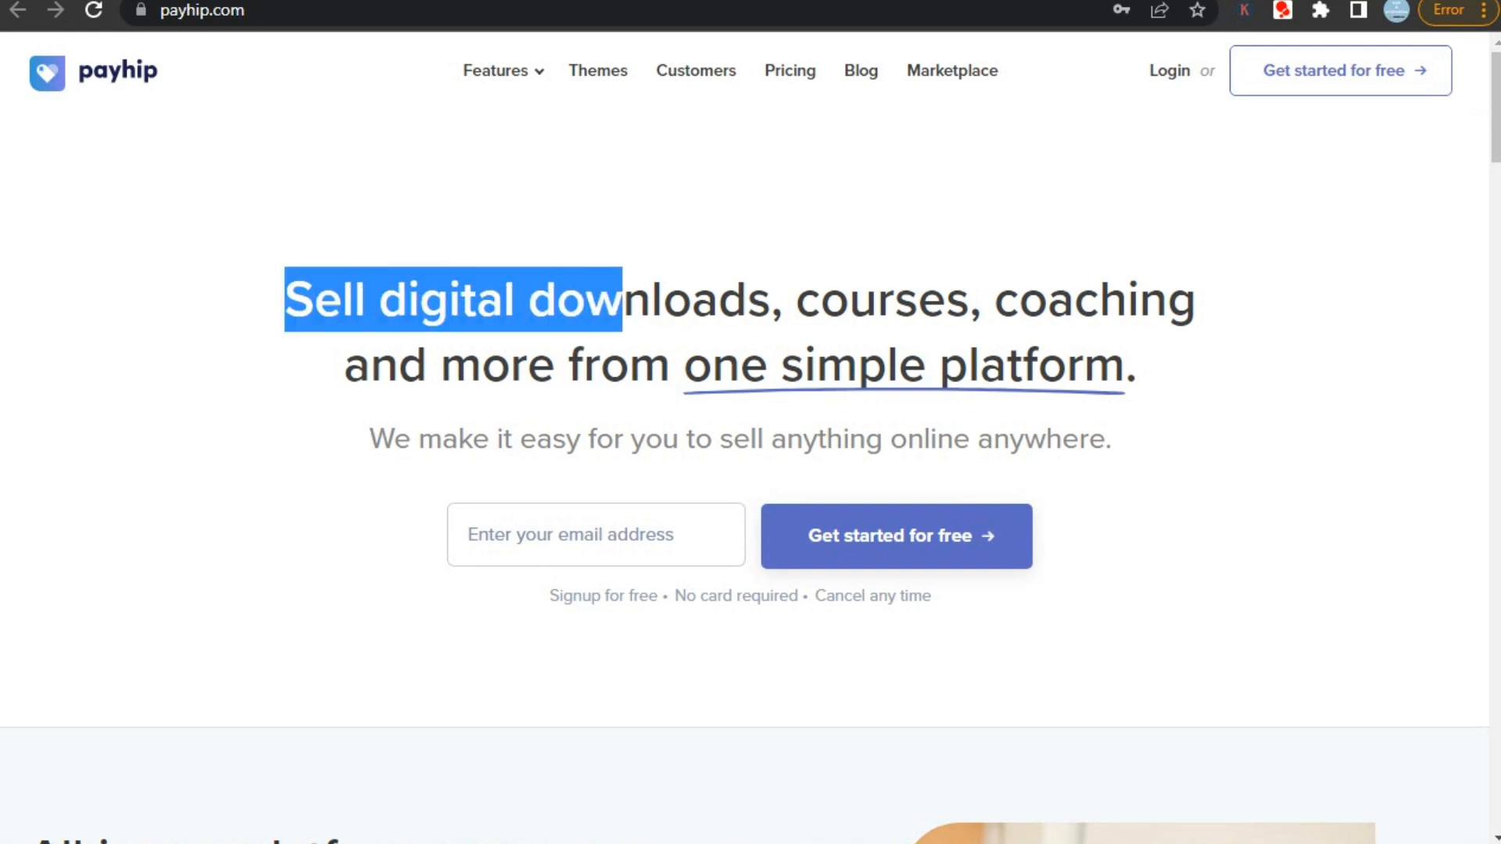
{"action": "left_click_drag", "start_coordinate": [620, 300], "coordinate": [1135, 365]}
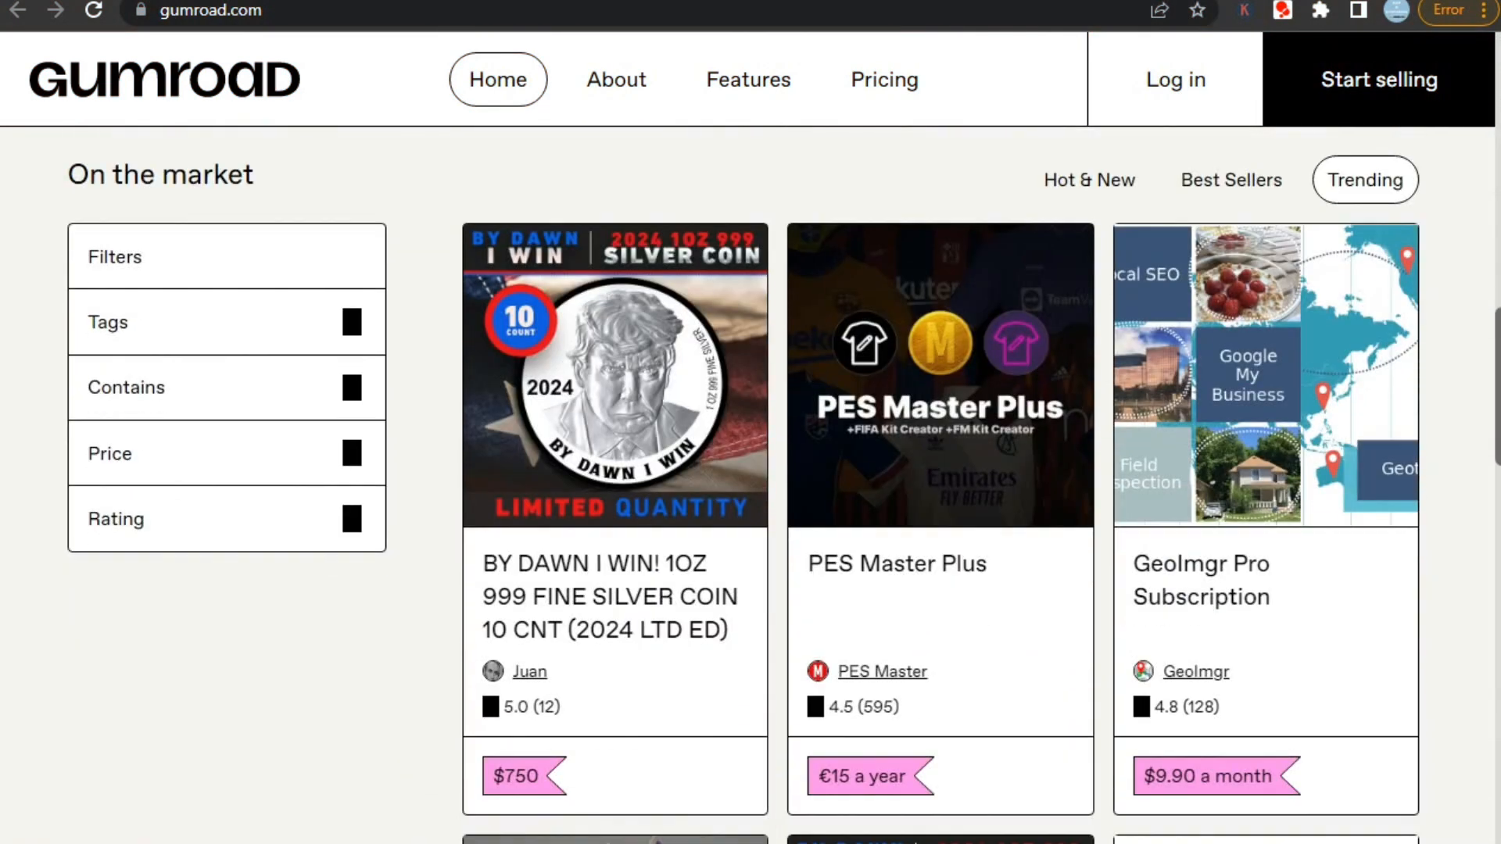
Step: Scroll further down and go to the app.gumroad.com login page
{"action": "scroll", "scroll_direction": "down", "scroll_amount": 3}
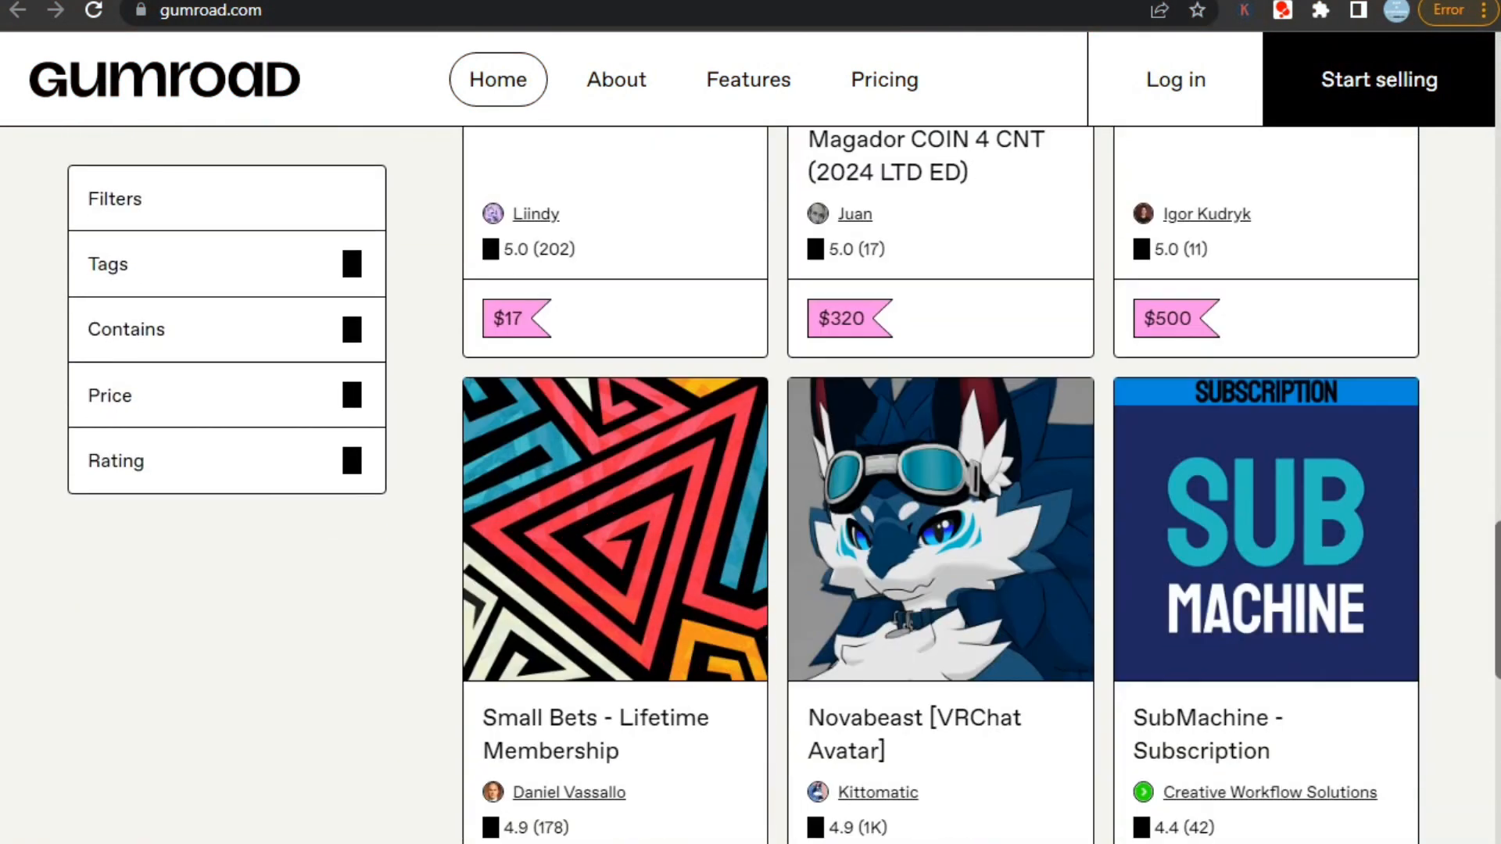
{"action": "scroll", "scroll_direction": "down", "scroll_amount": 3}
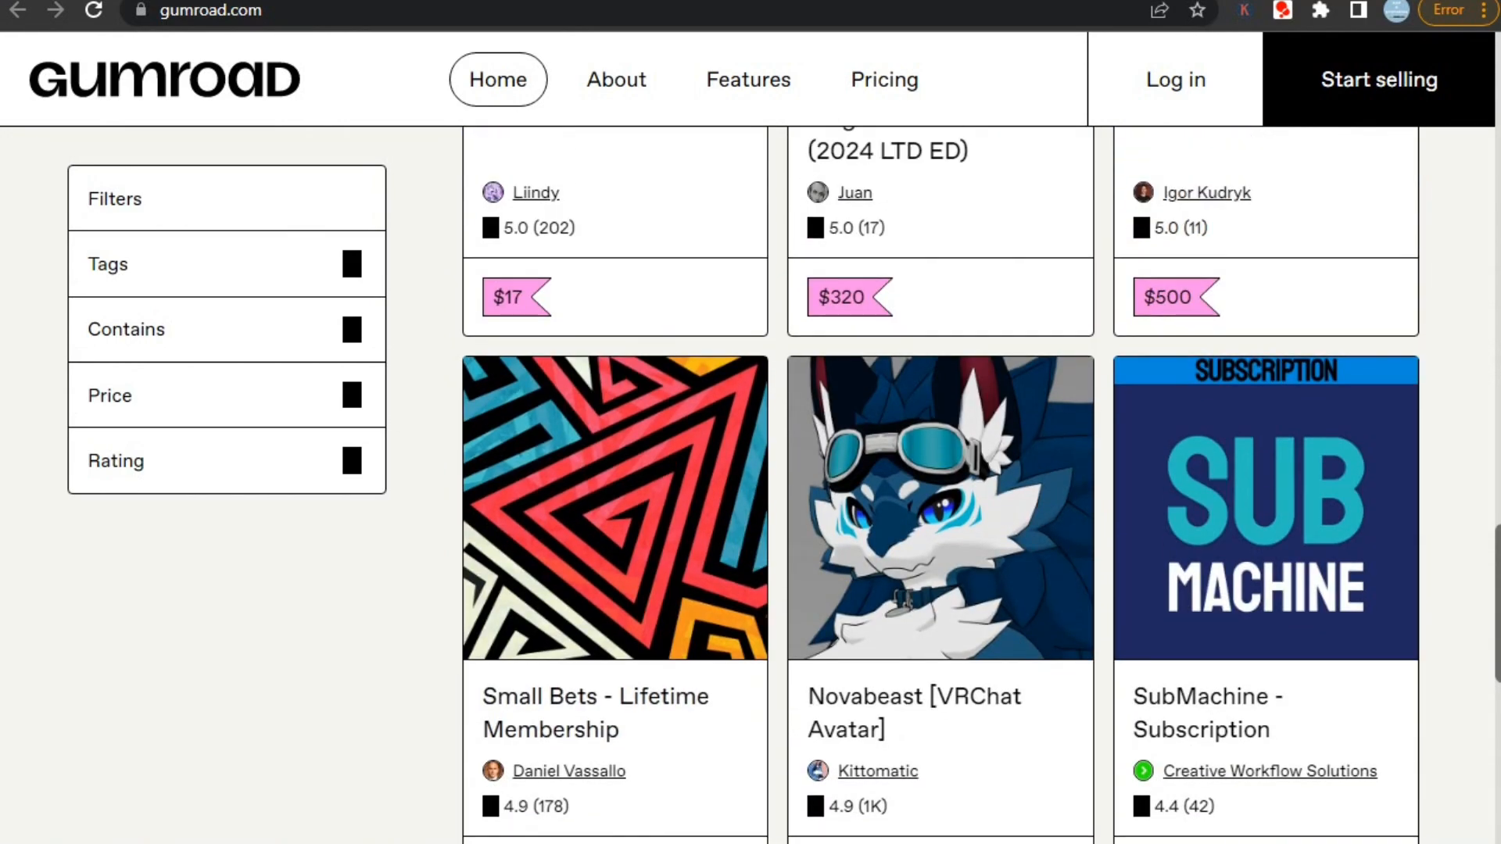
{"action": "scroll", "scroll_direction": "down", "scroll_amount": 3}
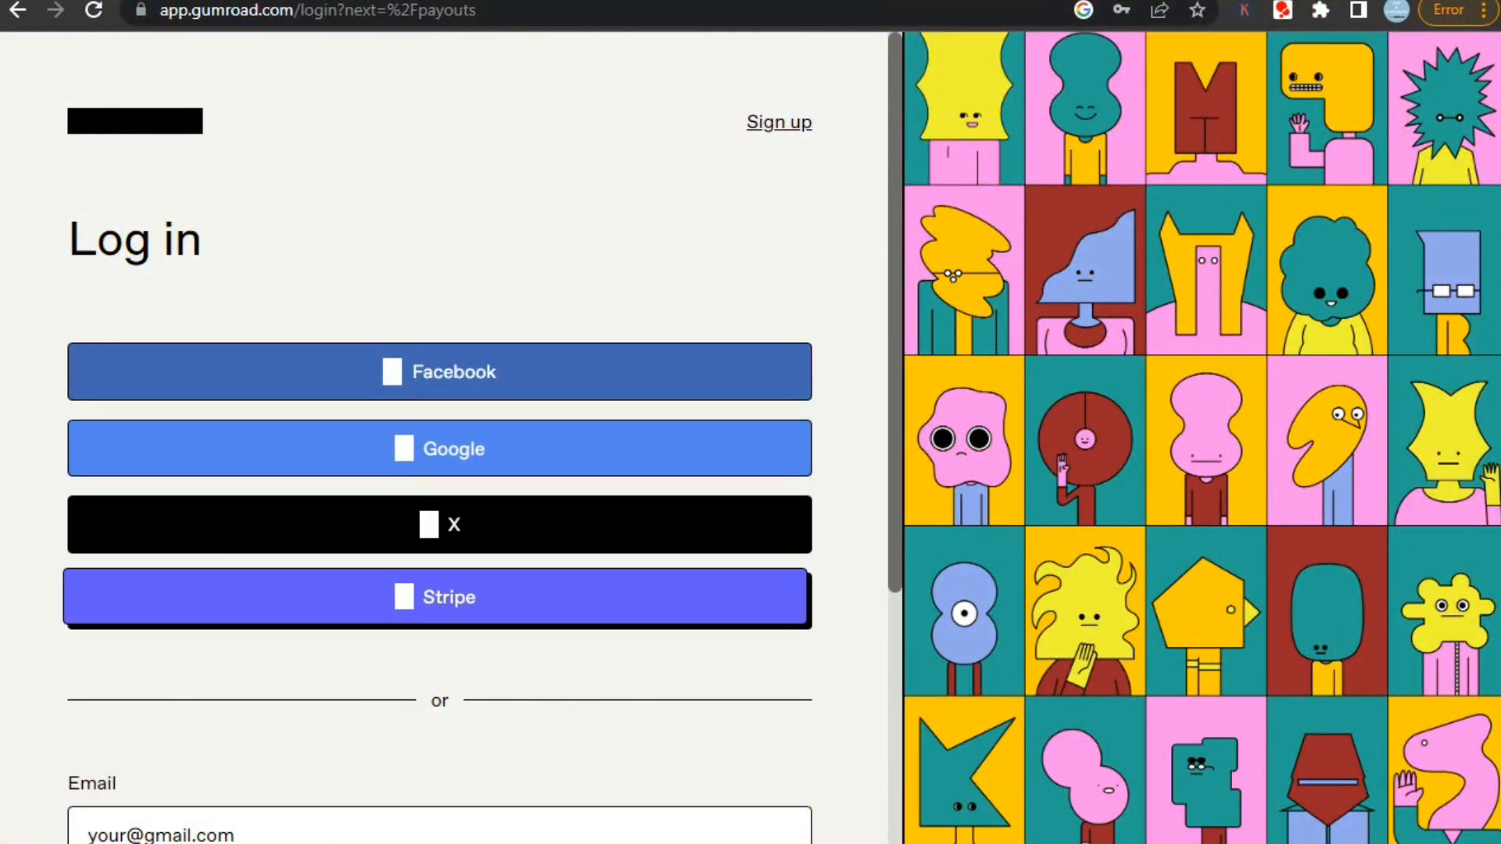
{"action": "scroll", "scroll_direction": "down", "scroll_amount": 3}
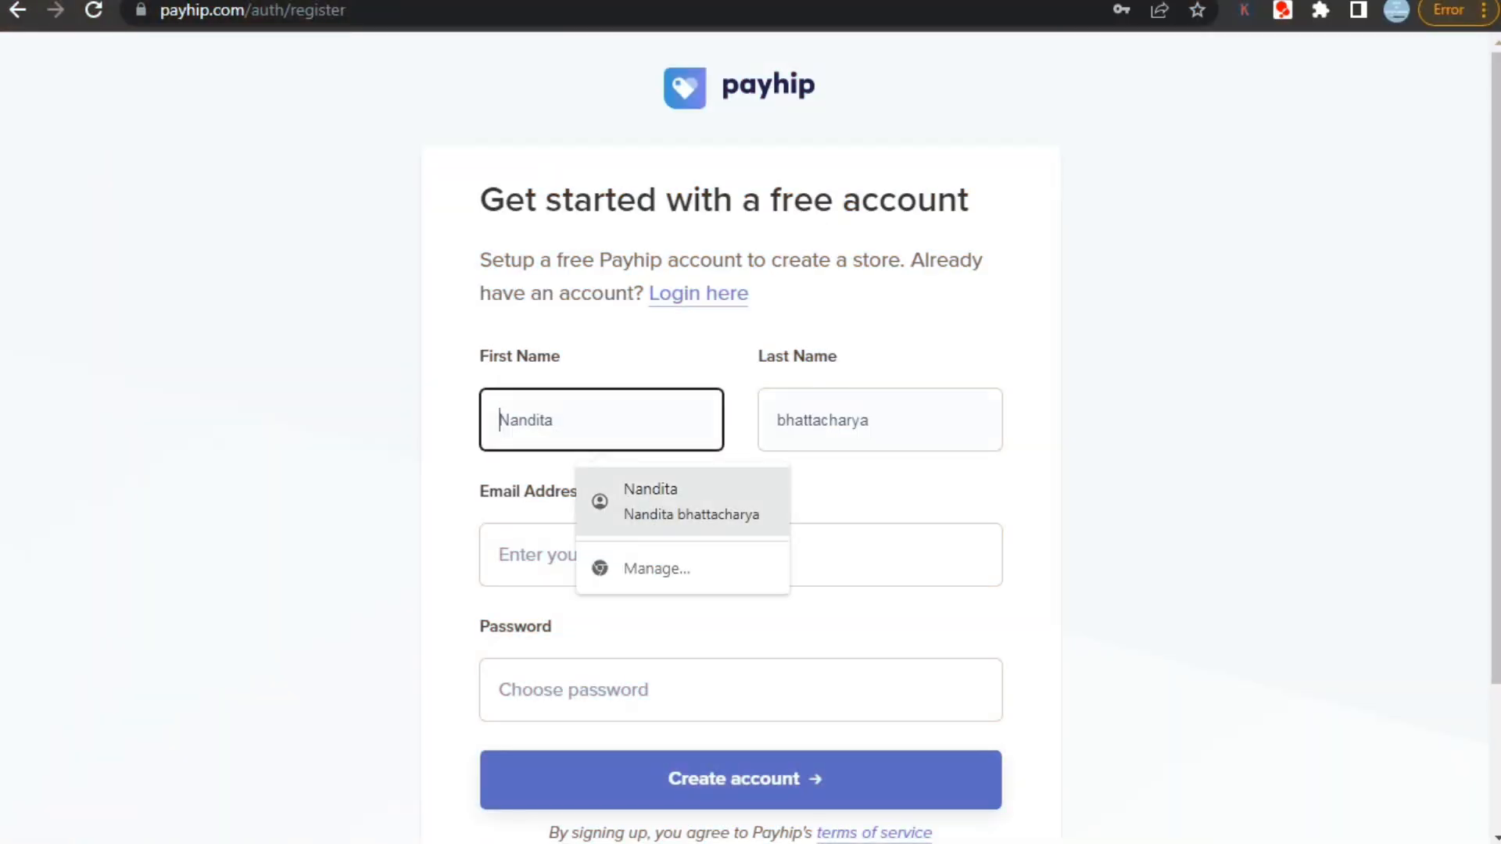
{"action": "left_click", "coordinate": [742, 555]}
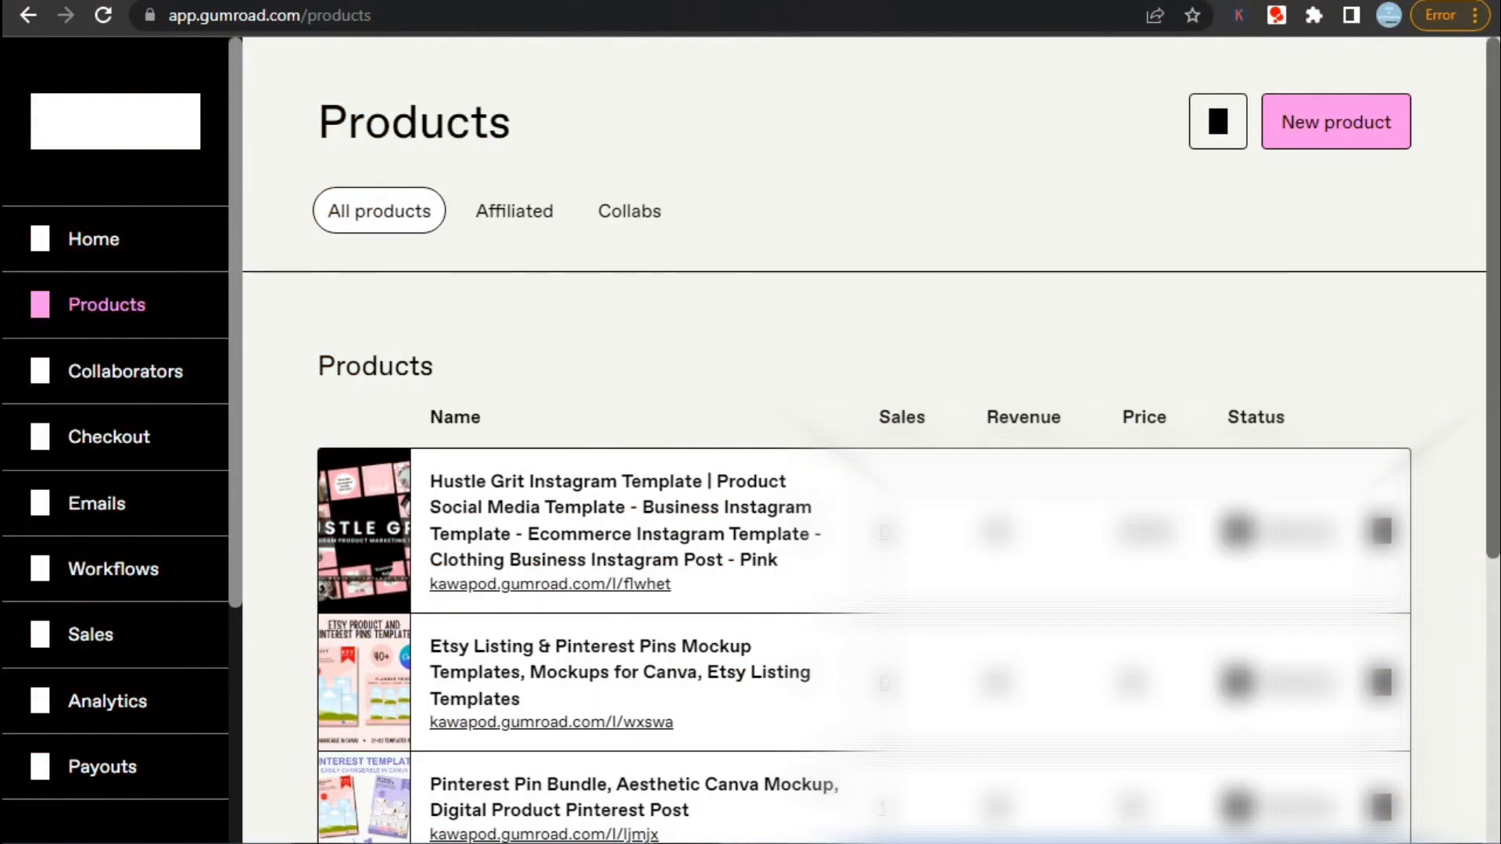
{"action": "mouse_move", "coordinate": [1333, 118]}
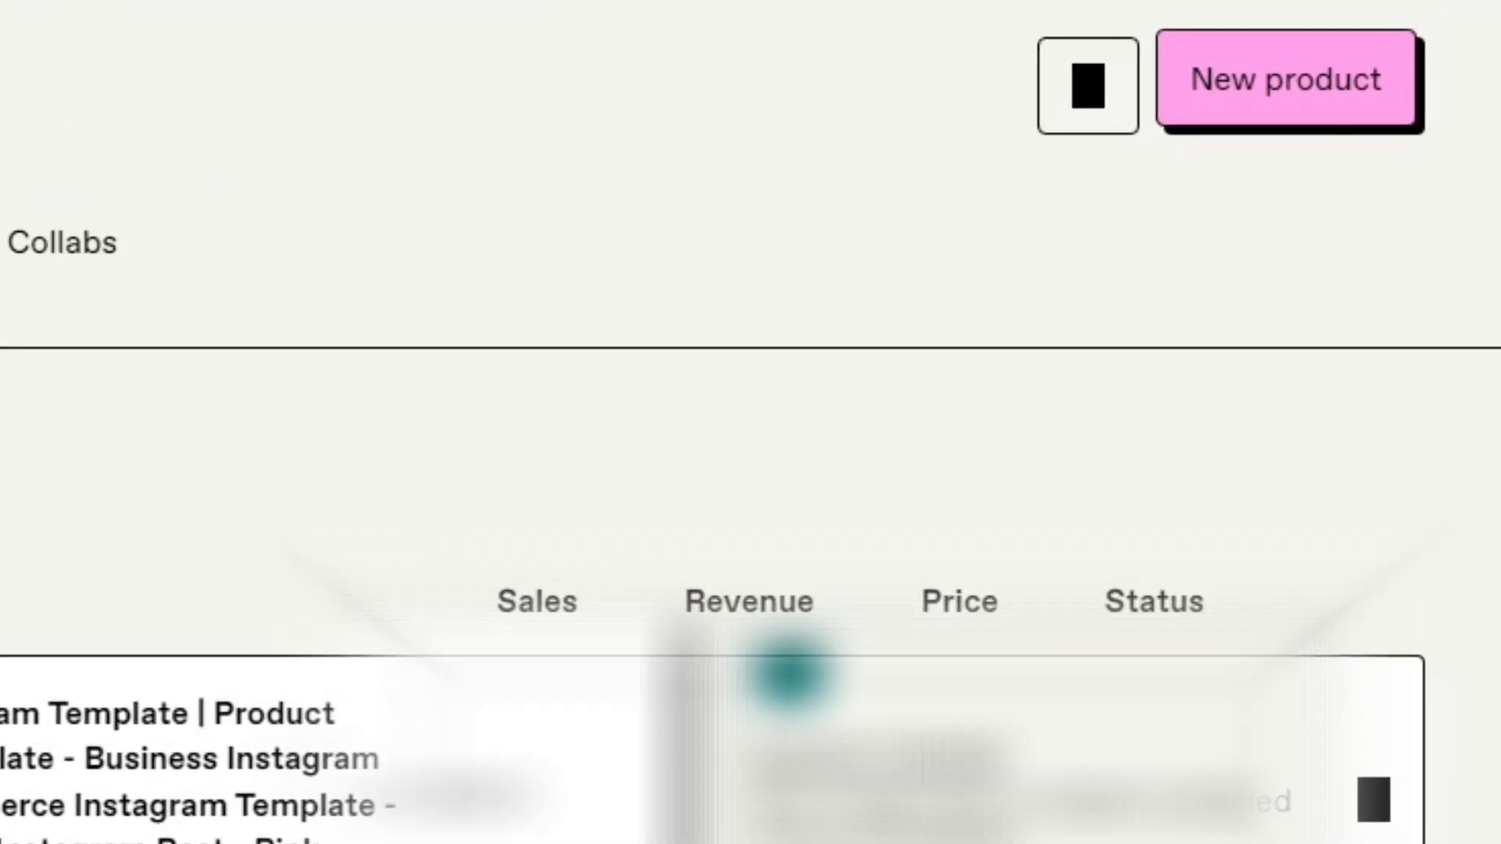
Step: Start a new Digital product named 'hi', price it at $20, and proceed to Customize
{"action": "left_click", "coordinate": [1285, 80]}
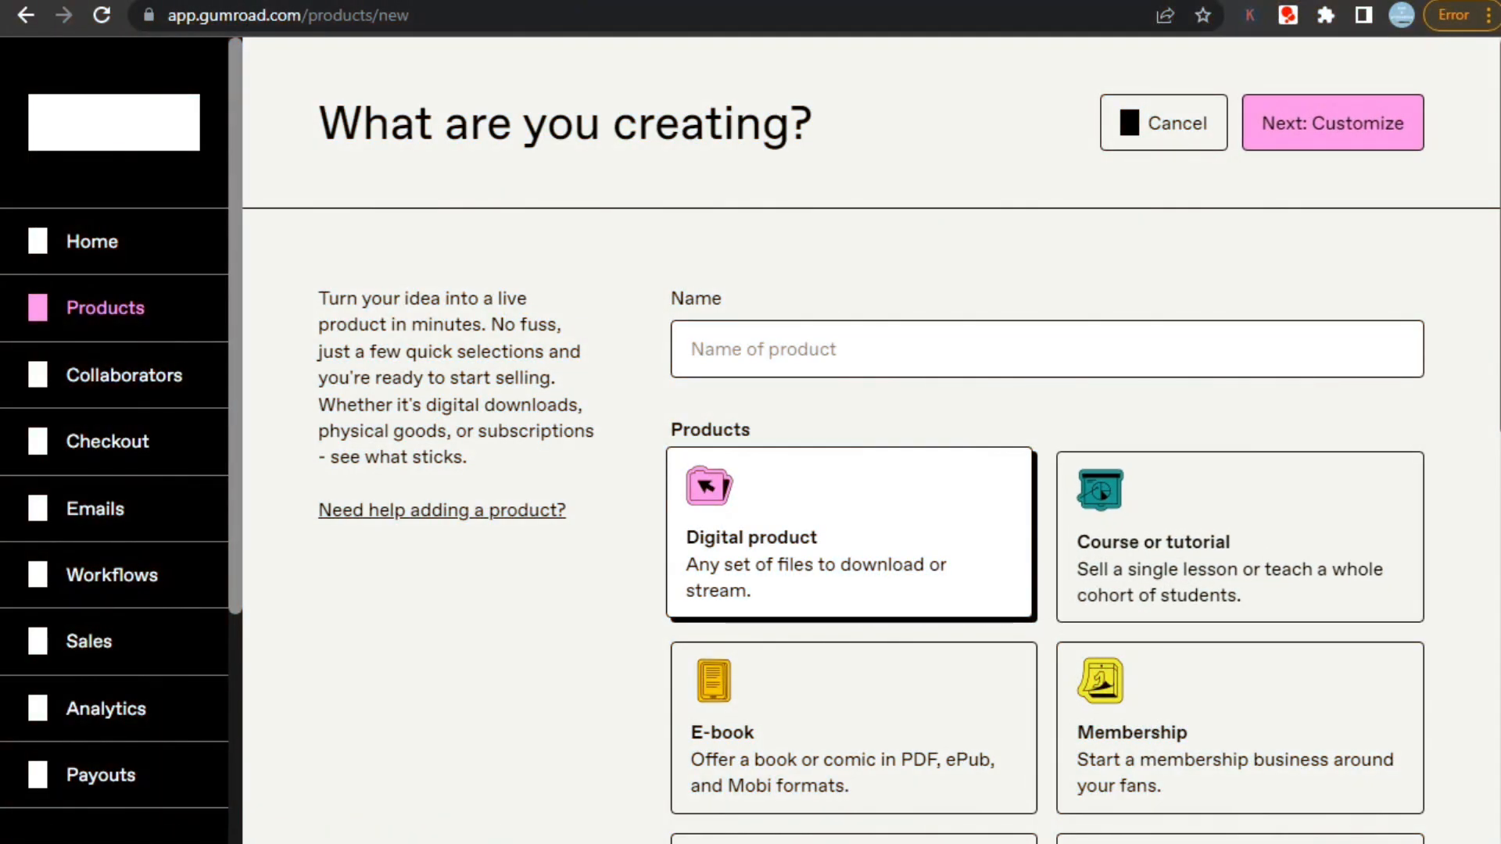
{"action": "left_click", "coordinate": [1236, 536]}
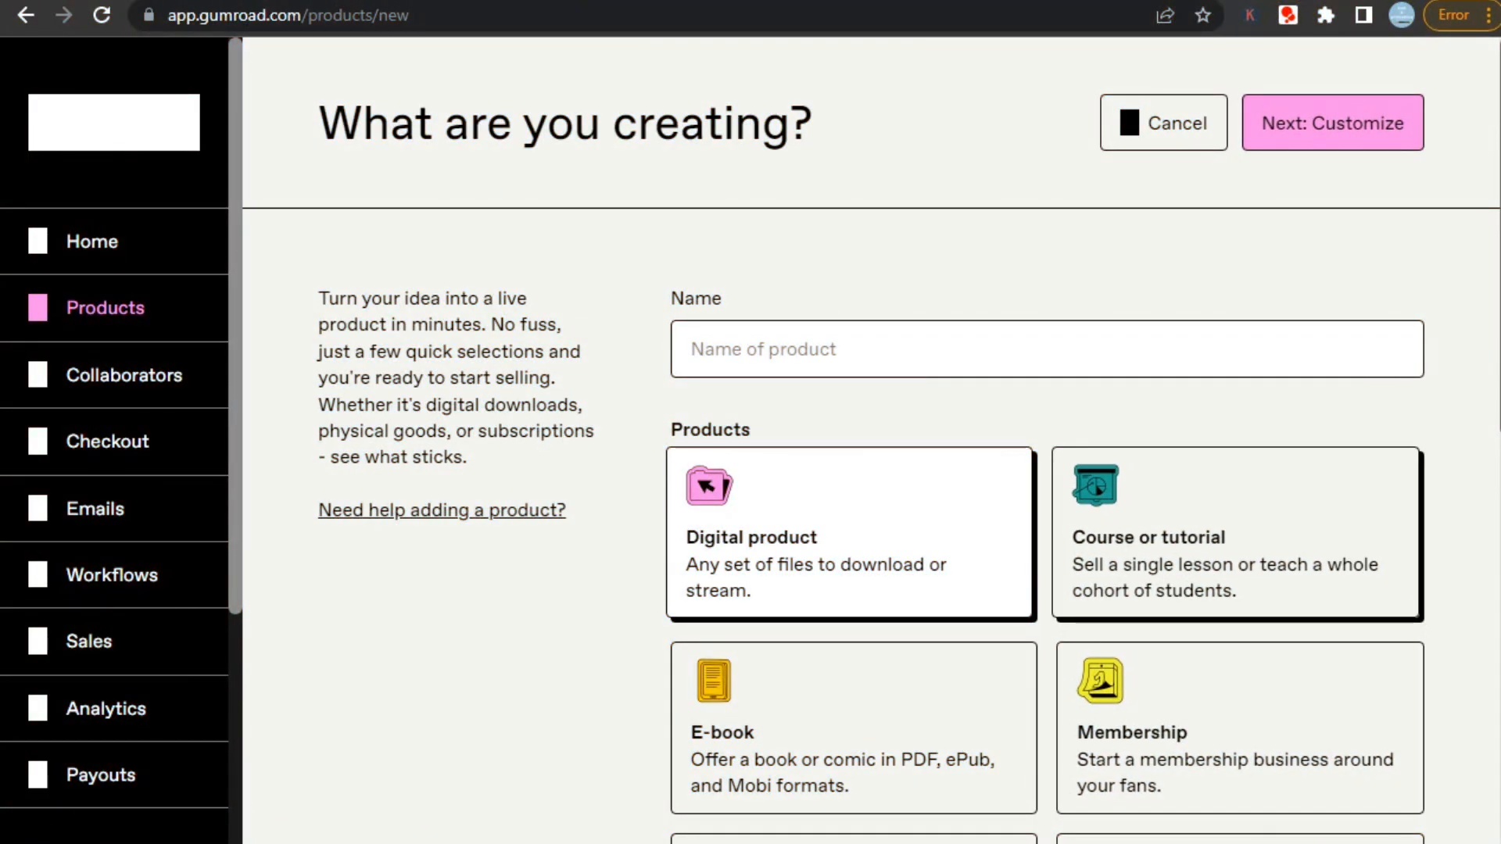
{"action": "scroll", "scroll_direction": "down", "scroll_amount": 3}
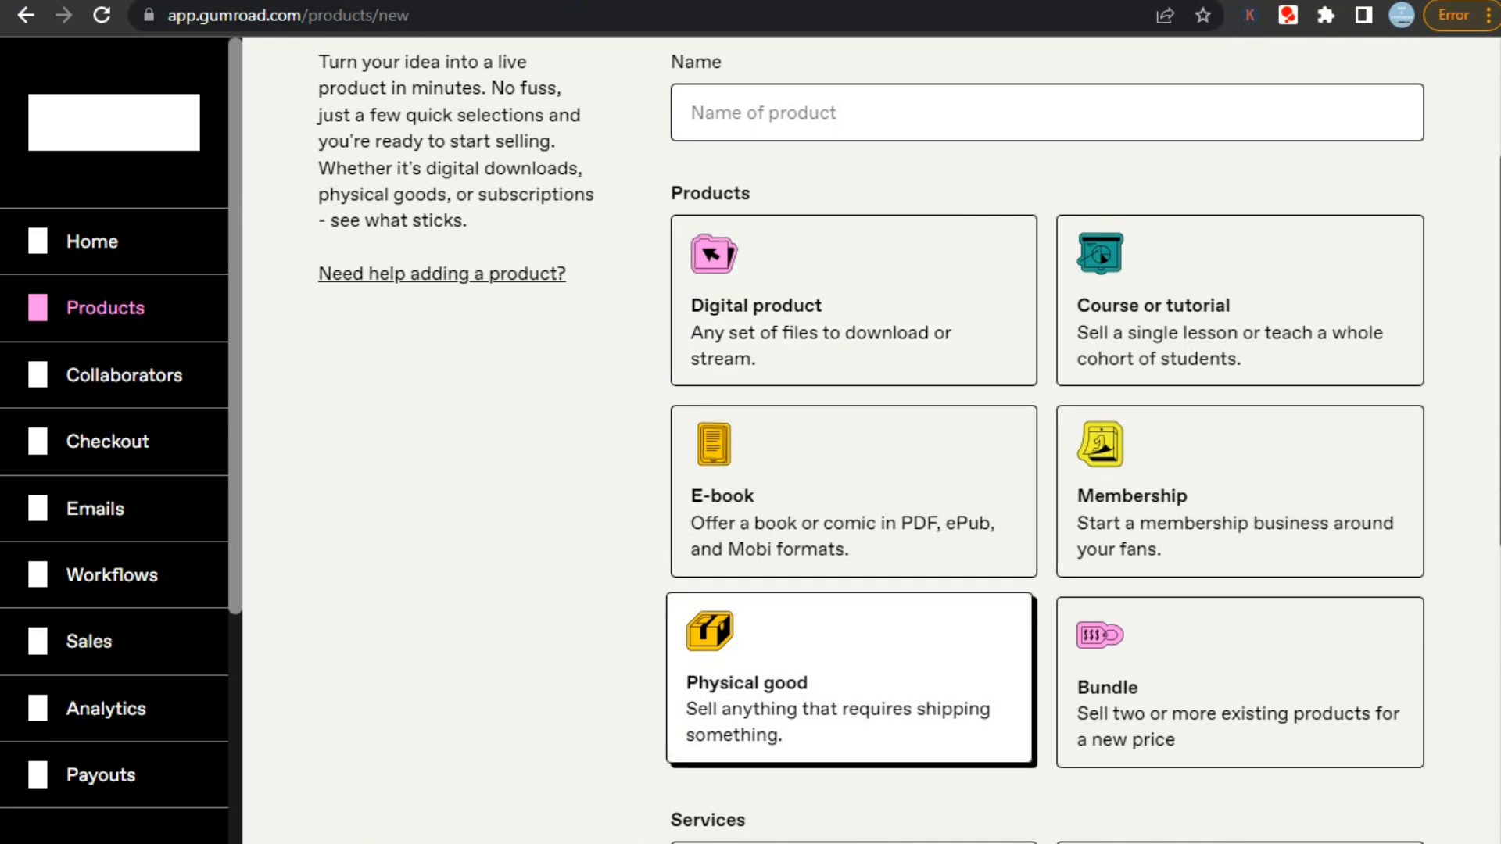
{"action": "scroll", "scroll_direction": "down", "scroll_amount": 3}
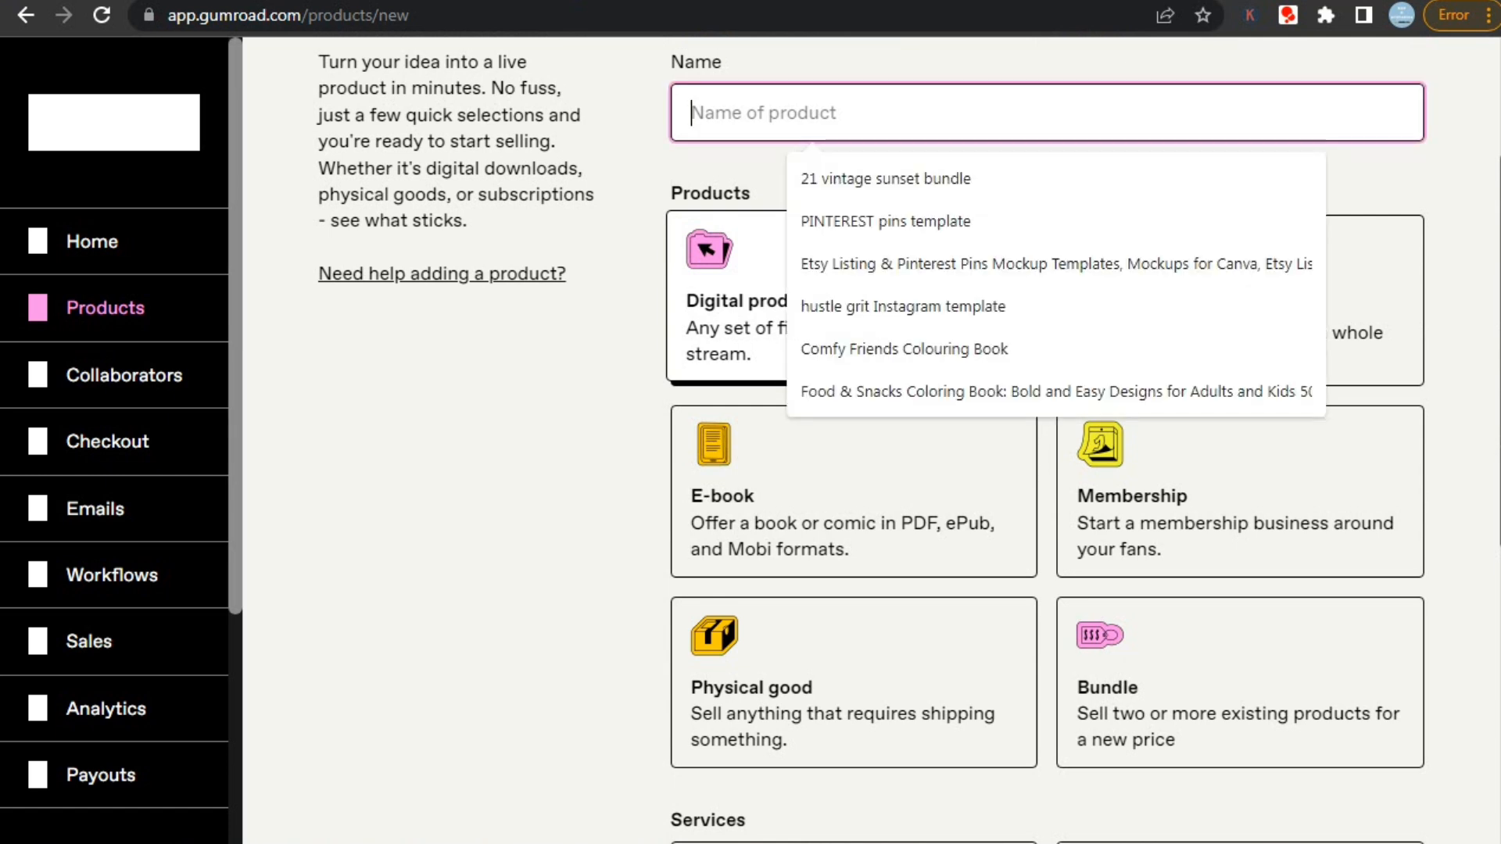
{"action": "type", "text": "hi"}
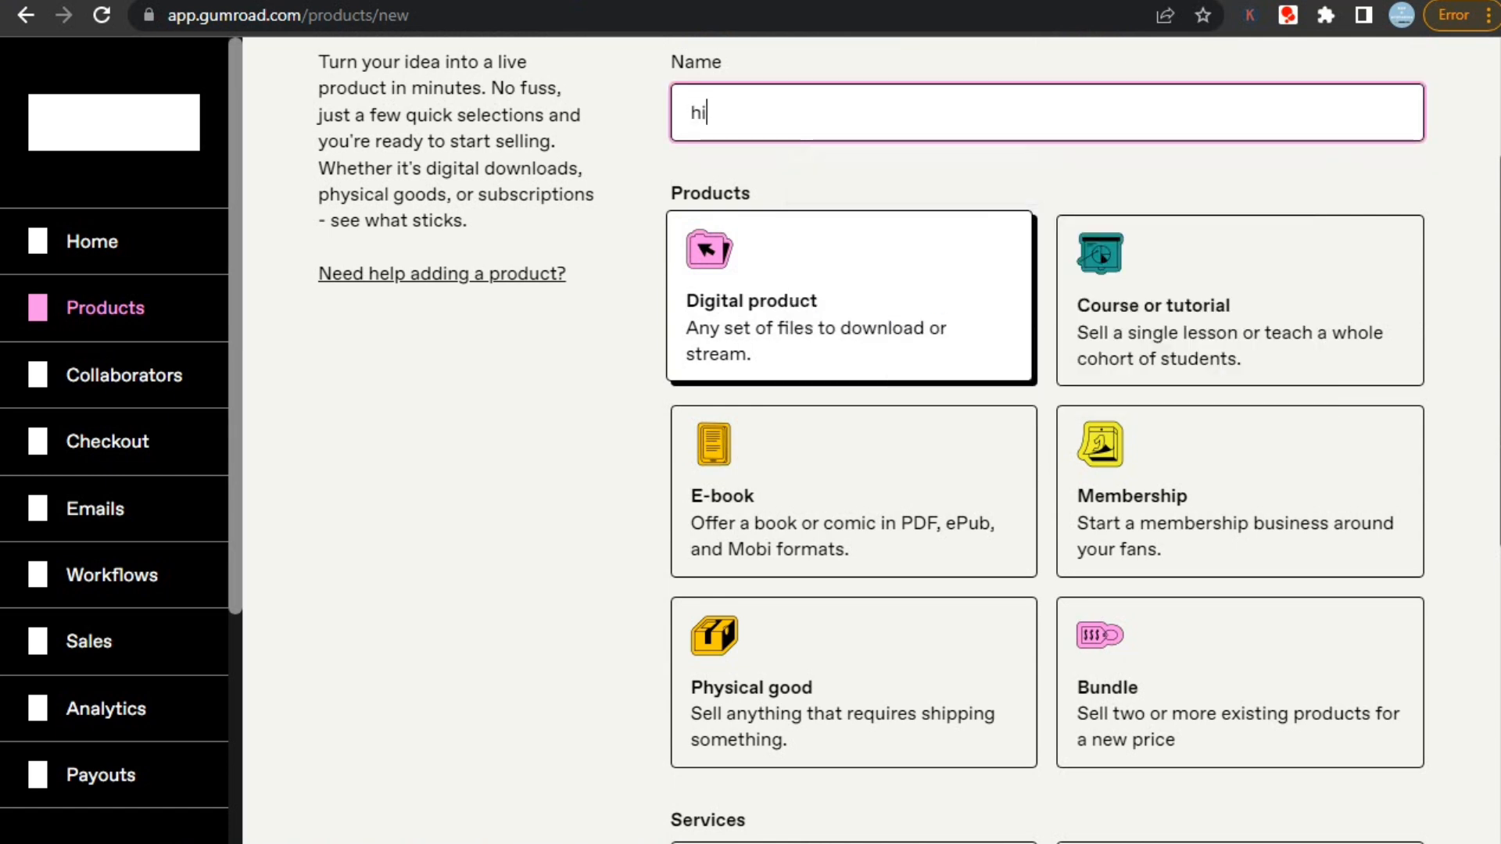
{"action": "scroll", "scroll_direction": "down", "scroll_amount": 3}
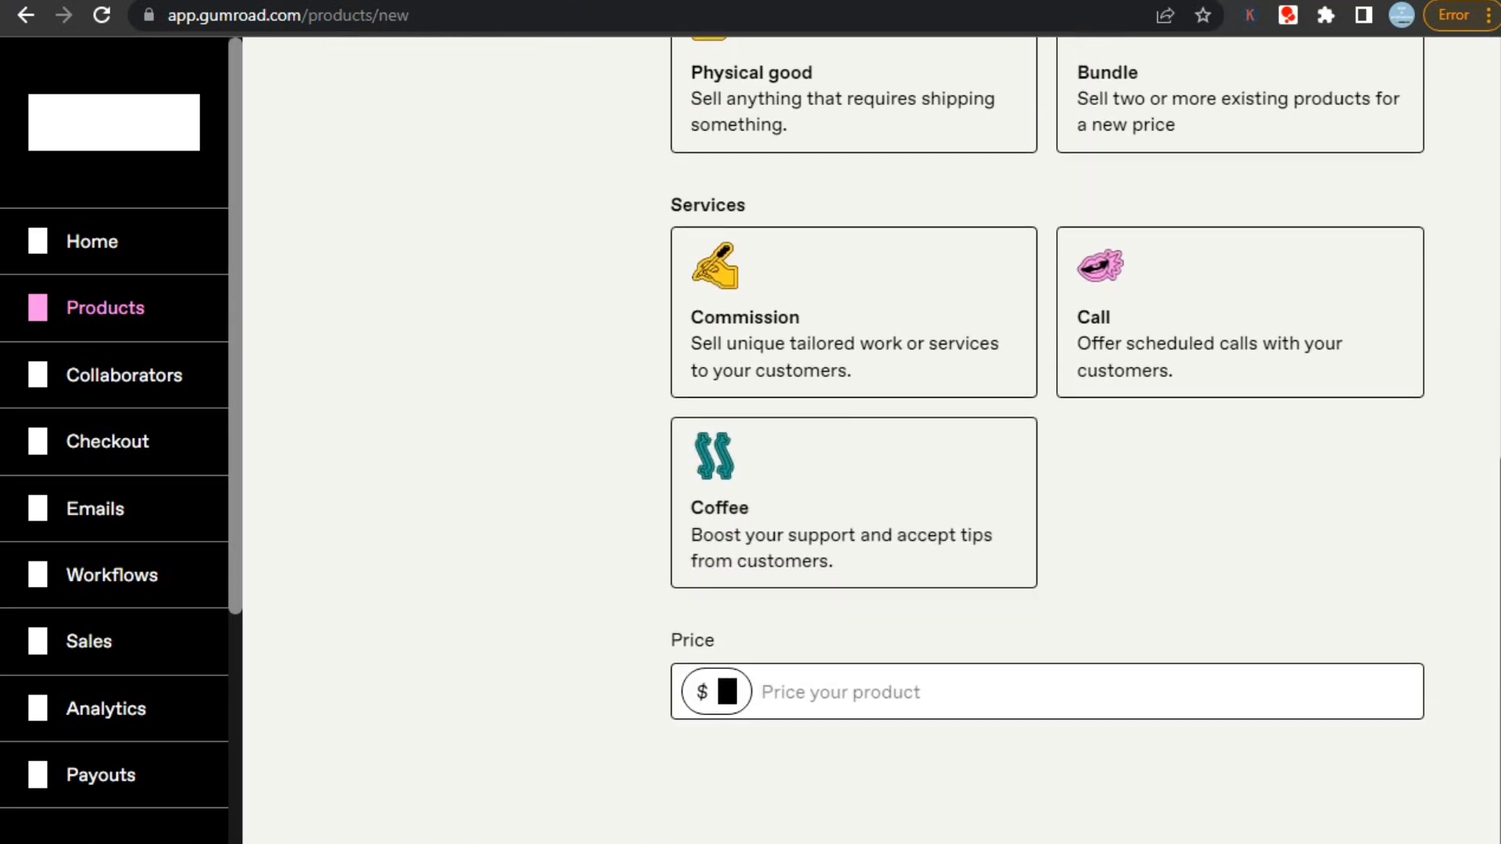
{"action": "type", "text": "20"}
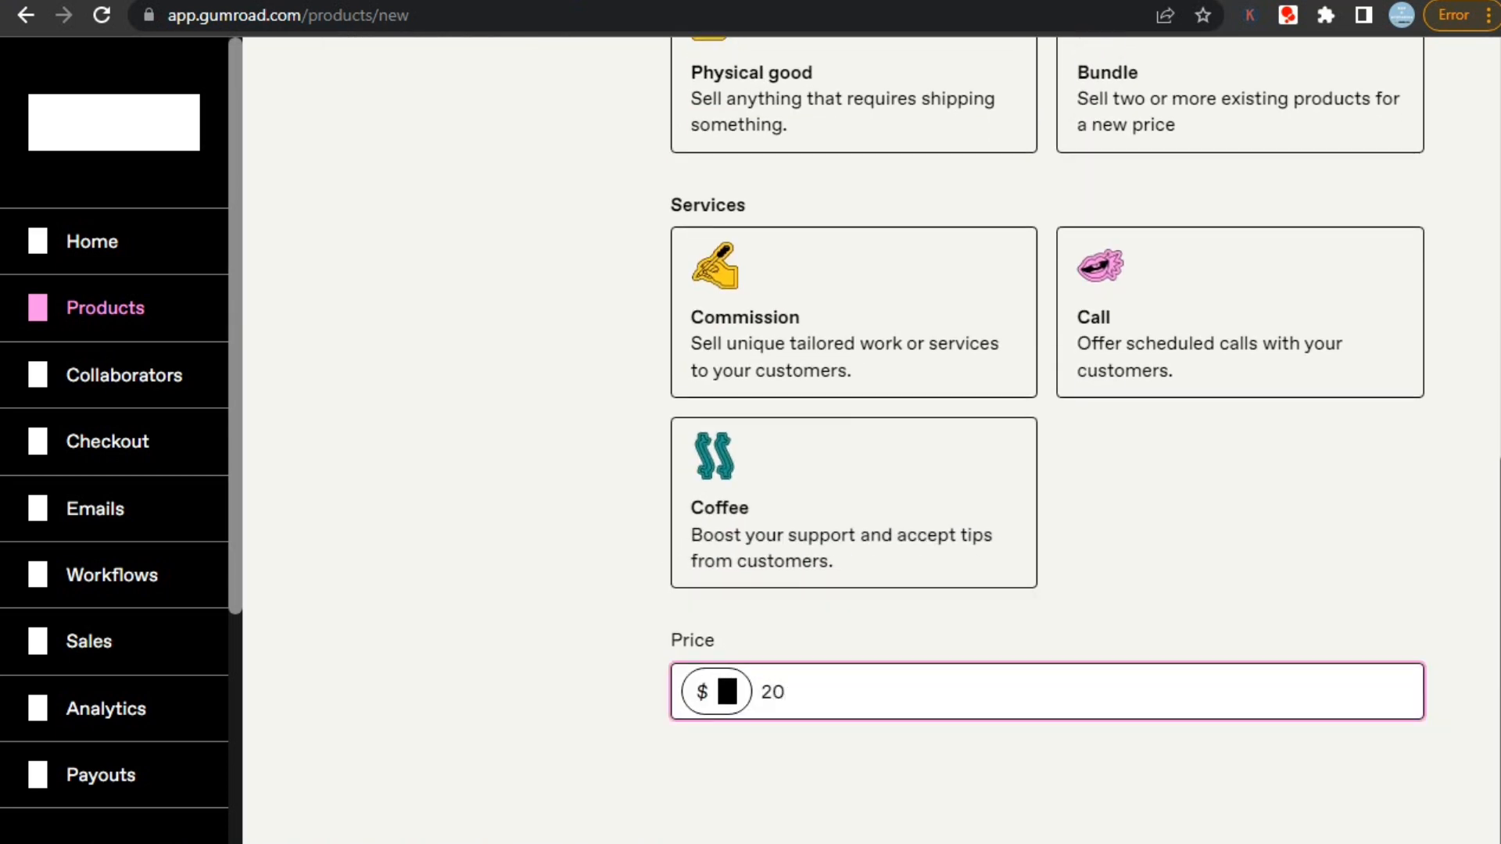
{"action": "left_click", "coordinate": [714, 691]}
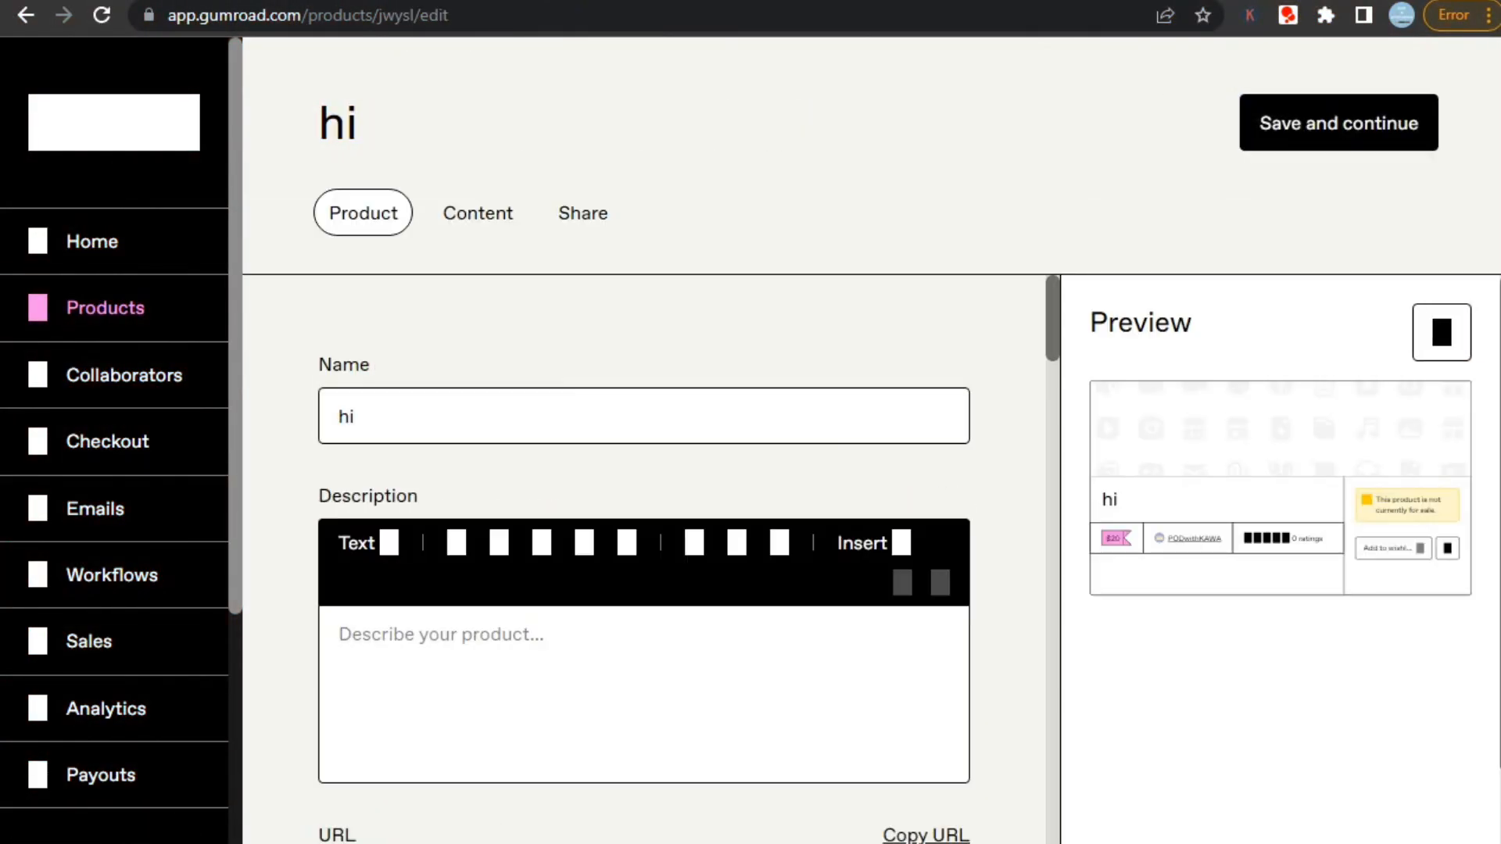
Step: Enable 'Limit product sales' with a maximum of 20 purchases, then switch to Content
{"action": "scroll", "scroll_direction": "down", "scroll_amount": 3}
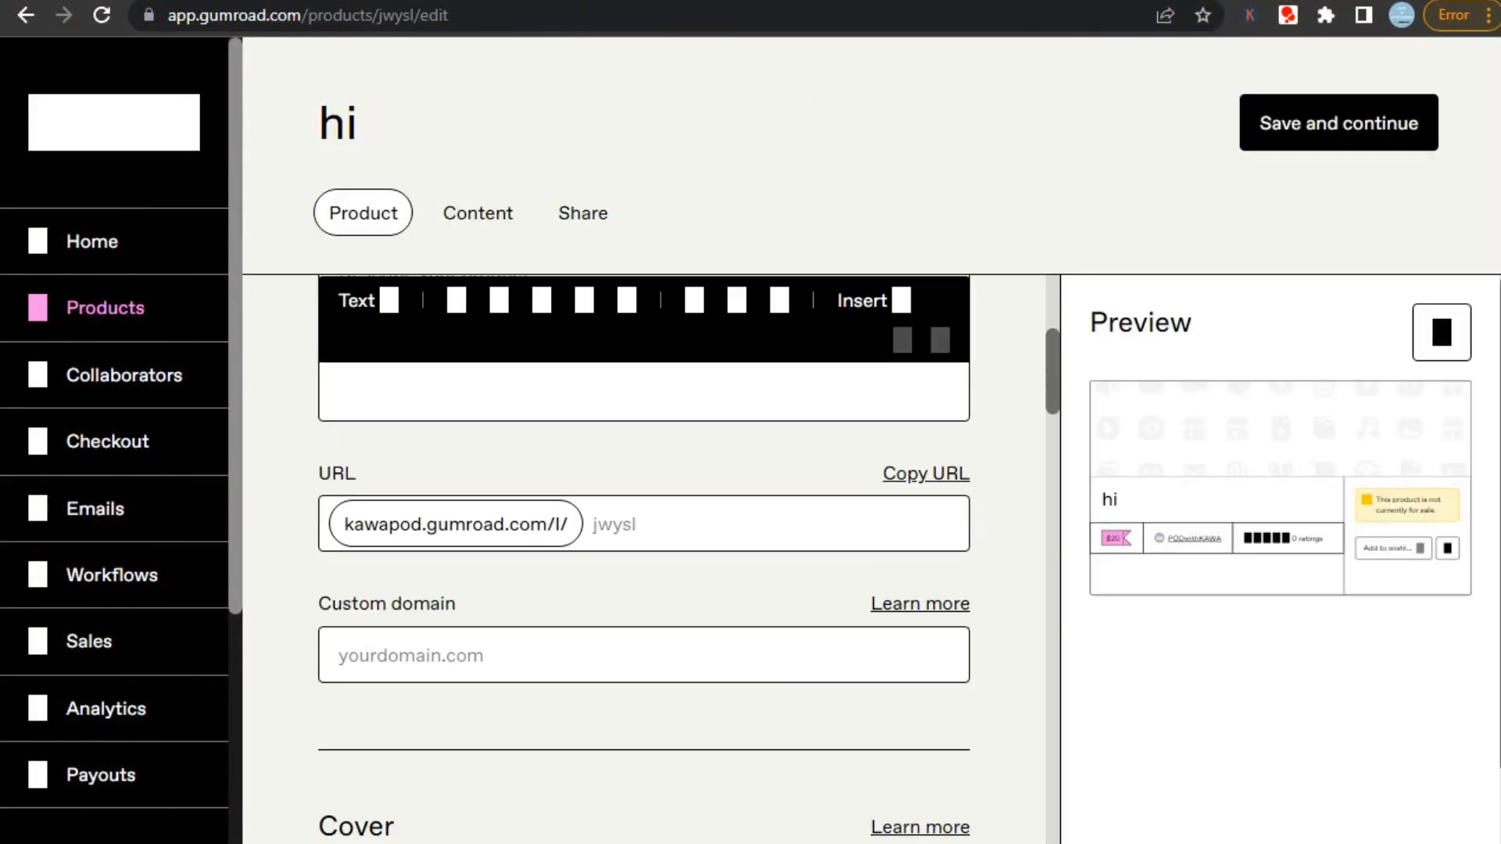
{"action": "scroll", "scroll_direction": "down", "scroll_amount": 3}
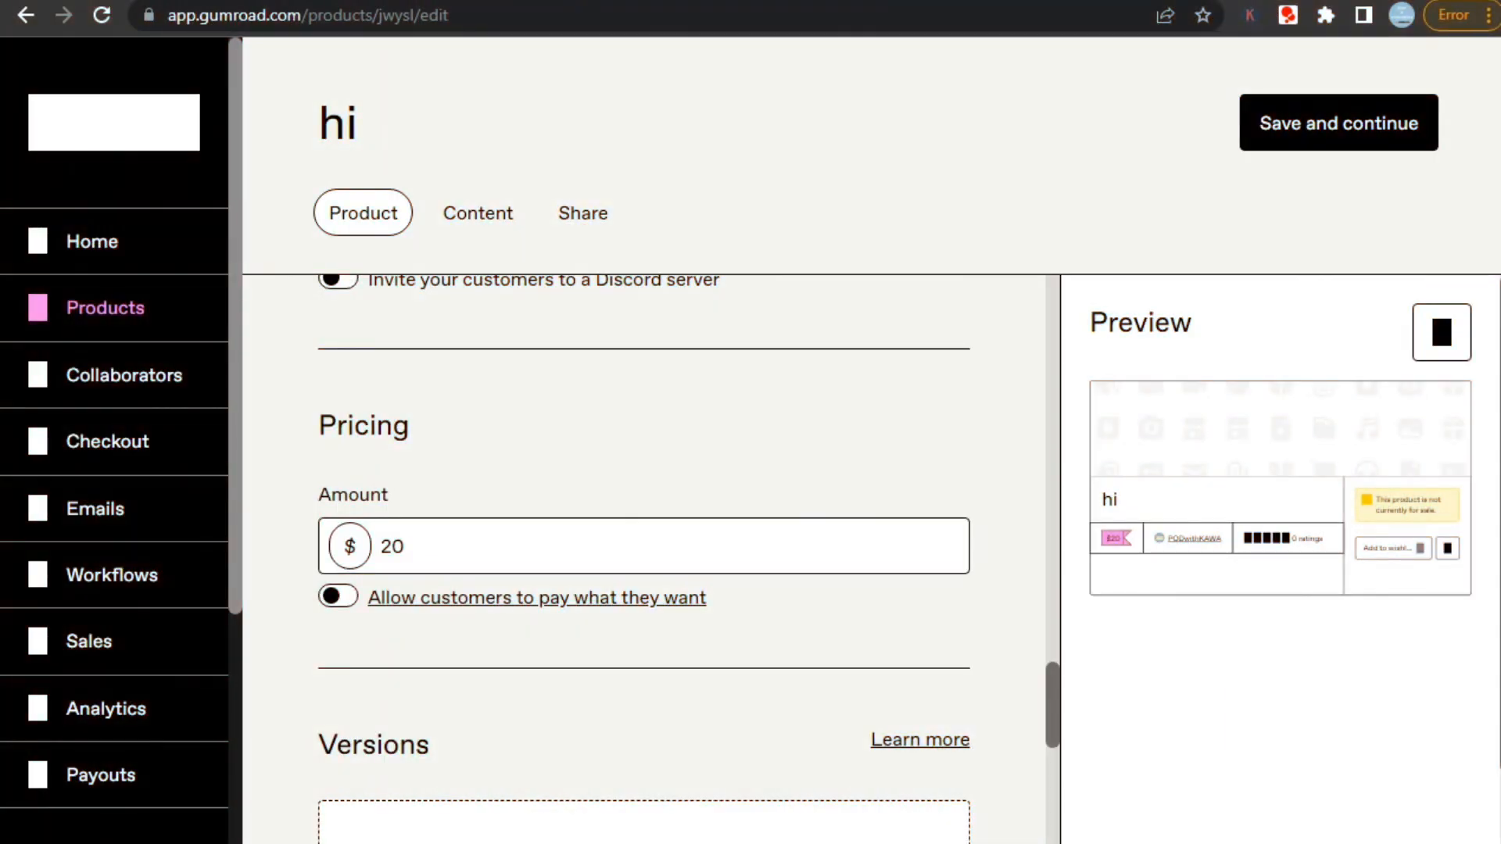
{"action": "scroll", "scroll_direction": "down", "scroll_amount": 3}
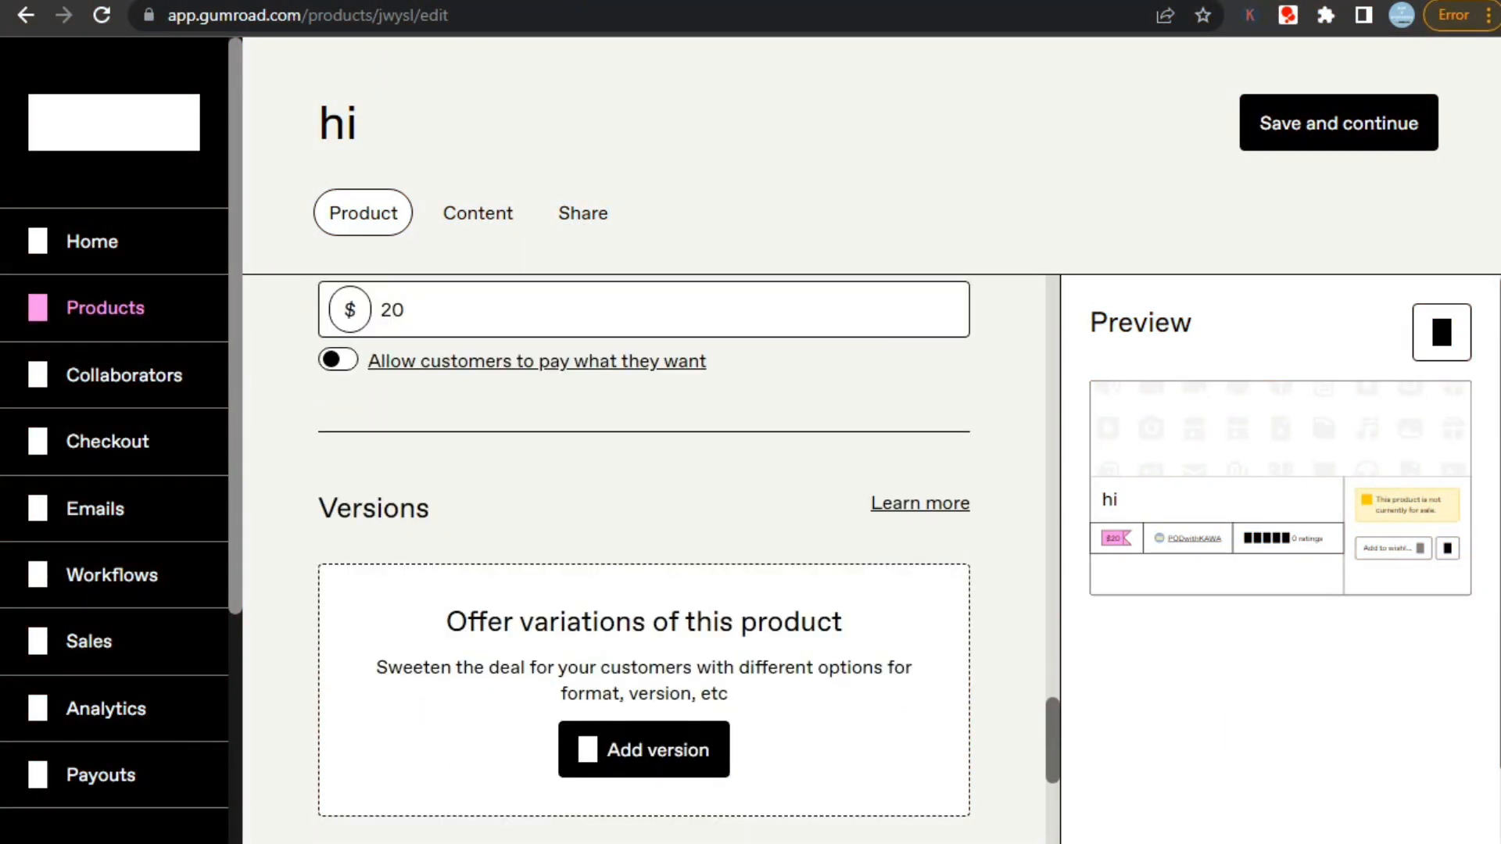
{"action": "left_click", "coordinate": [336, 360]}
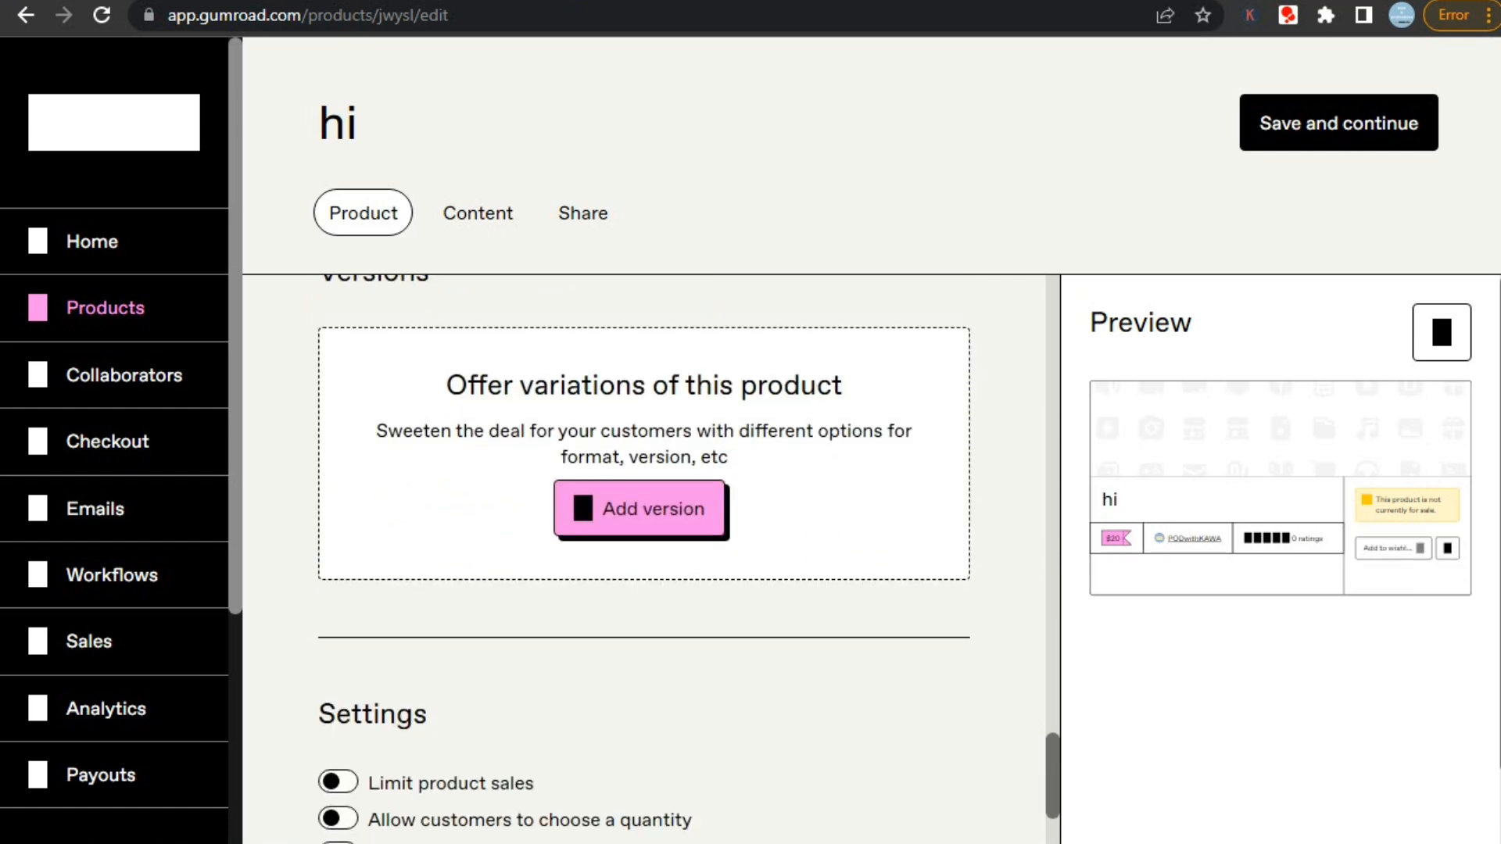
{"action": "scroll", "scroll_direction": "down", "scroll_amount": 3}
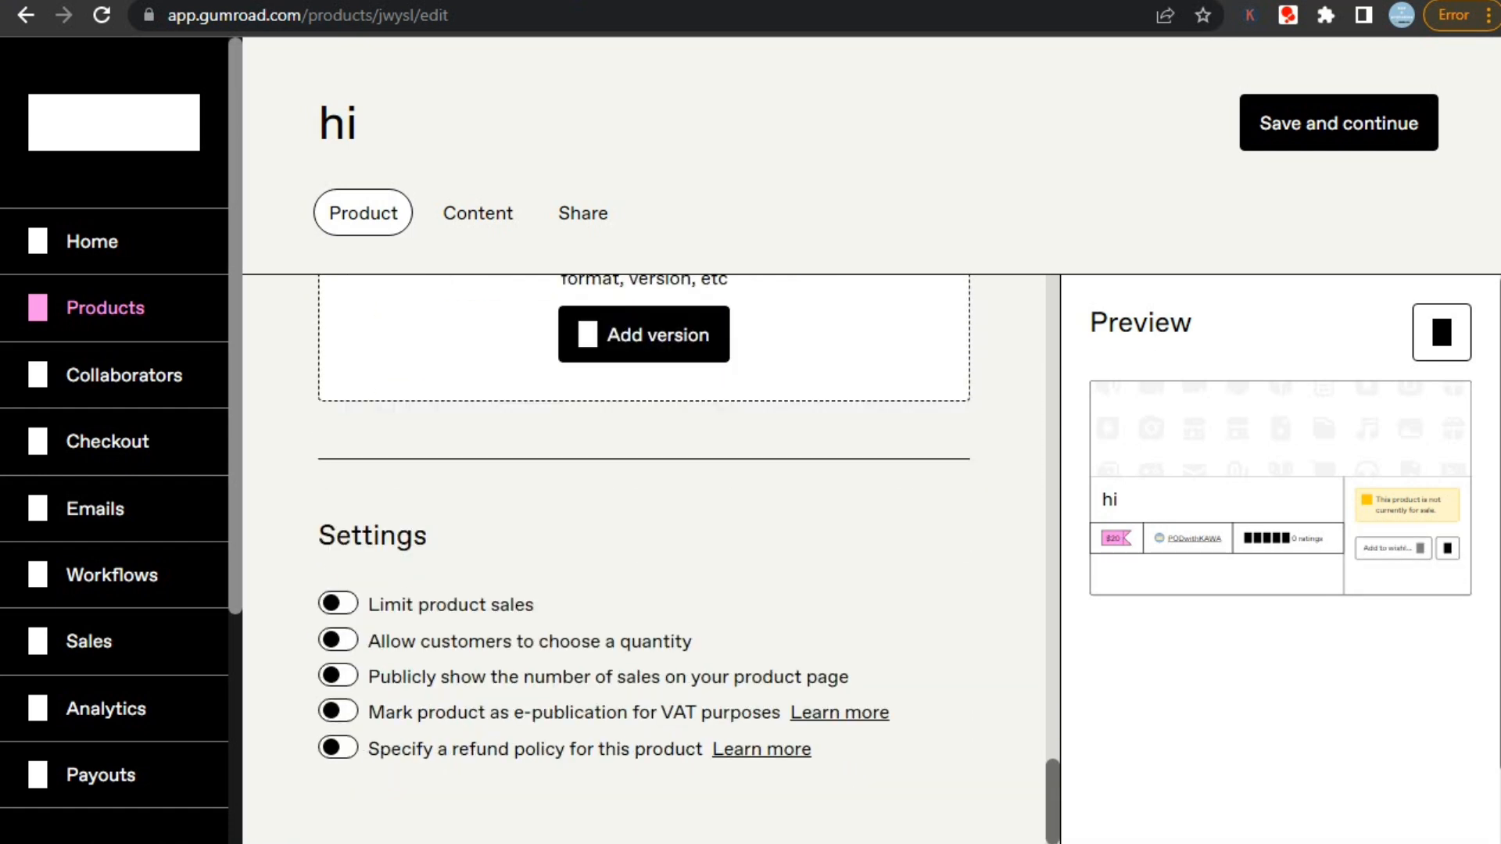
{"action": "scroll", "scroll_direction": "down", "scroll_amount": 3}
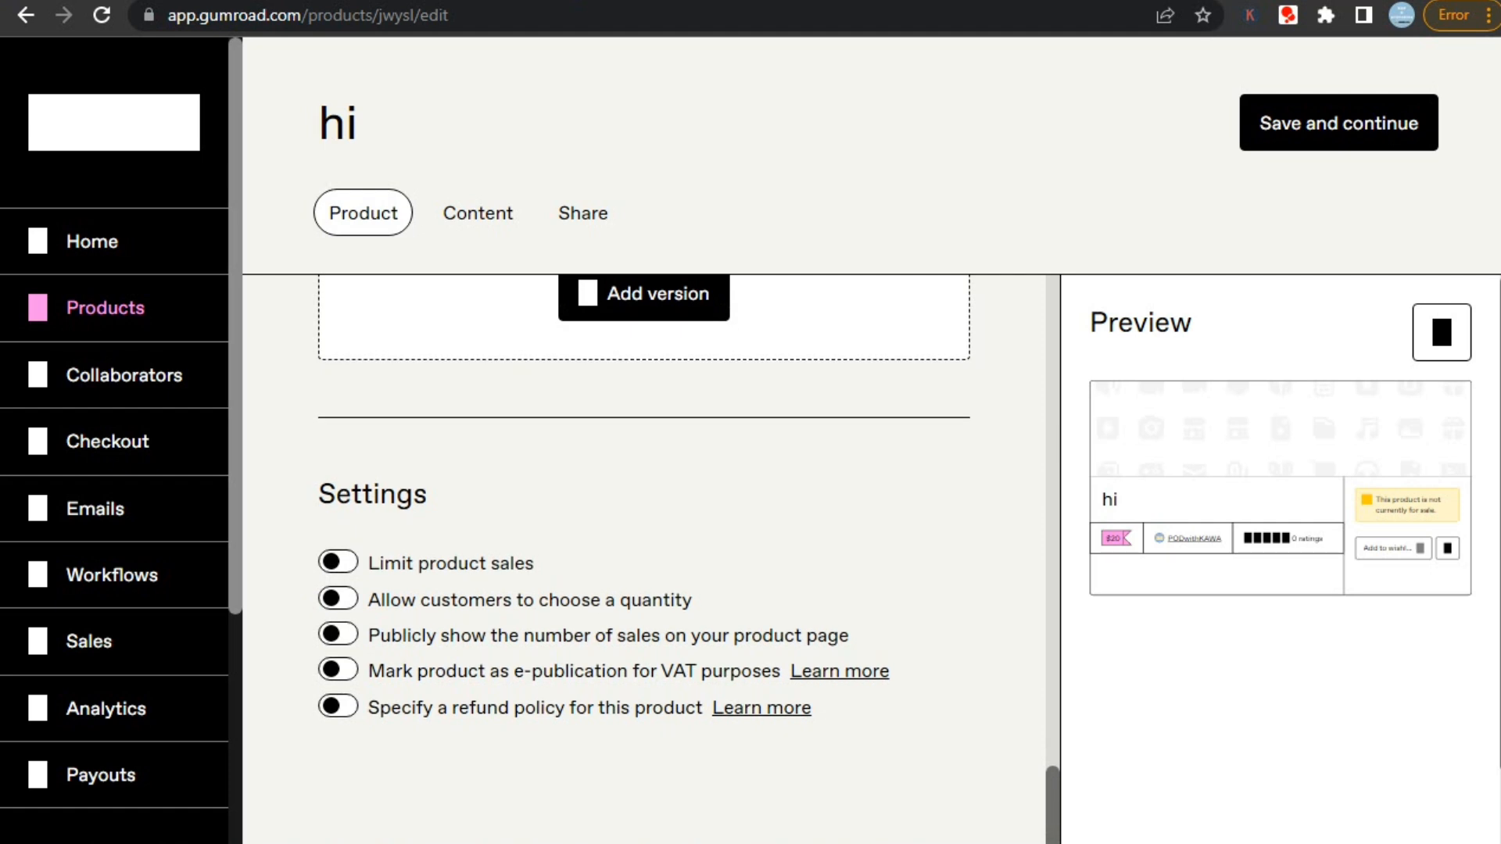
{"action": "left_click", "coordinate": [337, 563]}
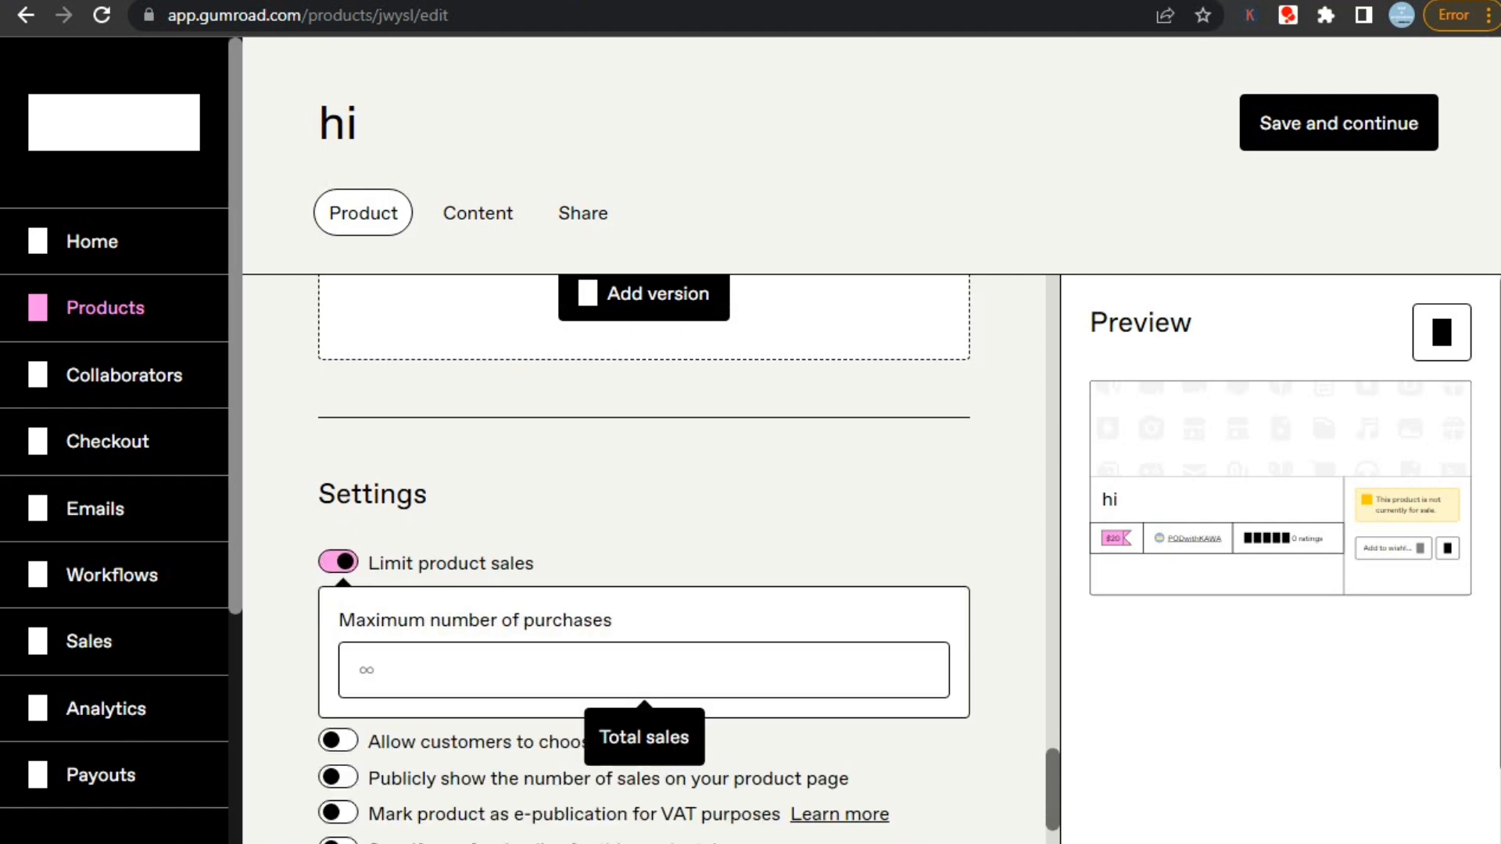
{"action": "type", "text": "20"}
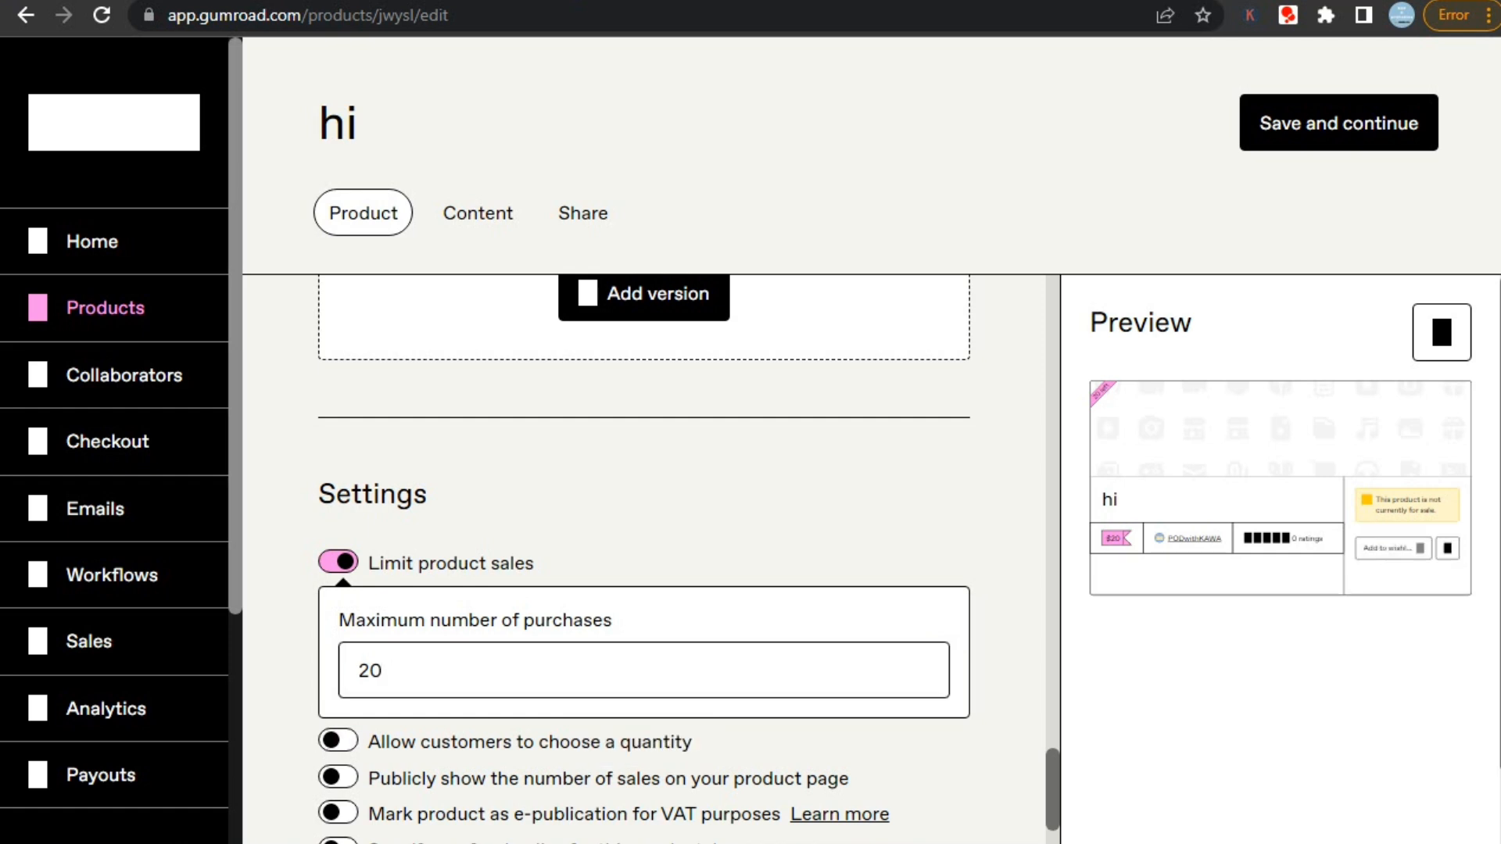
{"action": "left_click", "coordinate": [477, 213]}
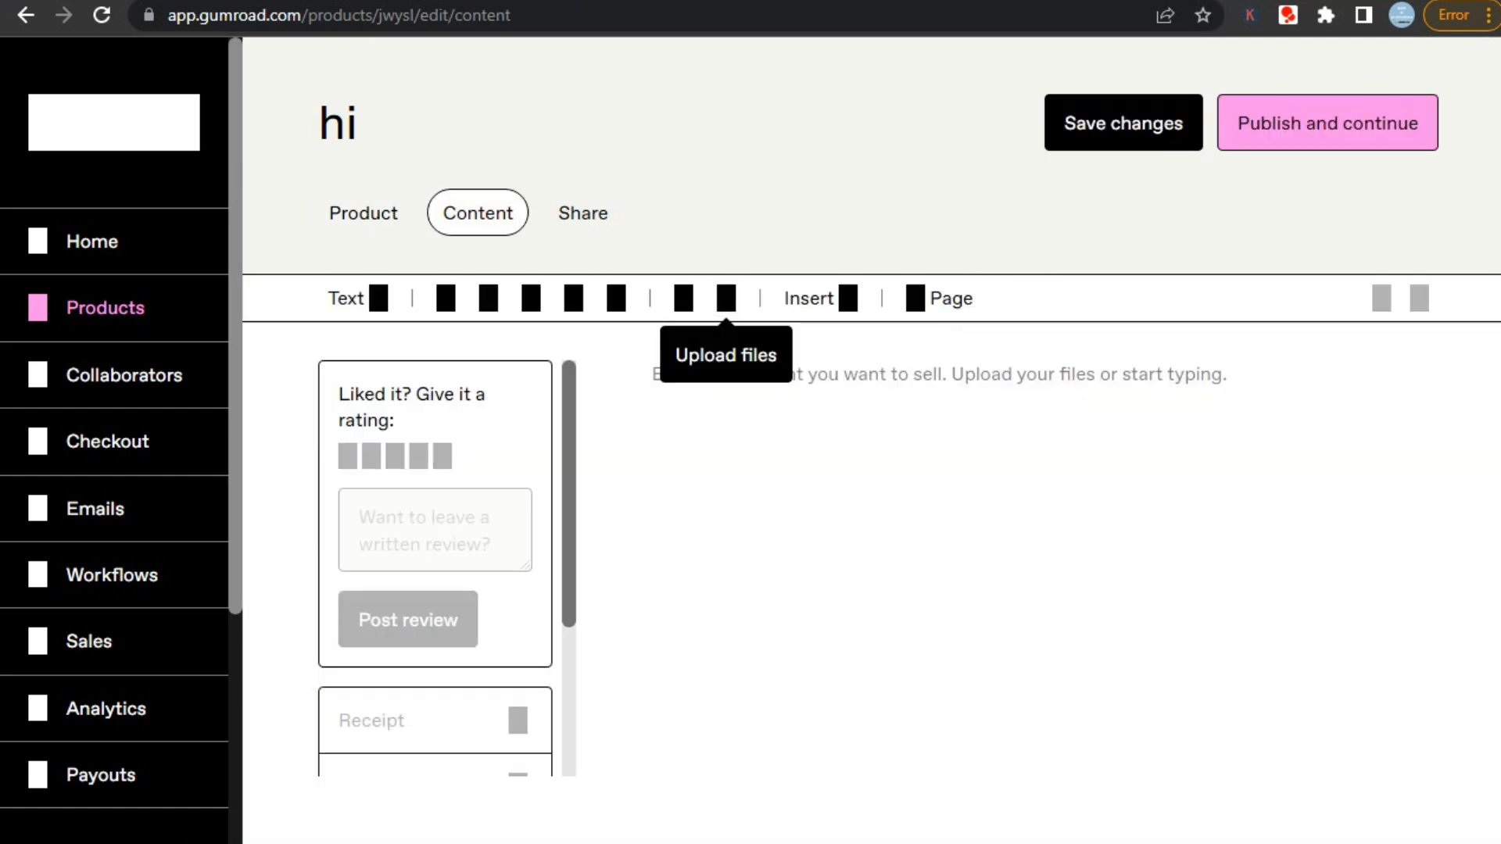
{"action": "left_click", "coordinate": [724, 298]}
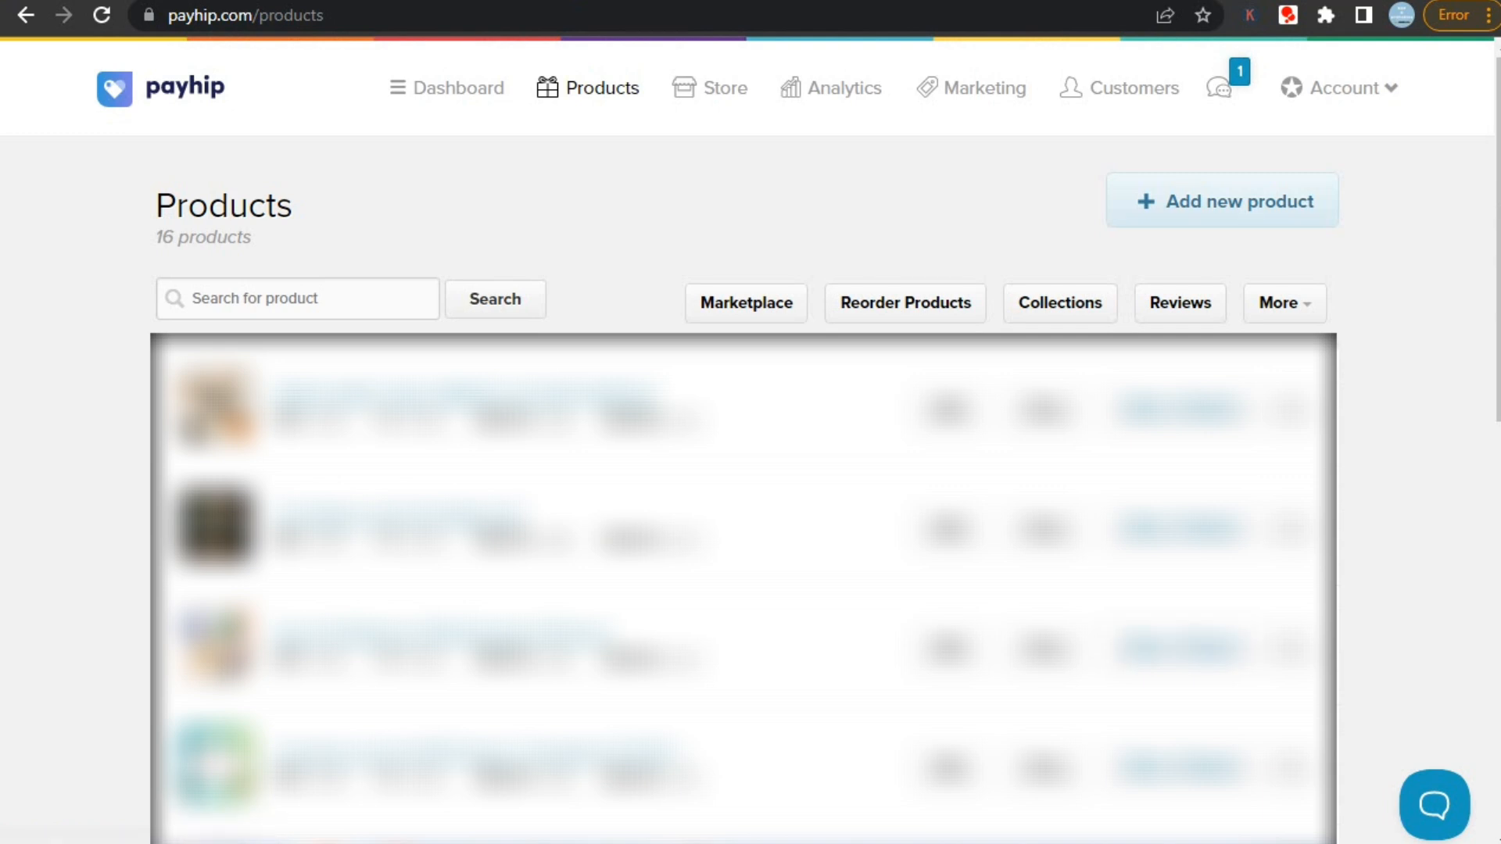
Step: Add a new Digital Product in Payhip and scroll its form down to visibility
{"action": "left_click", "coordinate": [1222, 200]}
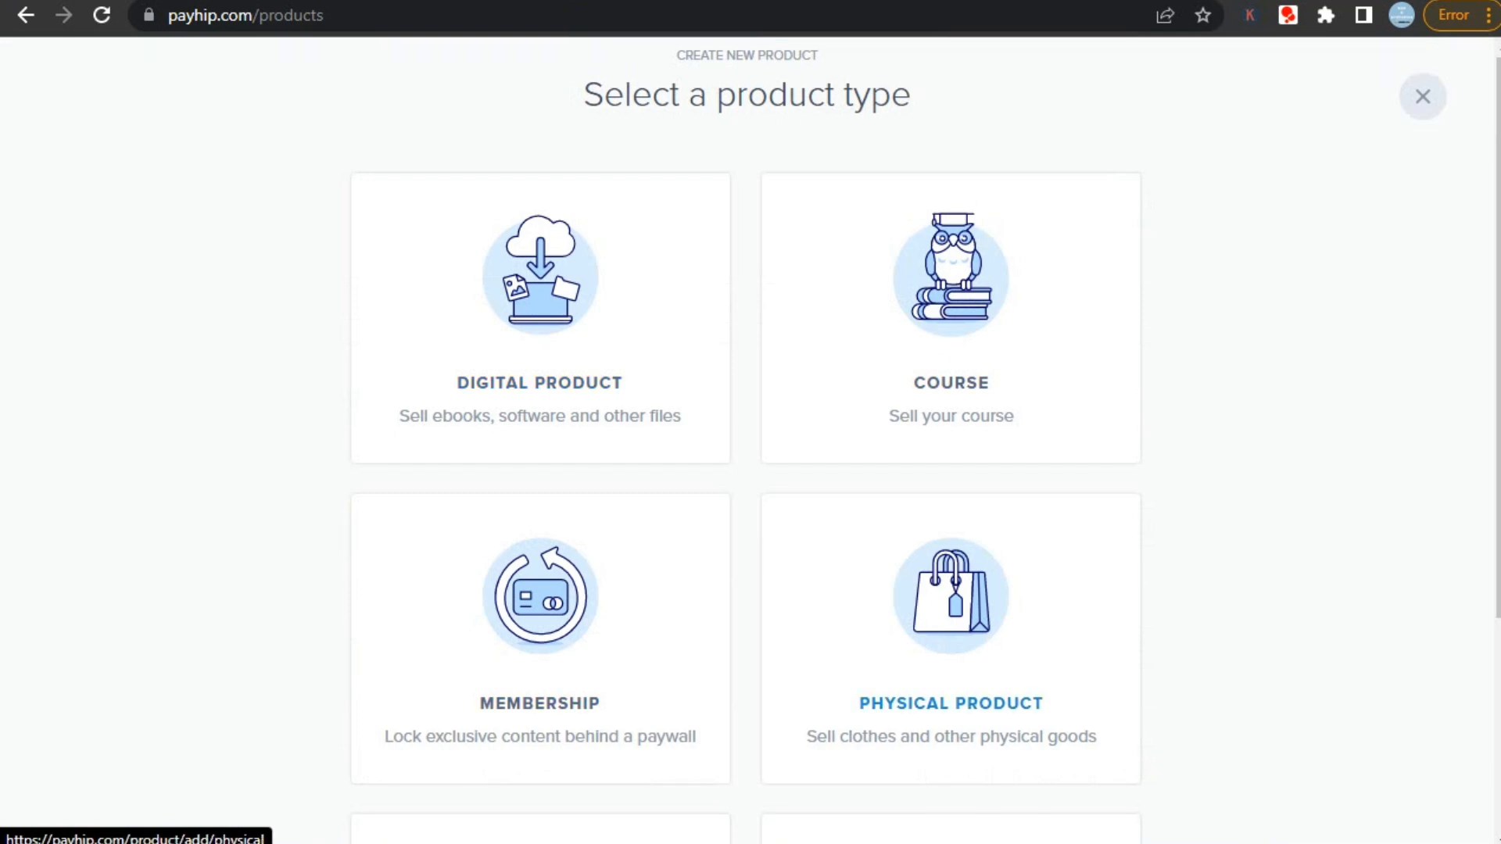
{"action": "scroll", "scroll_direction": "down", "scroll_amount": 3}
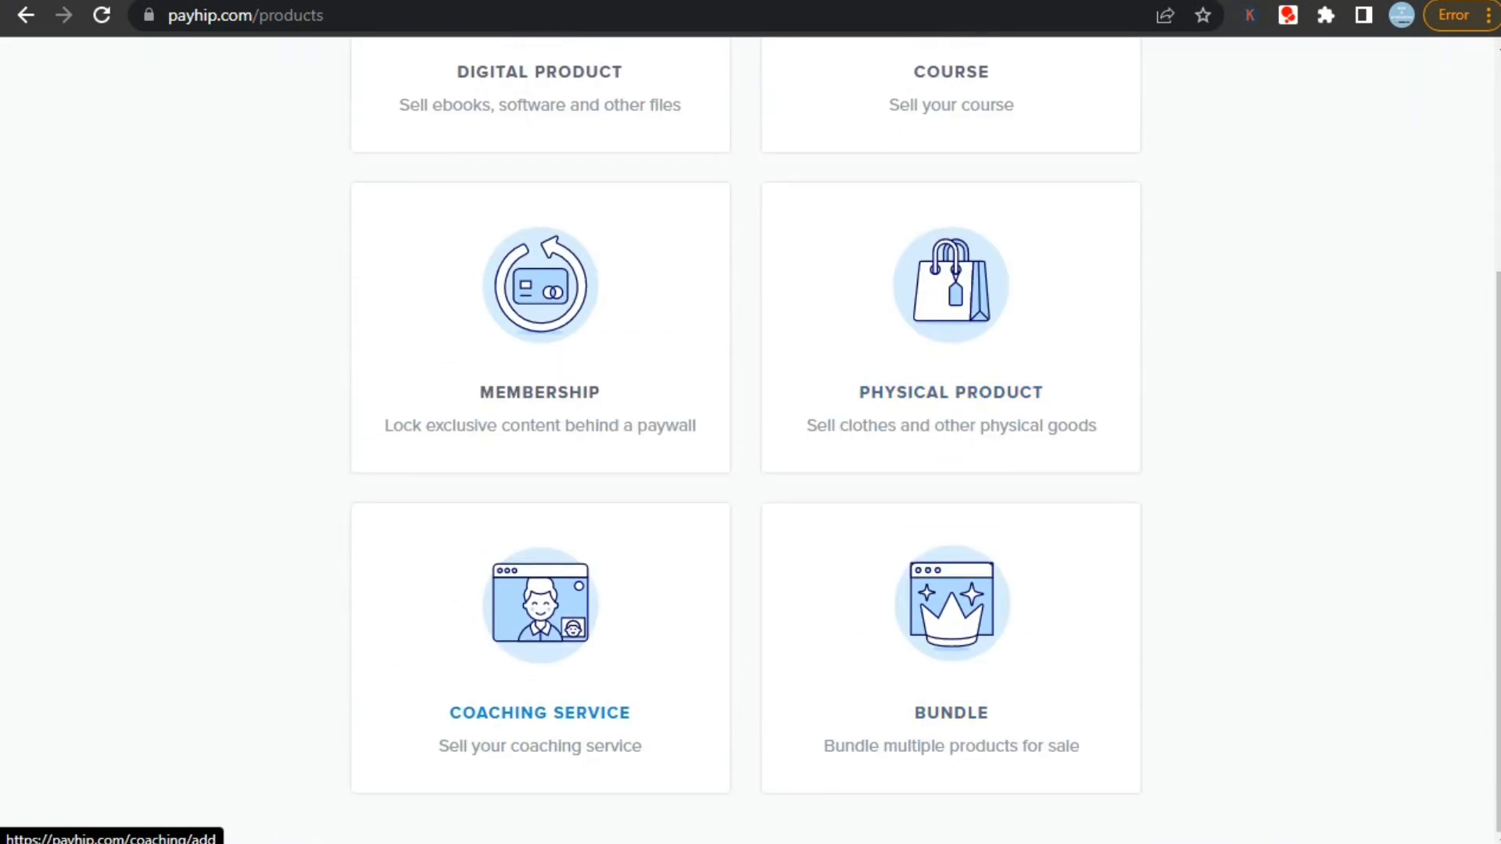
{"action": "mouse_move", "coordinate": [950, 713]}
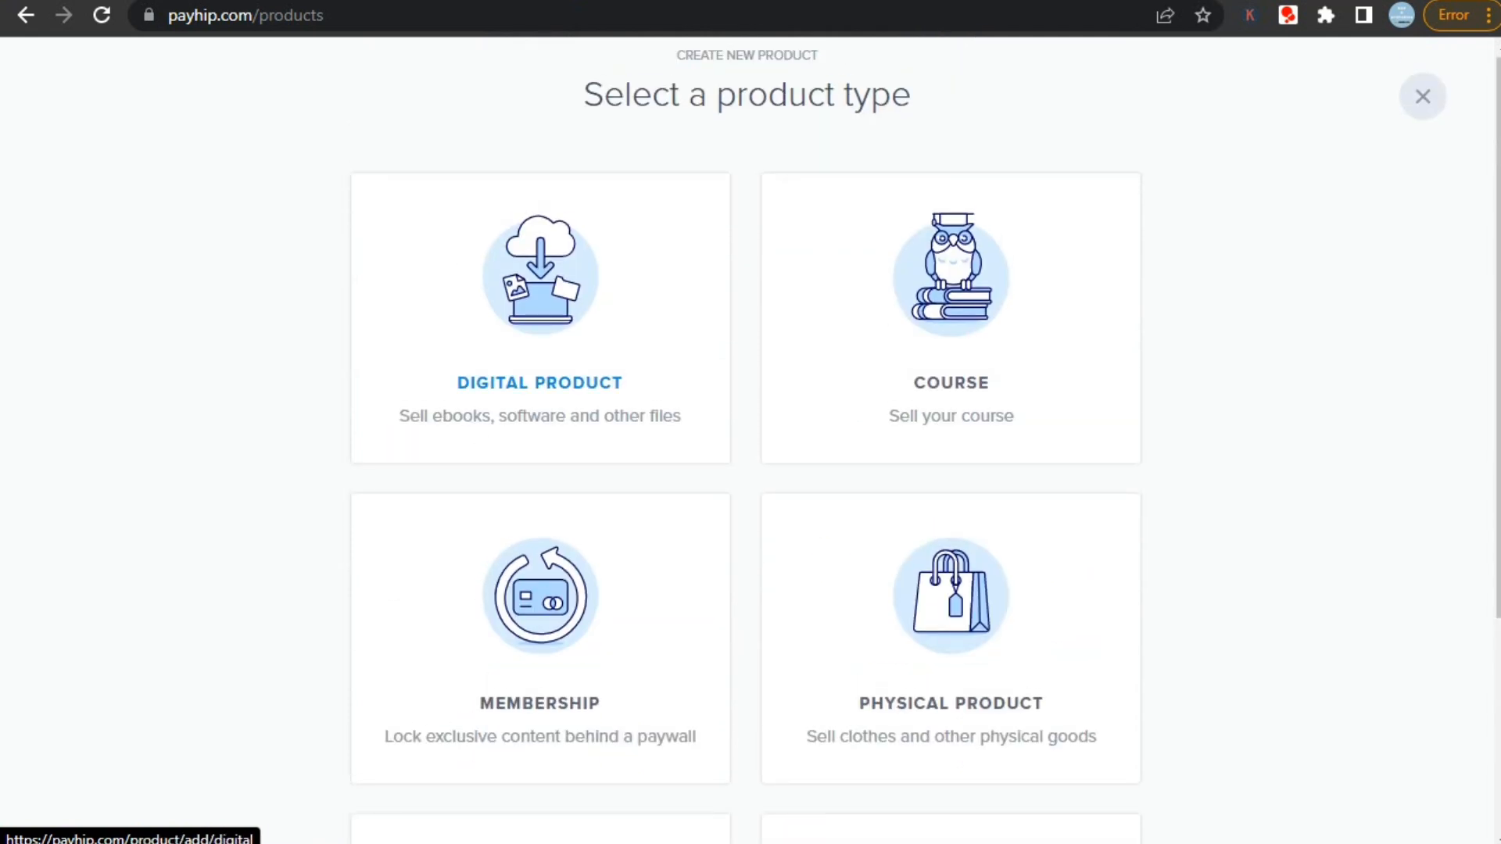
{"action": "left_click", "coordinate": [539, 319]}
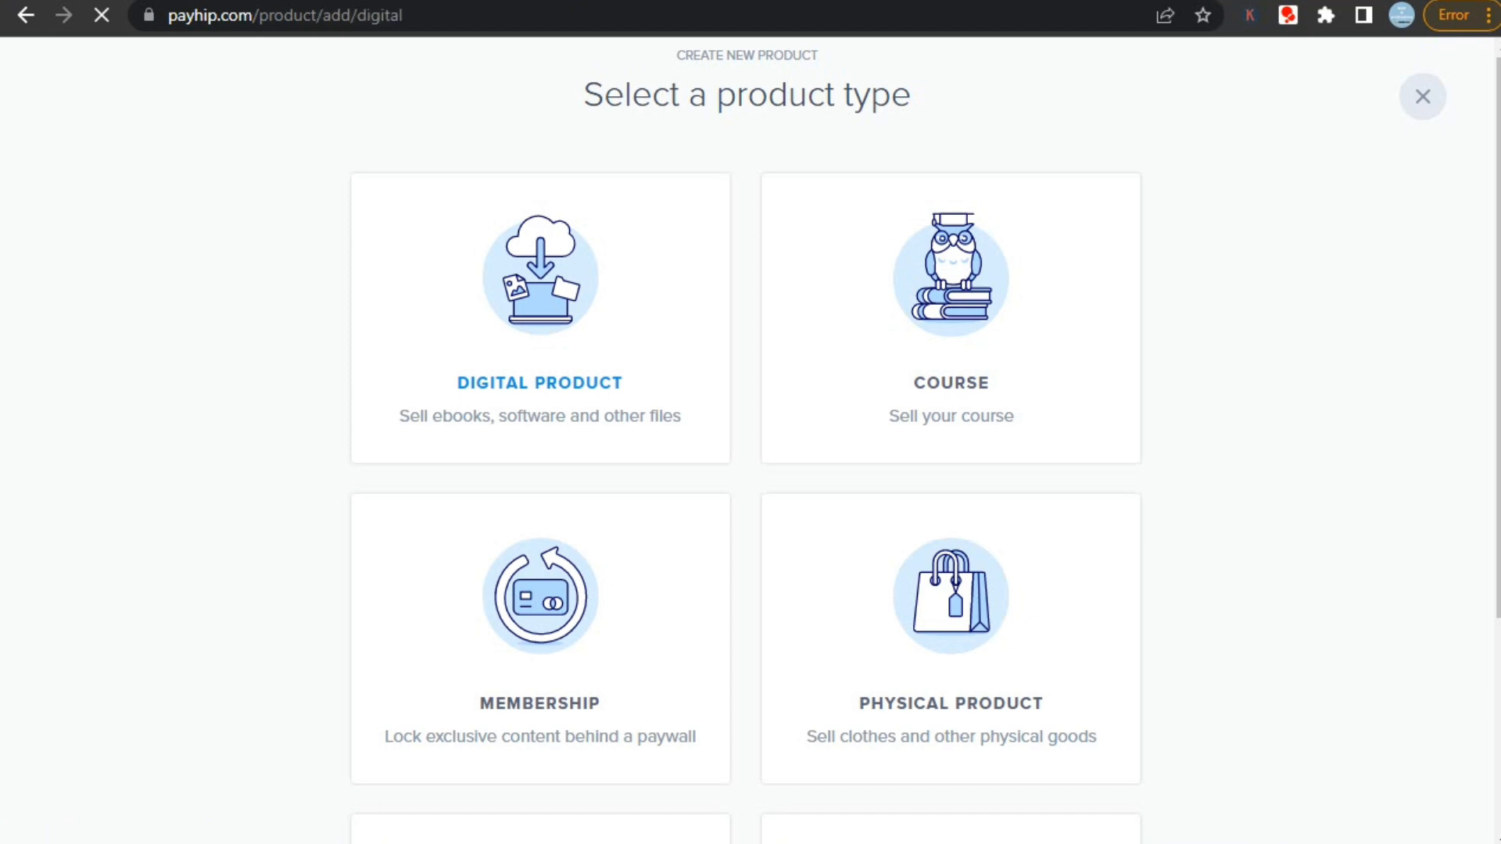
{"action": "left_click", "coordinate": [540, 318]}
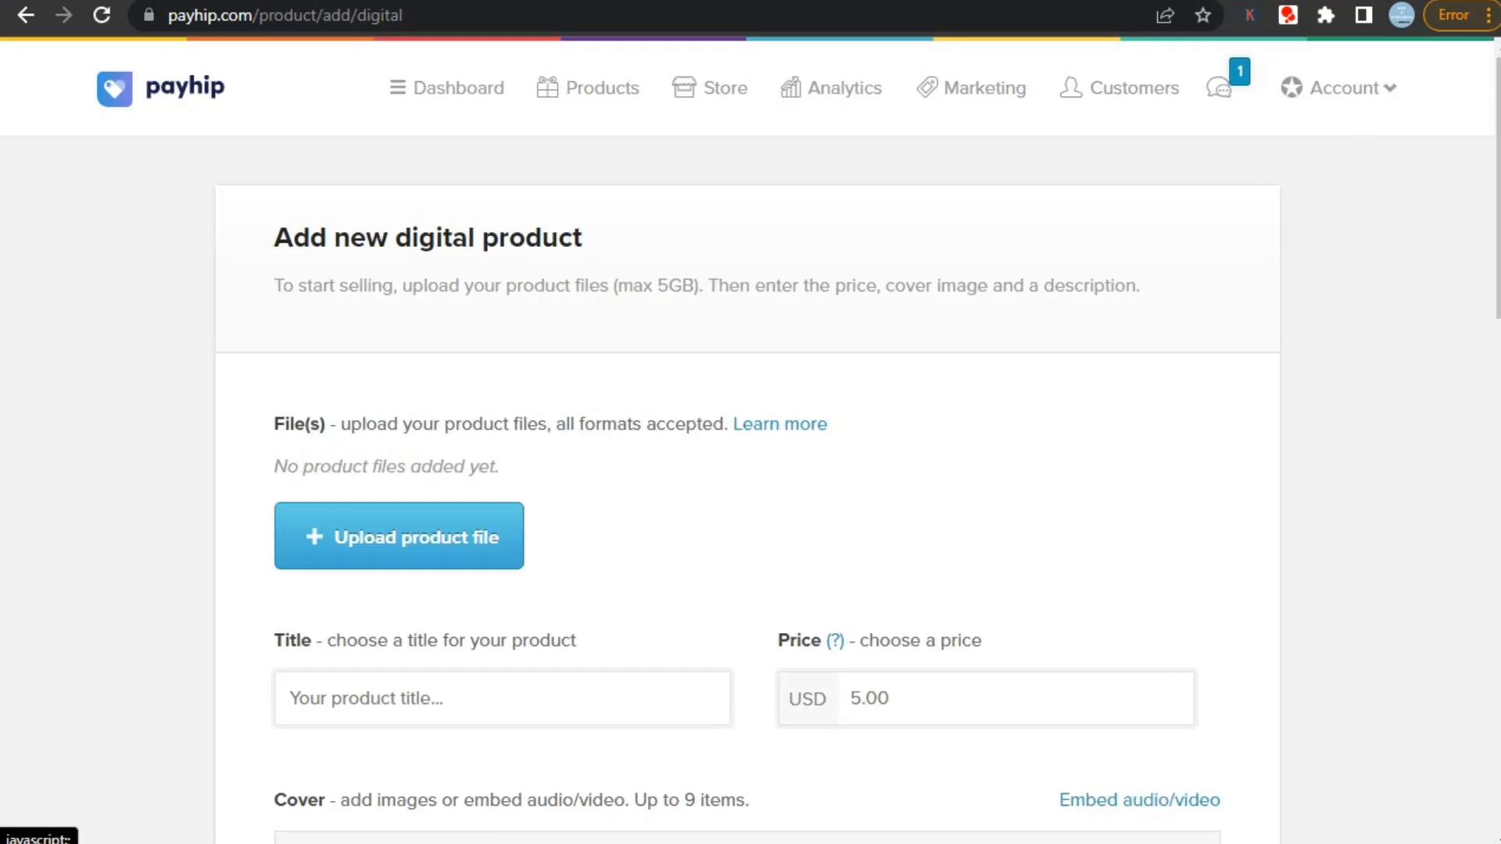
{"action": "scroll", "scroll_direction": "down", "scroll_amount": 3}
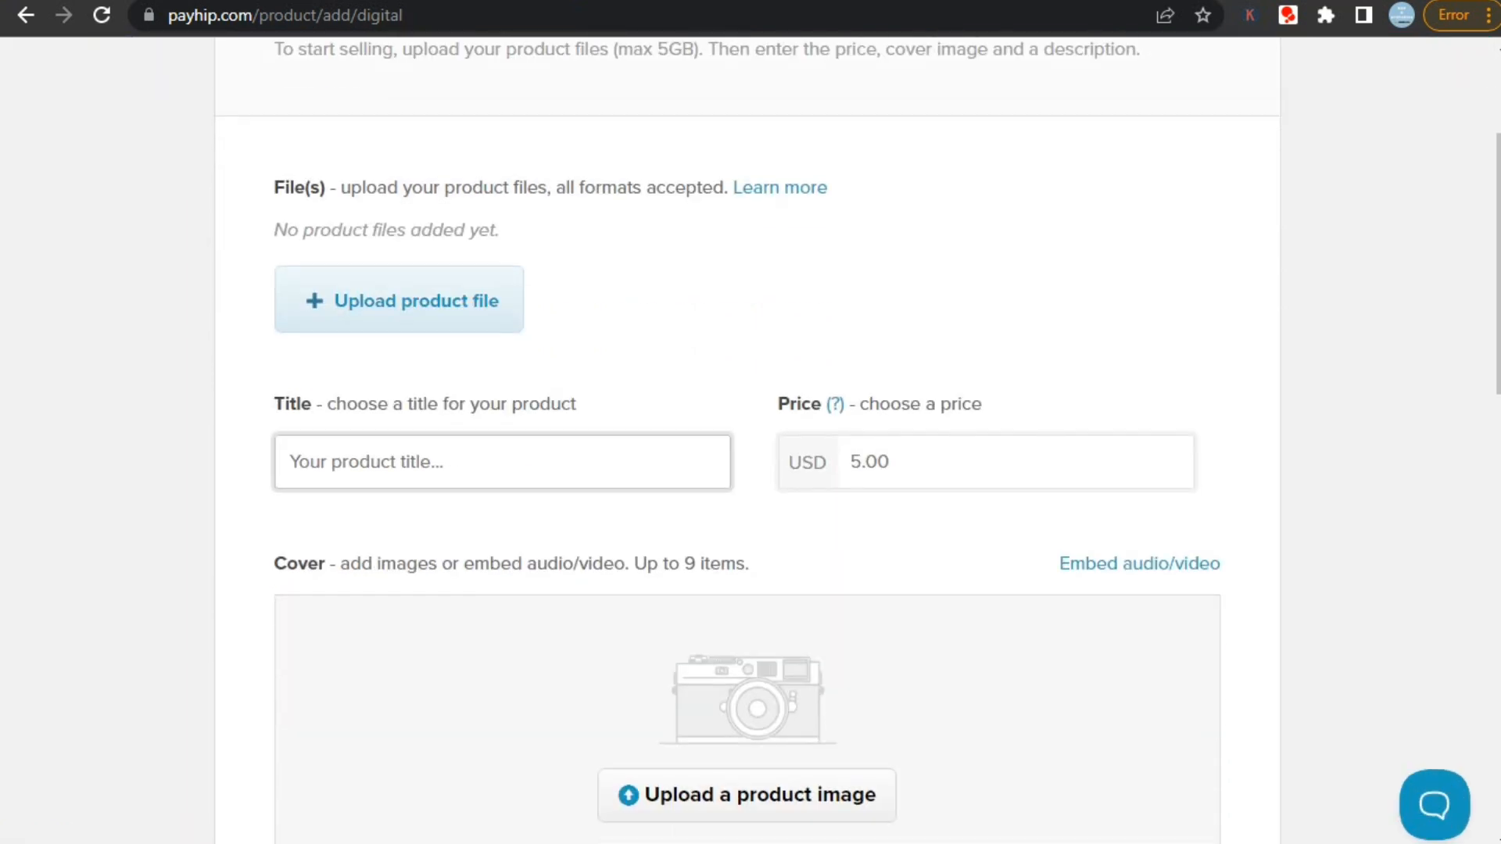
{"action": "scroll", "scroll_direction": "down", "scroll_amount": 3}
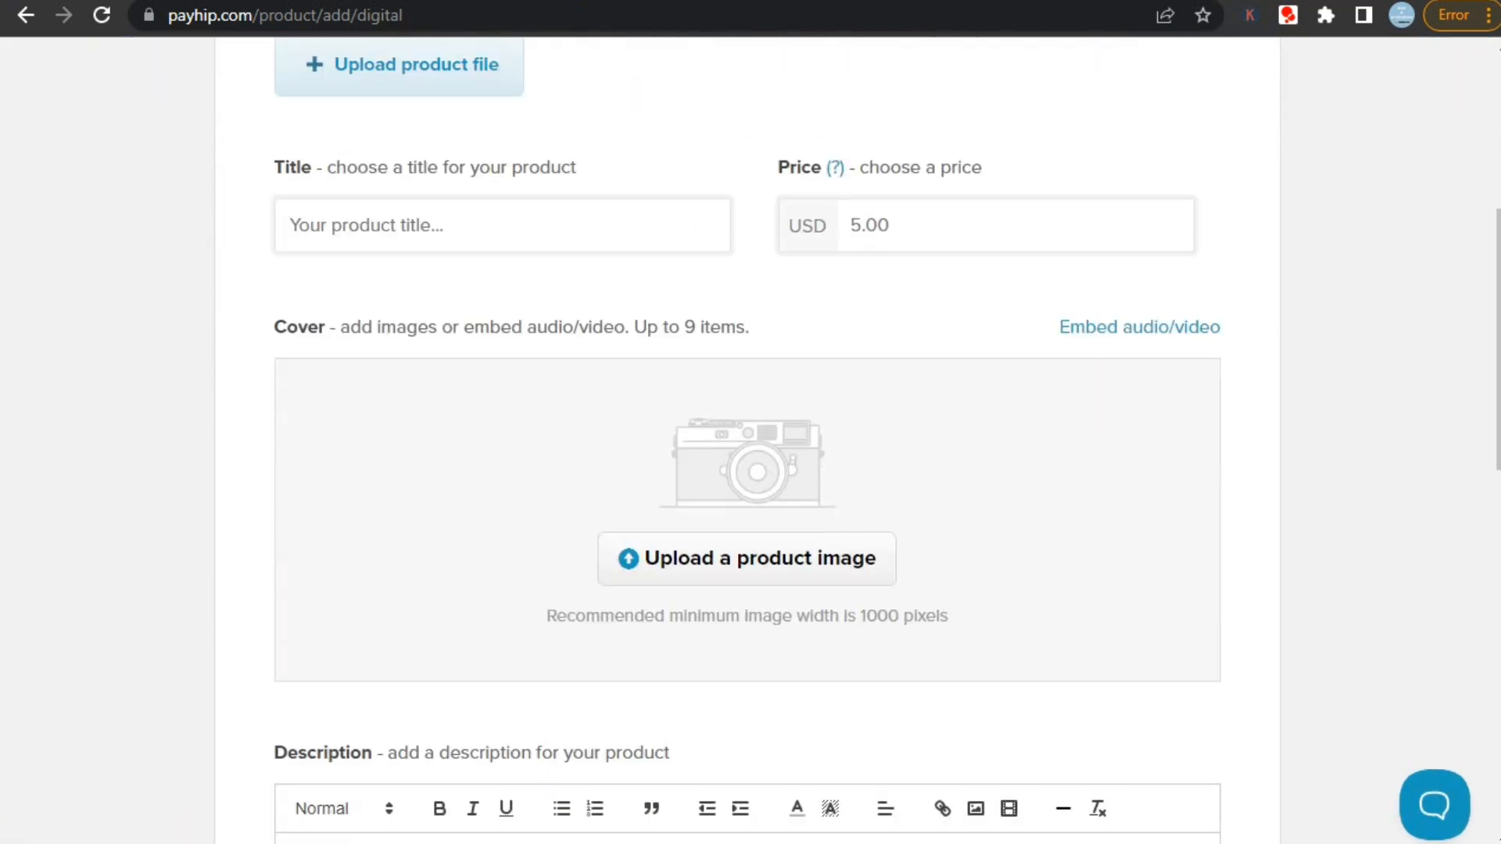
{"action": "scroll", "scroll_direction": "down", "scroll_amount": 3}
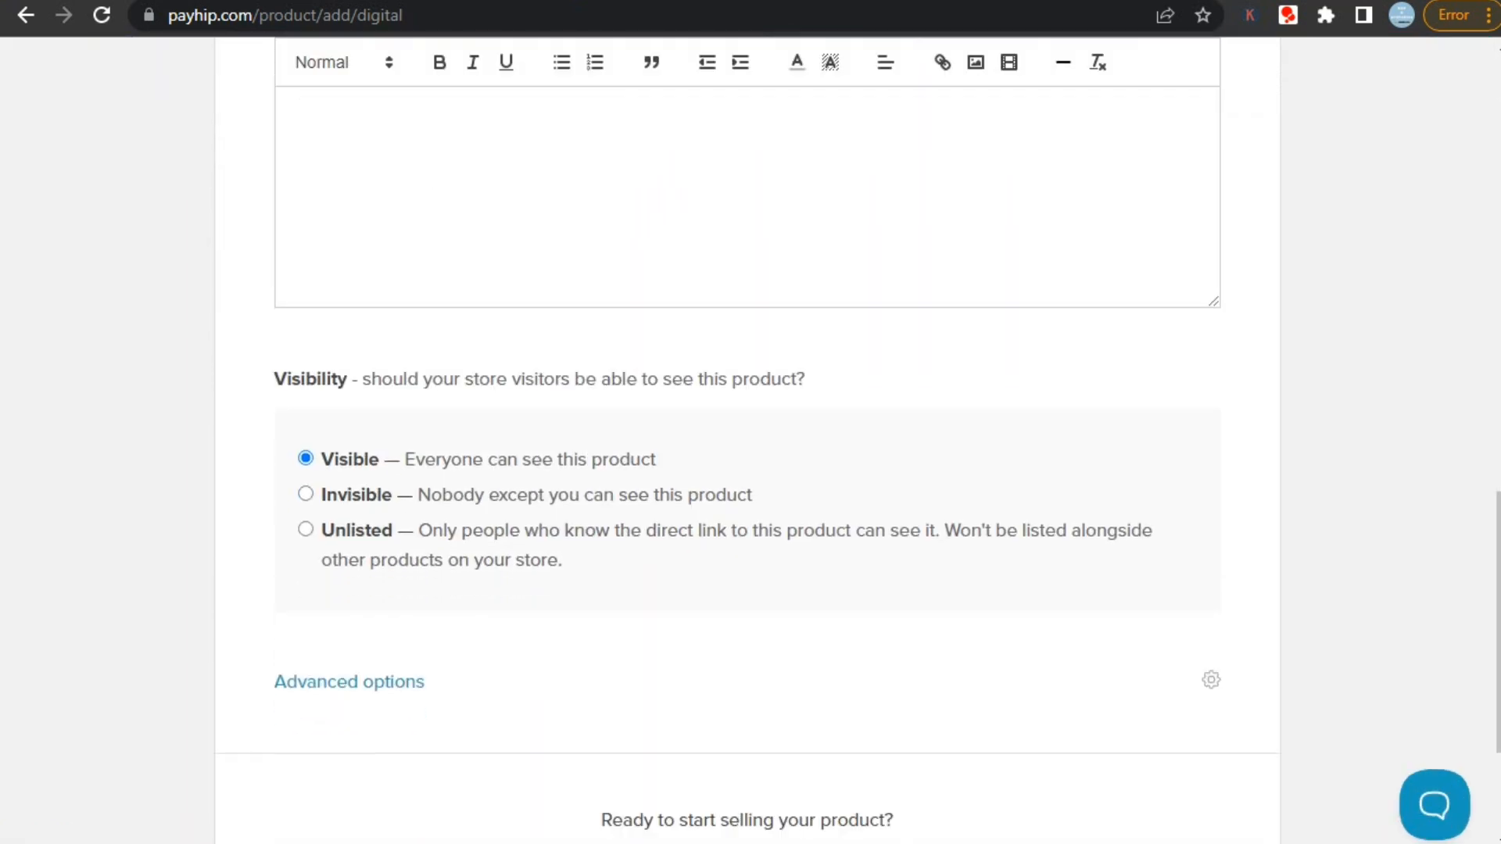
{"action": "scroll", "scroll_direction": "down", "scroll_amount": 3}
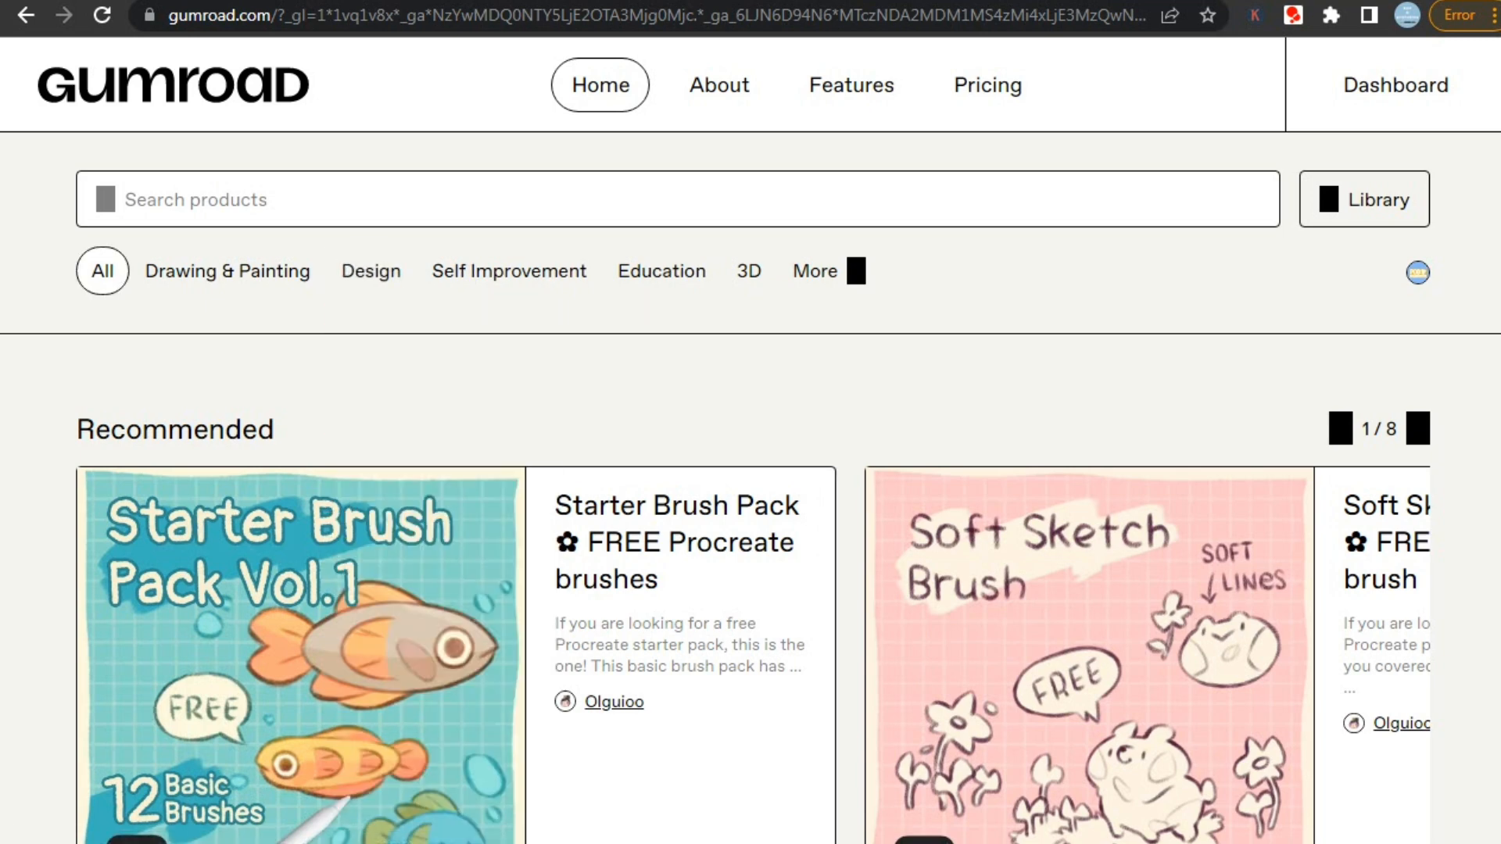
Step: Scroll Gumroad's Discover page past wishlists and curated picks, then show Design subcategories
{"action": "scroll", "scroll_direction": "down", "scroll_amount": 3}
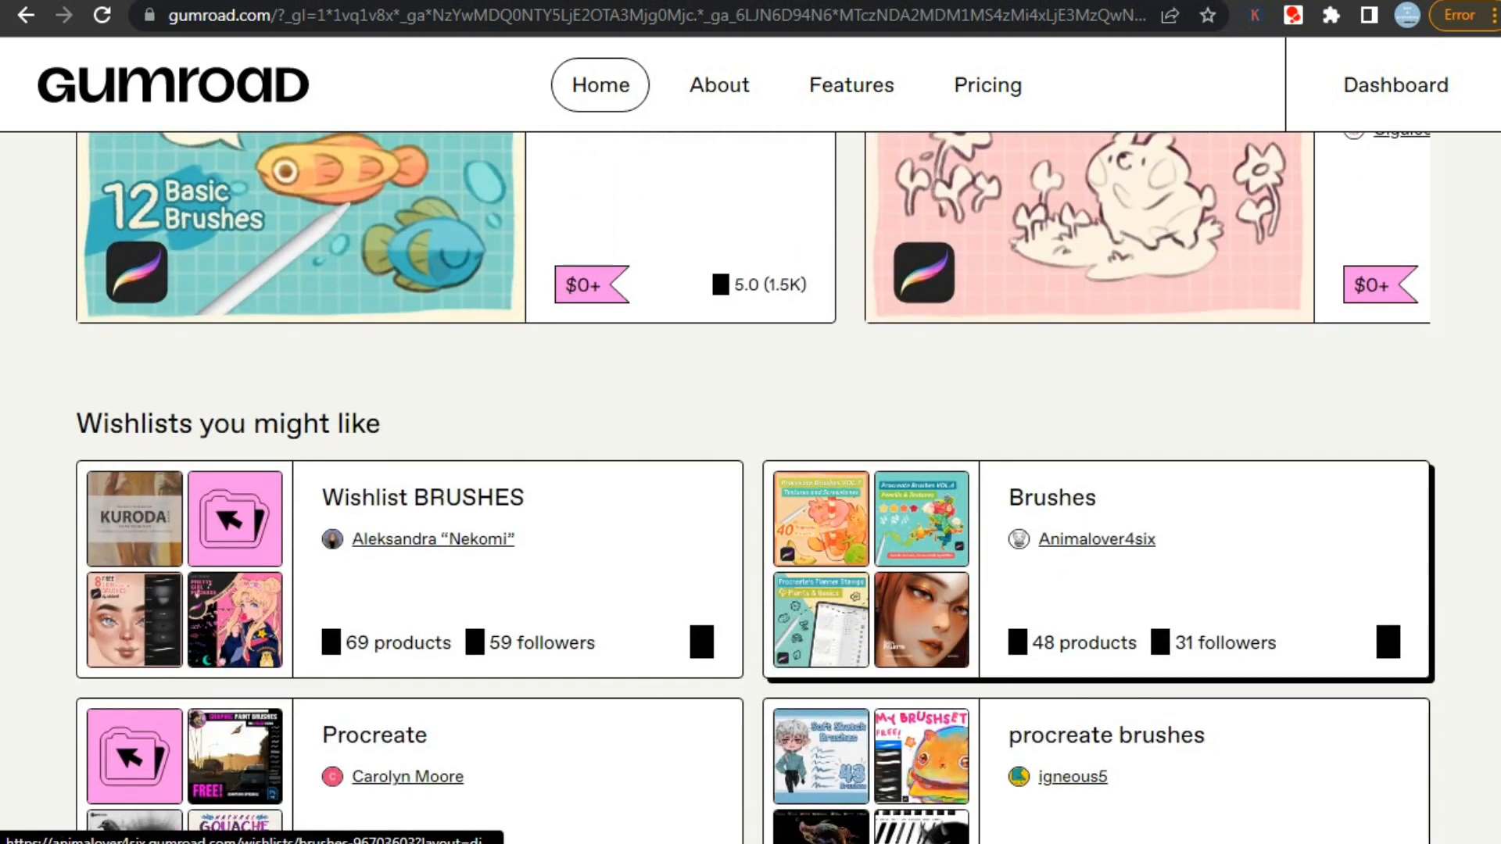
{"action": "scroll", "scroll_direction": "down", "scroll_amount": 3}
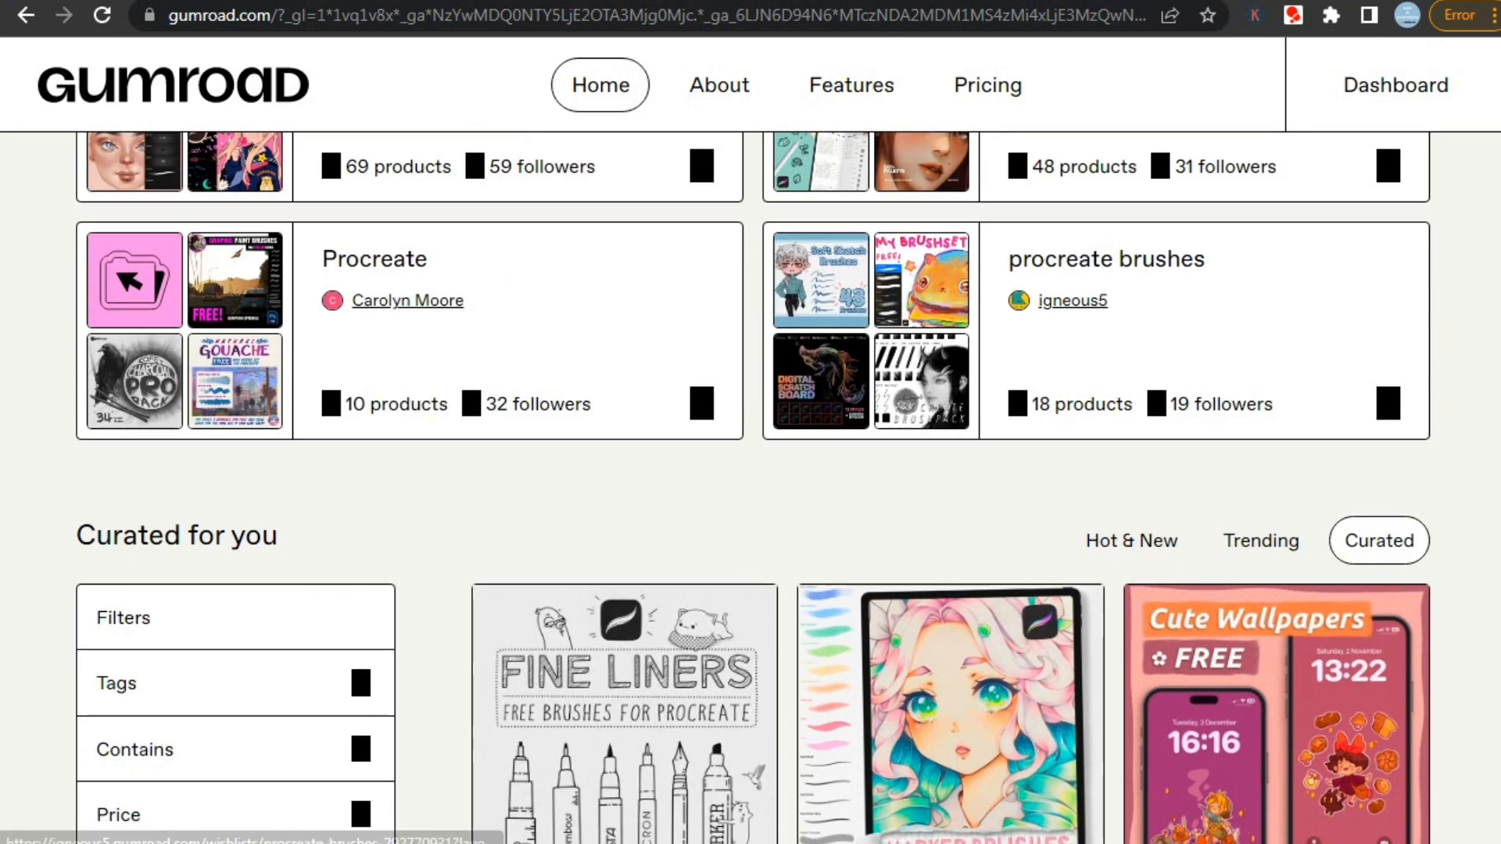
{"action": "scroll", "scroll_direction": "down", "scroll_amount": 3}
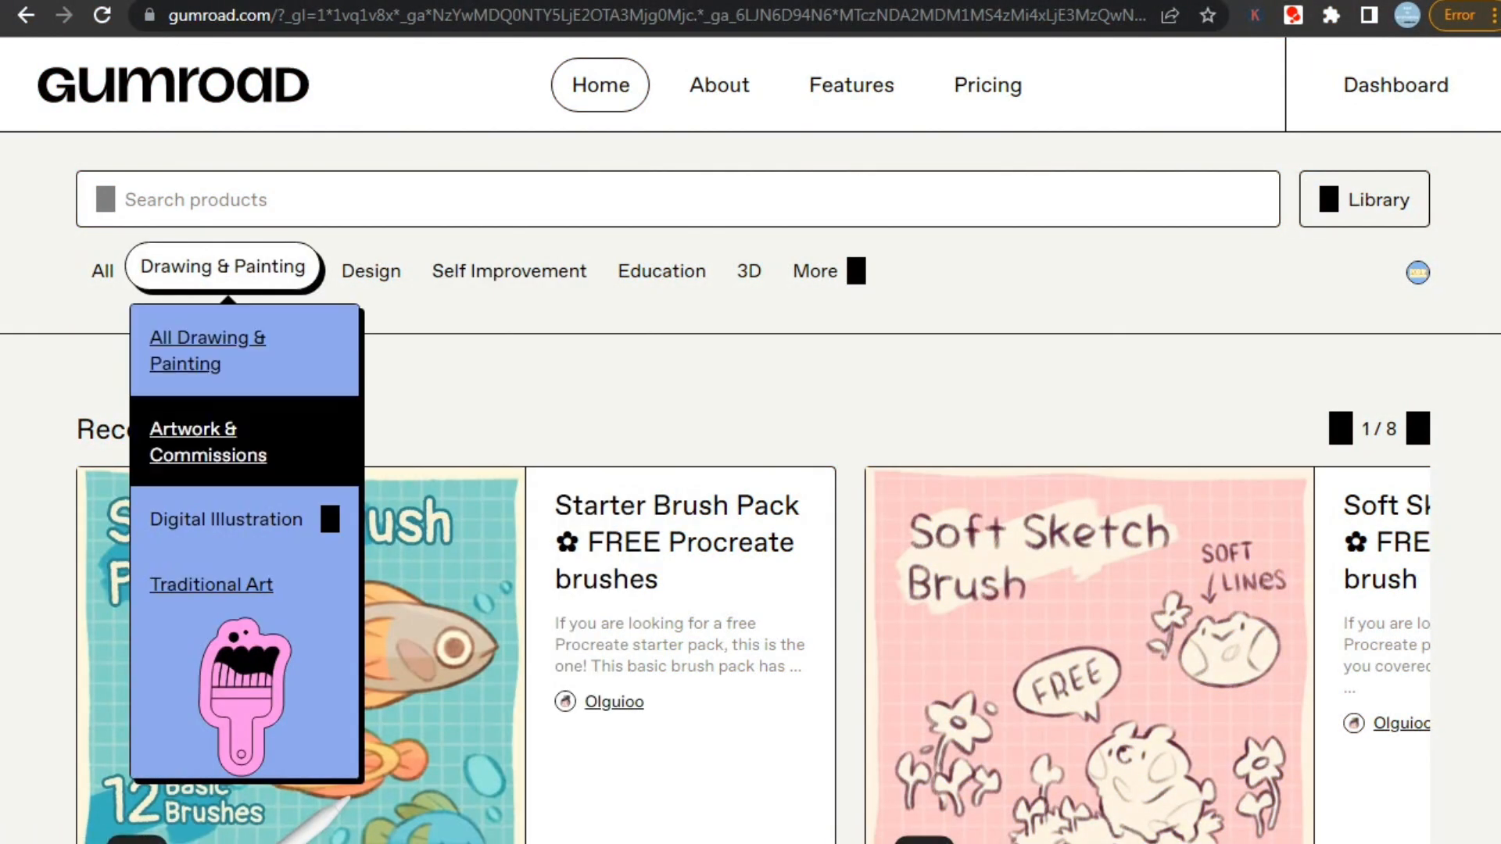
{"action": "mouse_move", "coordinate": [225, 519]}
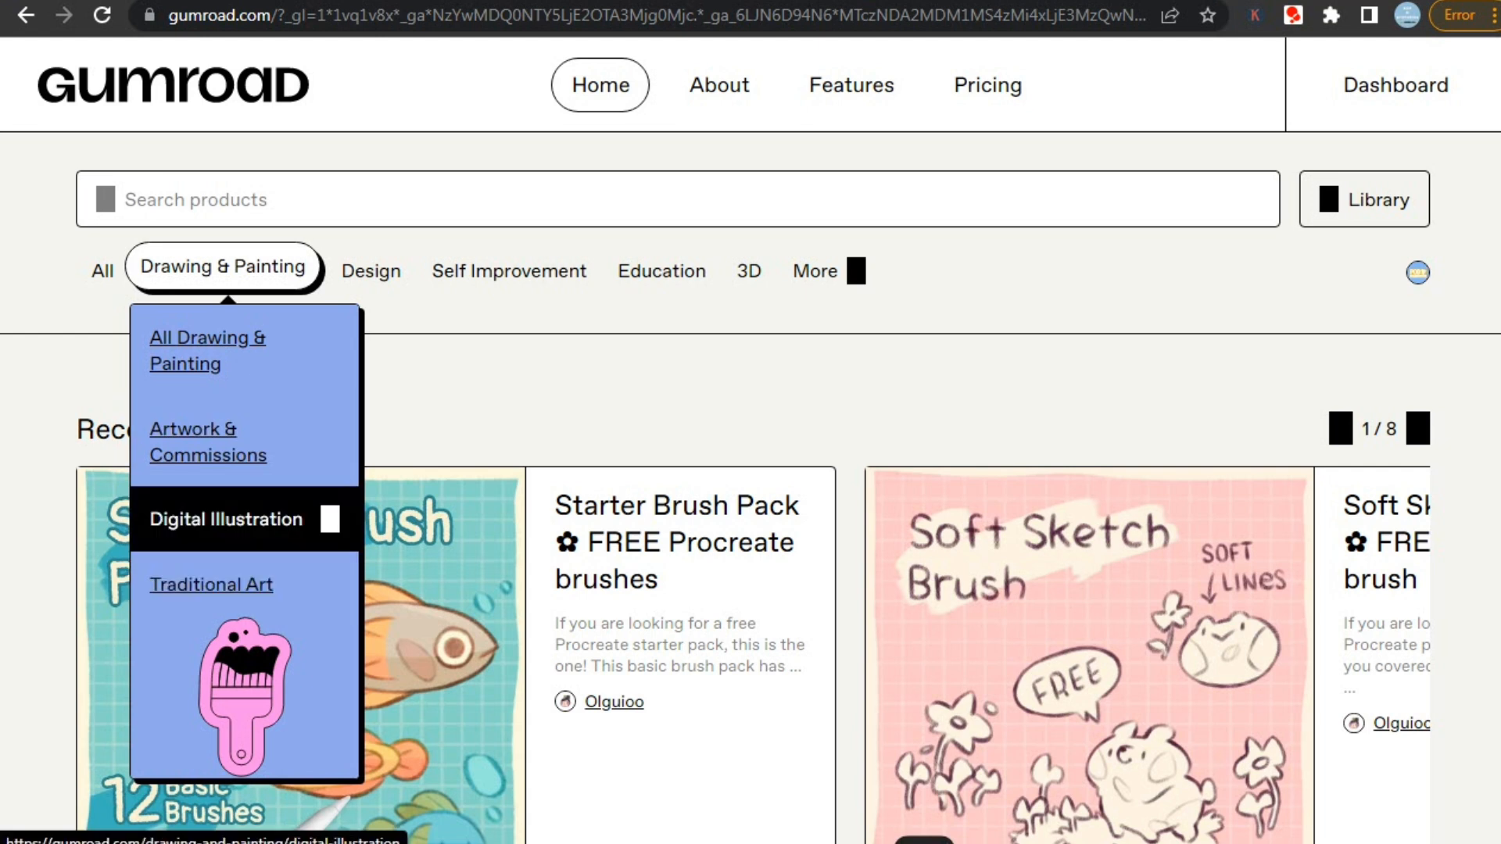
{"action": "mouse_move", "coordinate": [206, 350]}
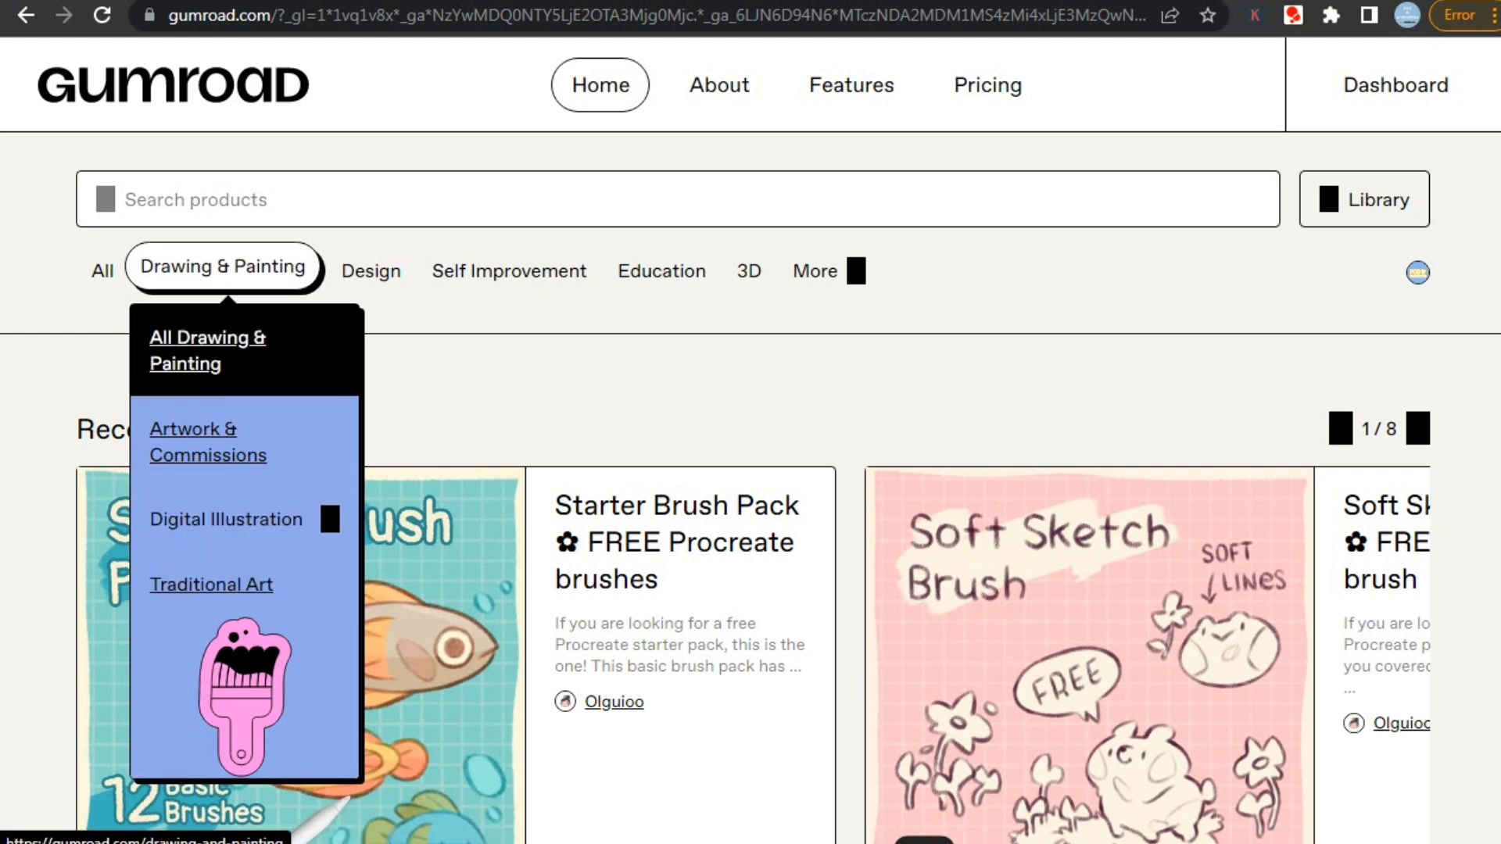
{"action": "left_click", "coordinate": [366, 270]}
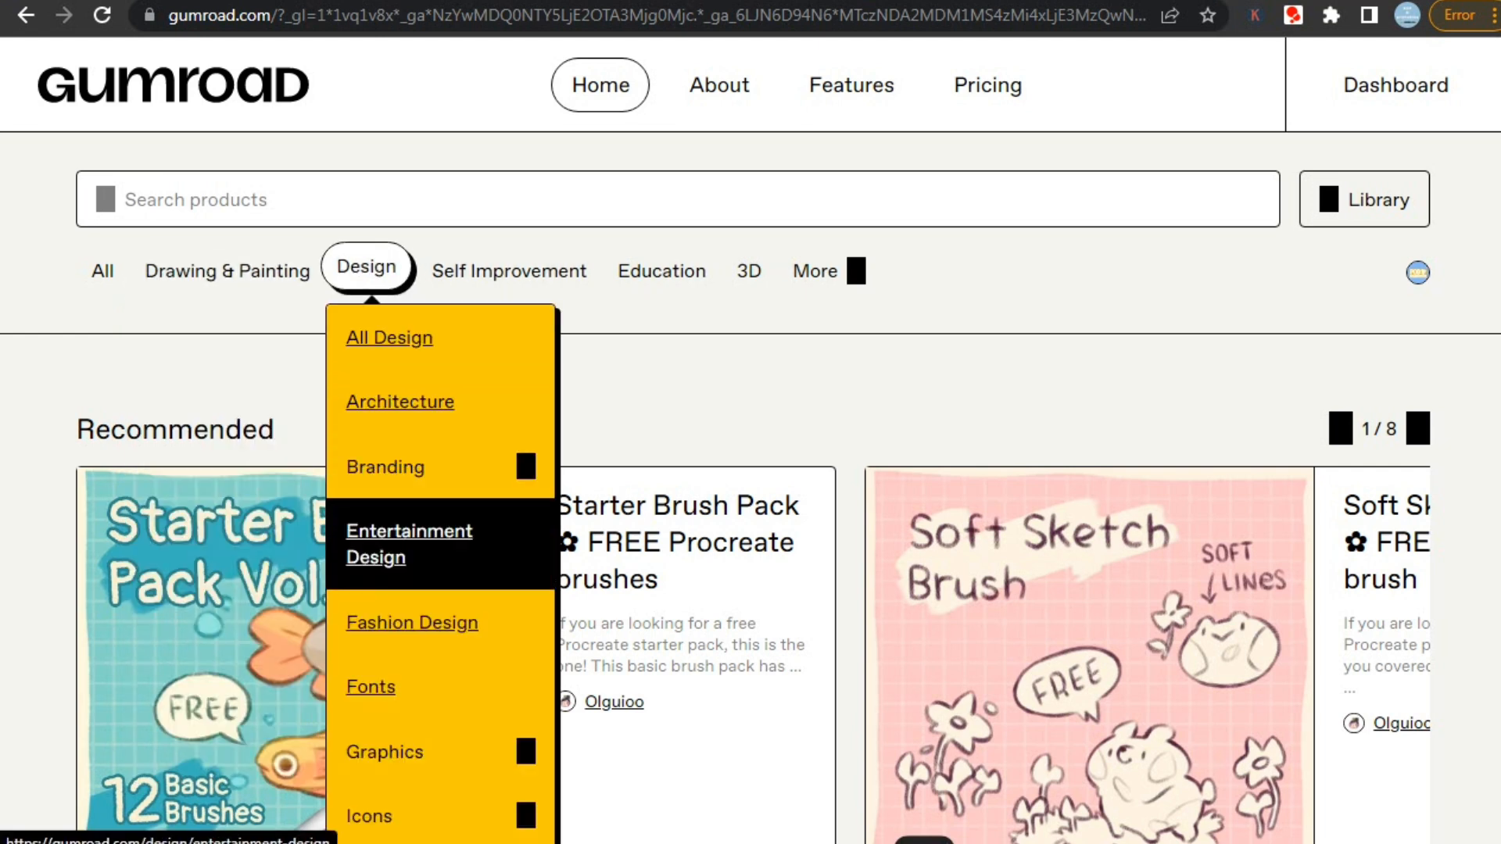
{"action": "mouse_move", "coordinate": [411, 623]}
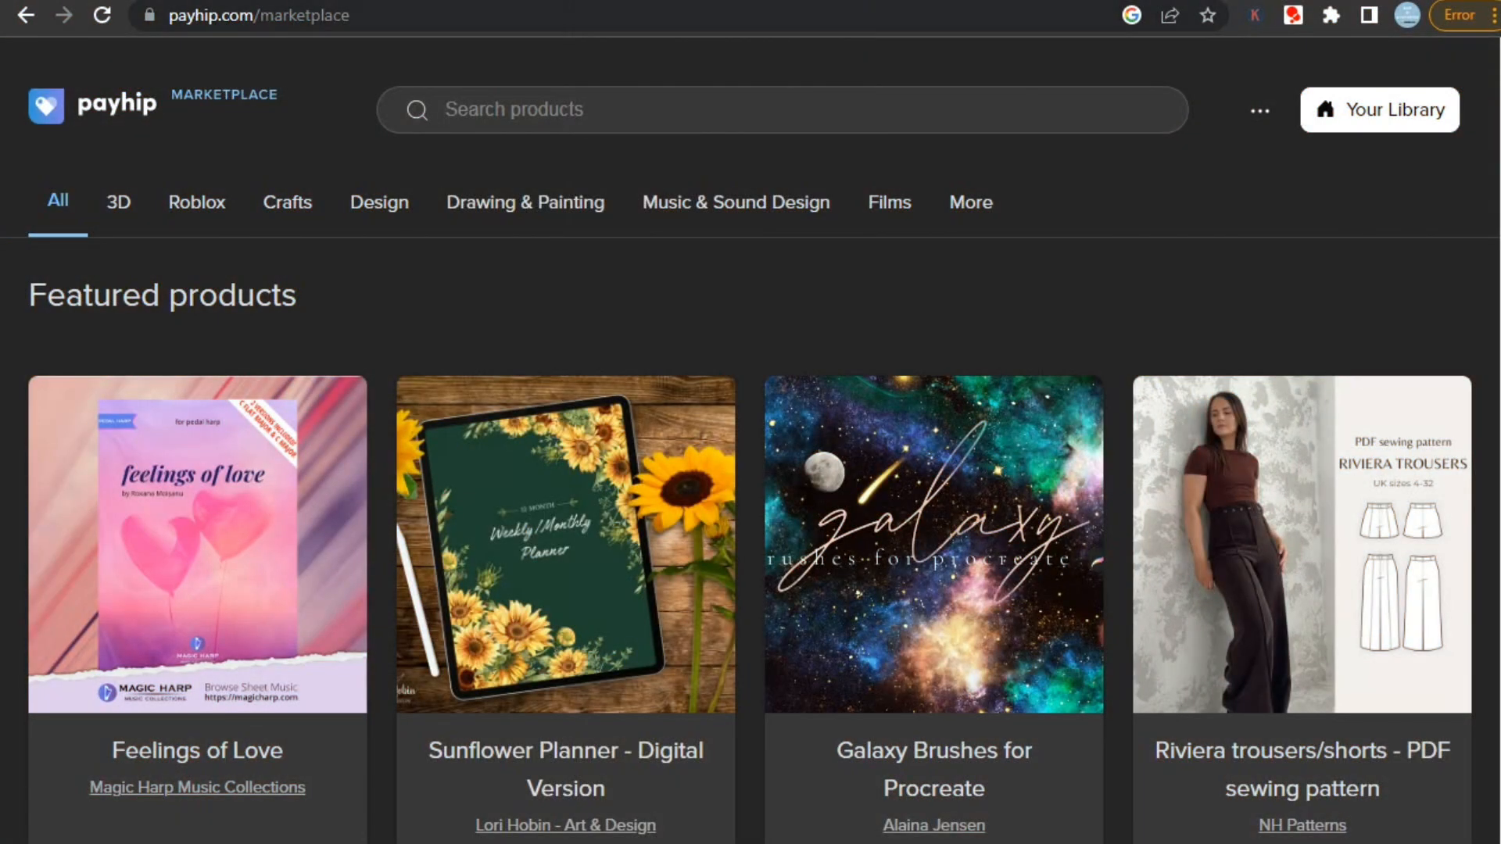
Step: Open Payhip's marketplace Design category and scroll through its product listings
{"action": "left_click", "coordinate": [287, 202]}
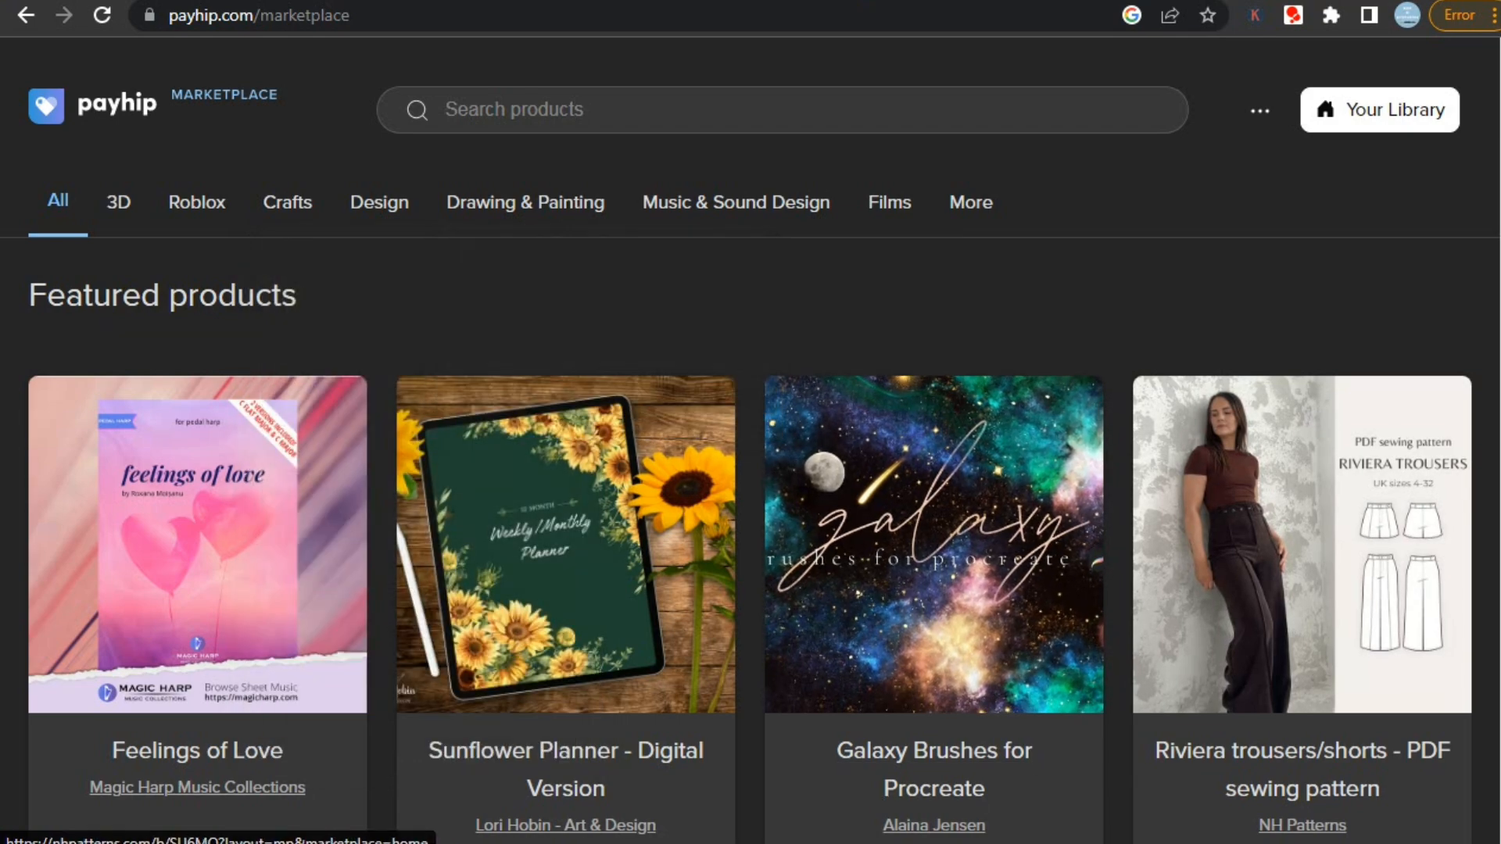
{"action": "scroll", "scroll_direction": "down", "scroll_amount": 3}
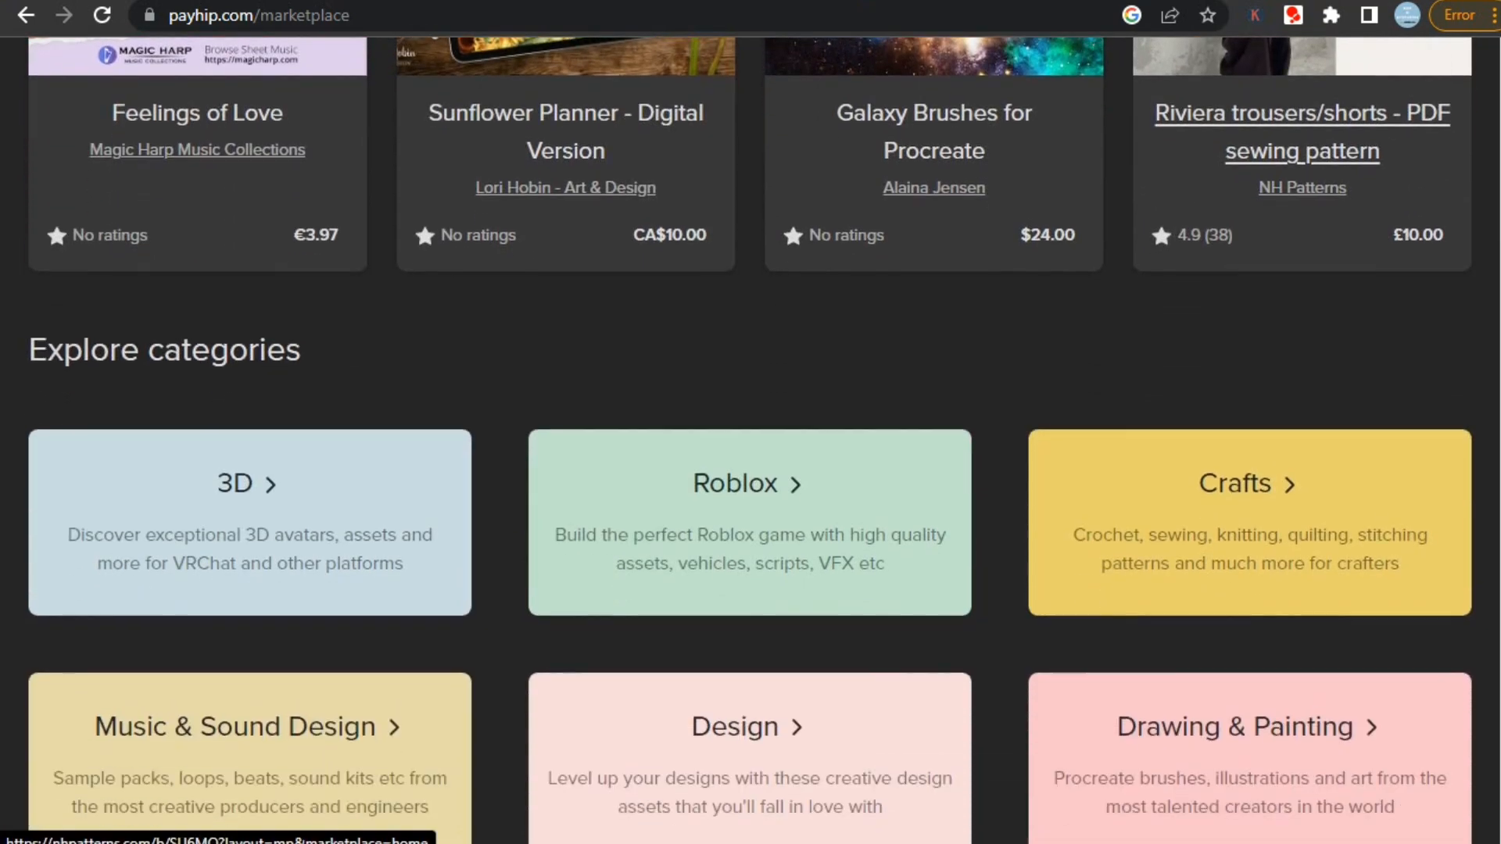
{"action": "scroll", "scroll_direction": "down", "scroll_amount": 3}
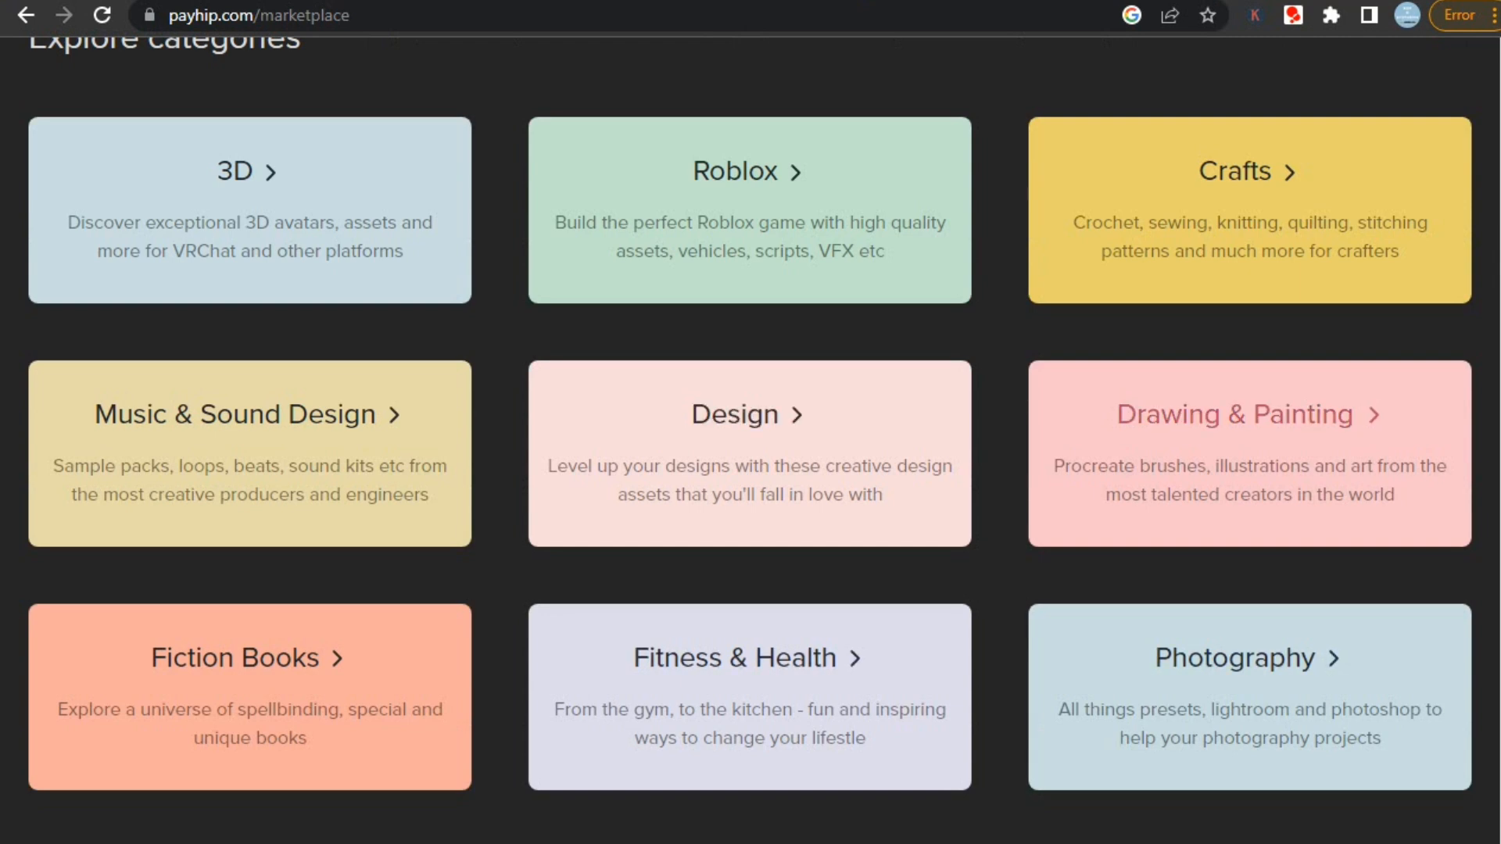
{"action": "mouse_move", "coordinate": [746, 415]}
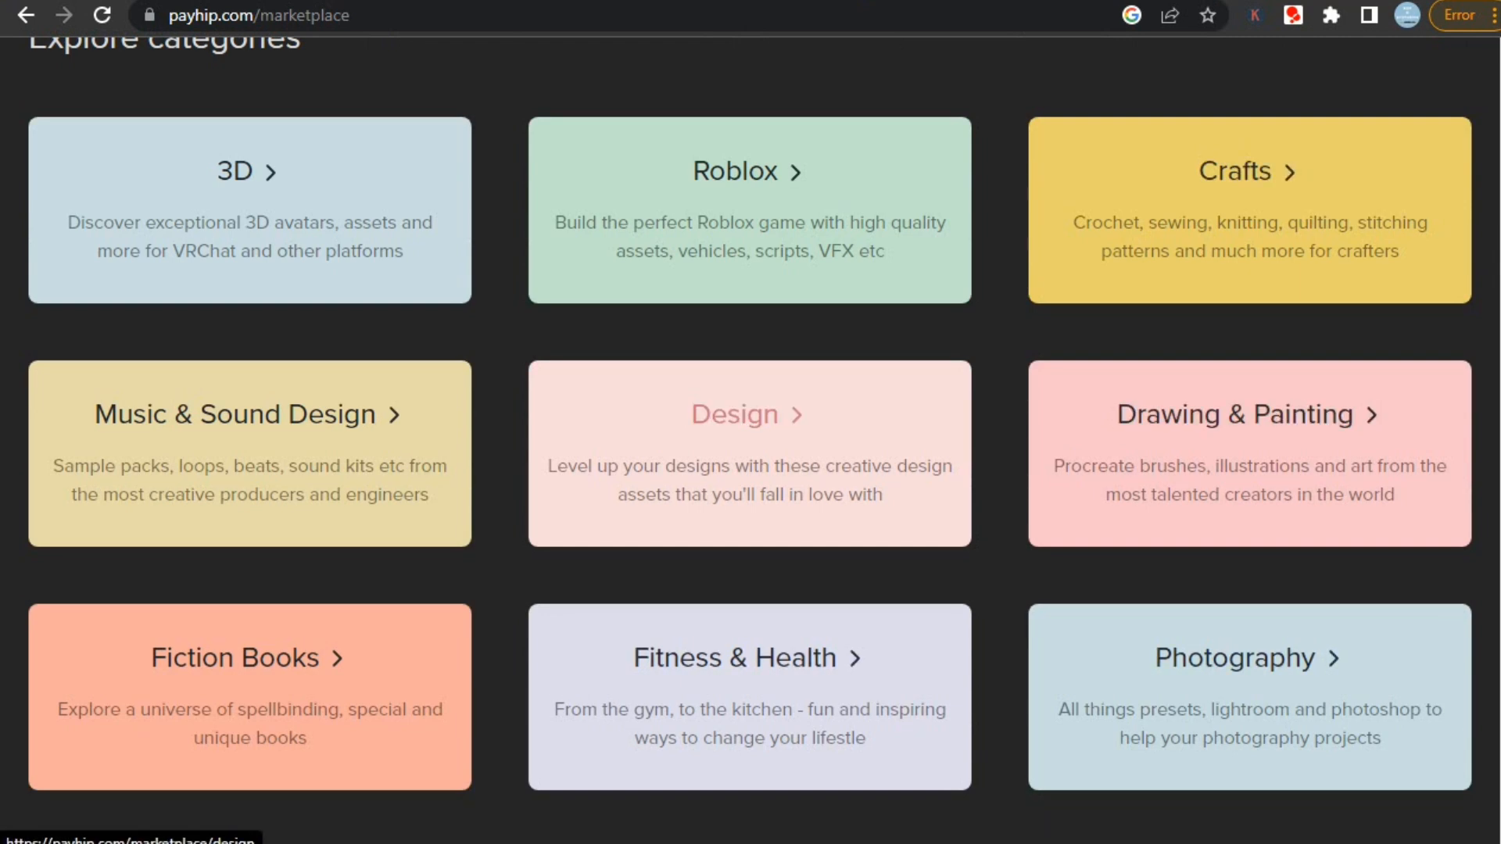
{"action": "left_click", "coordinate": [746, 414]}
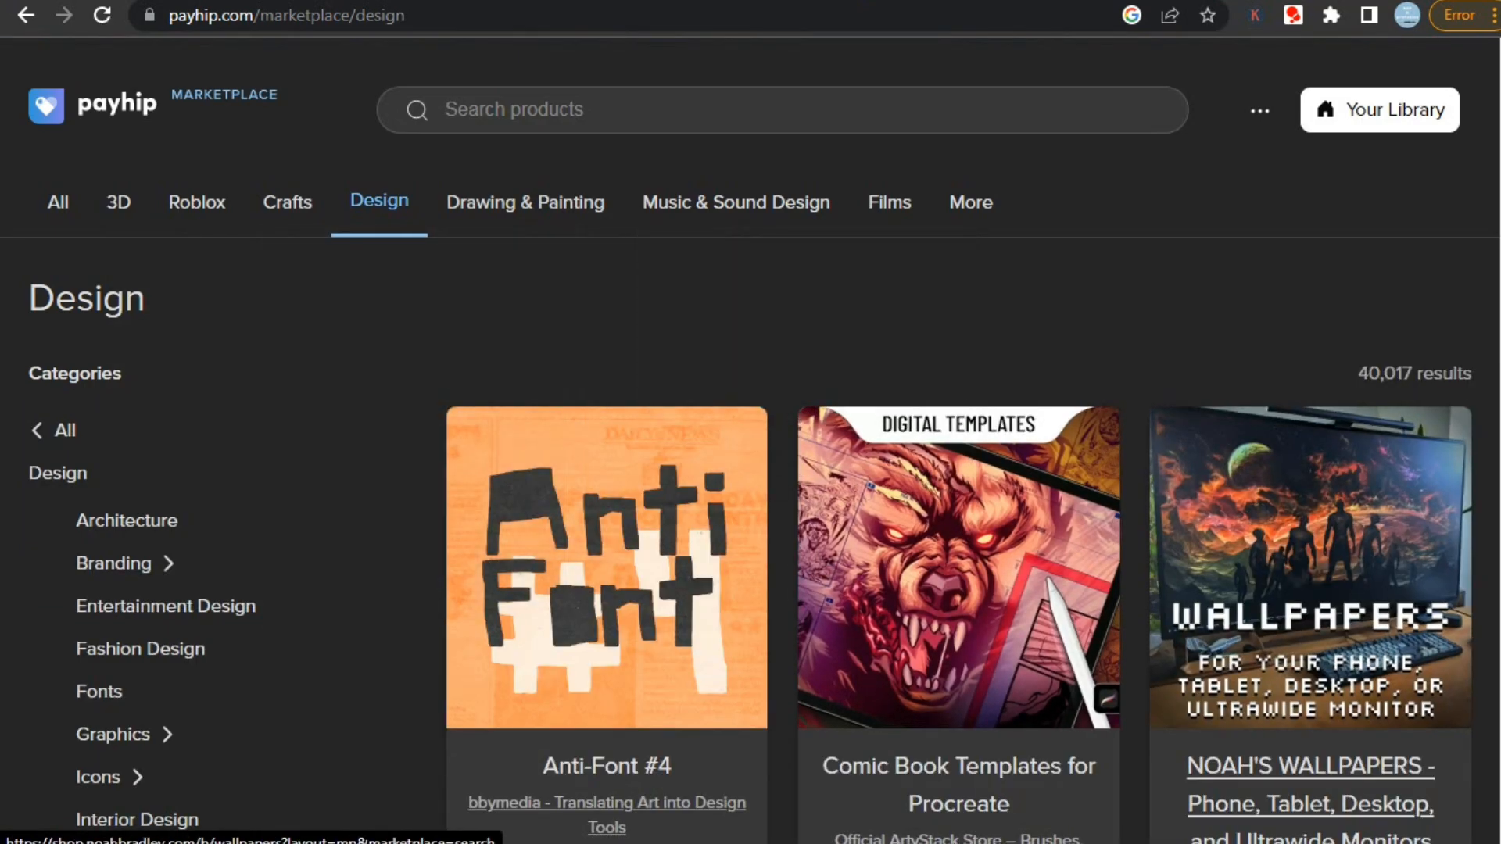
{"action": "scroll", "scroll_direction": "down", "scroll_amount": 3}
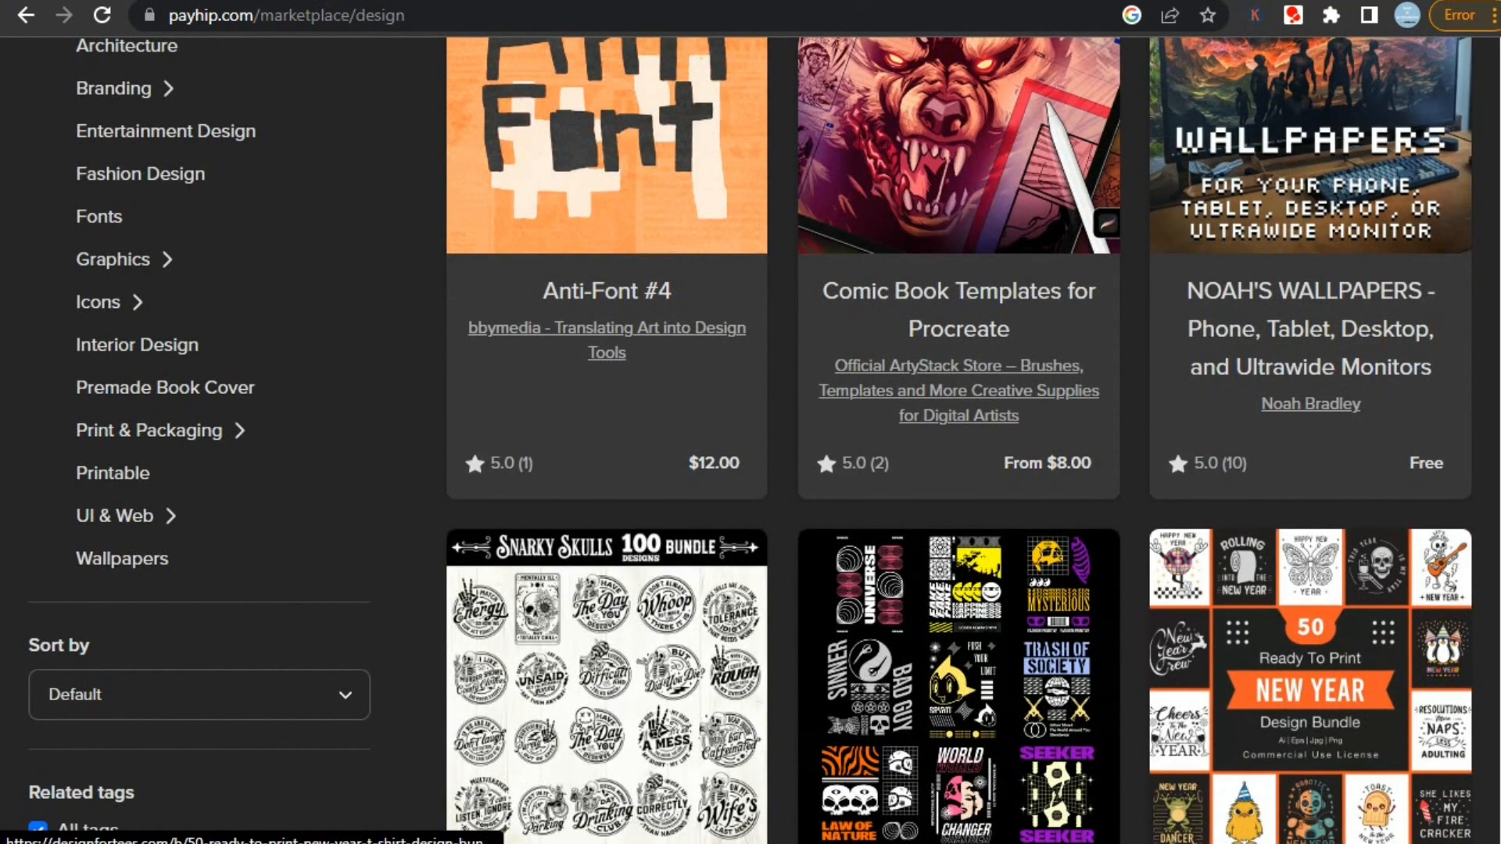
{"action": "scroll", "scroll_direction": "down", "scroll_amount": 3}
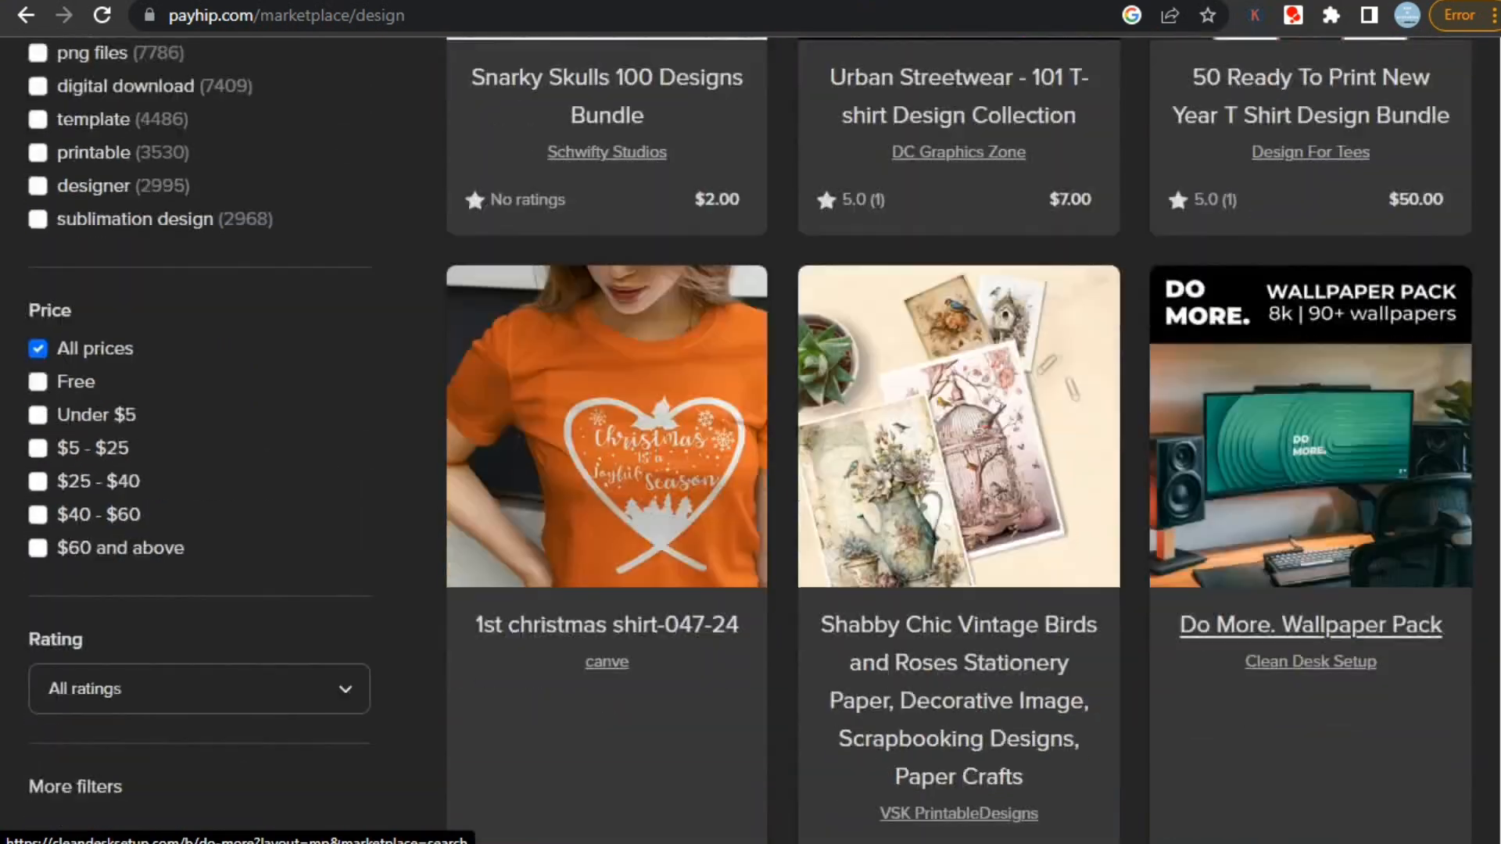
{"action": "scroll", "scroll_direction": "down", "scroll_amount": 3}
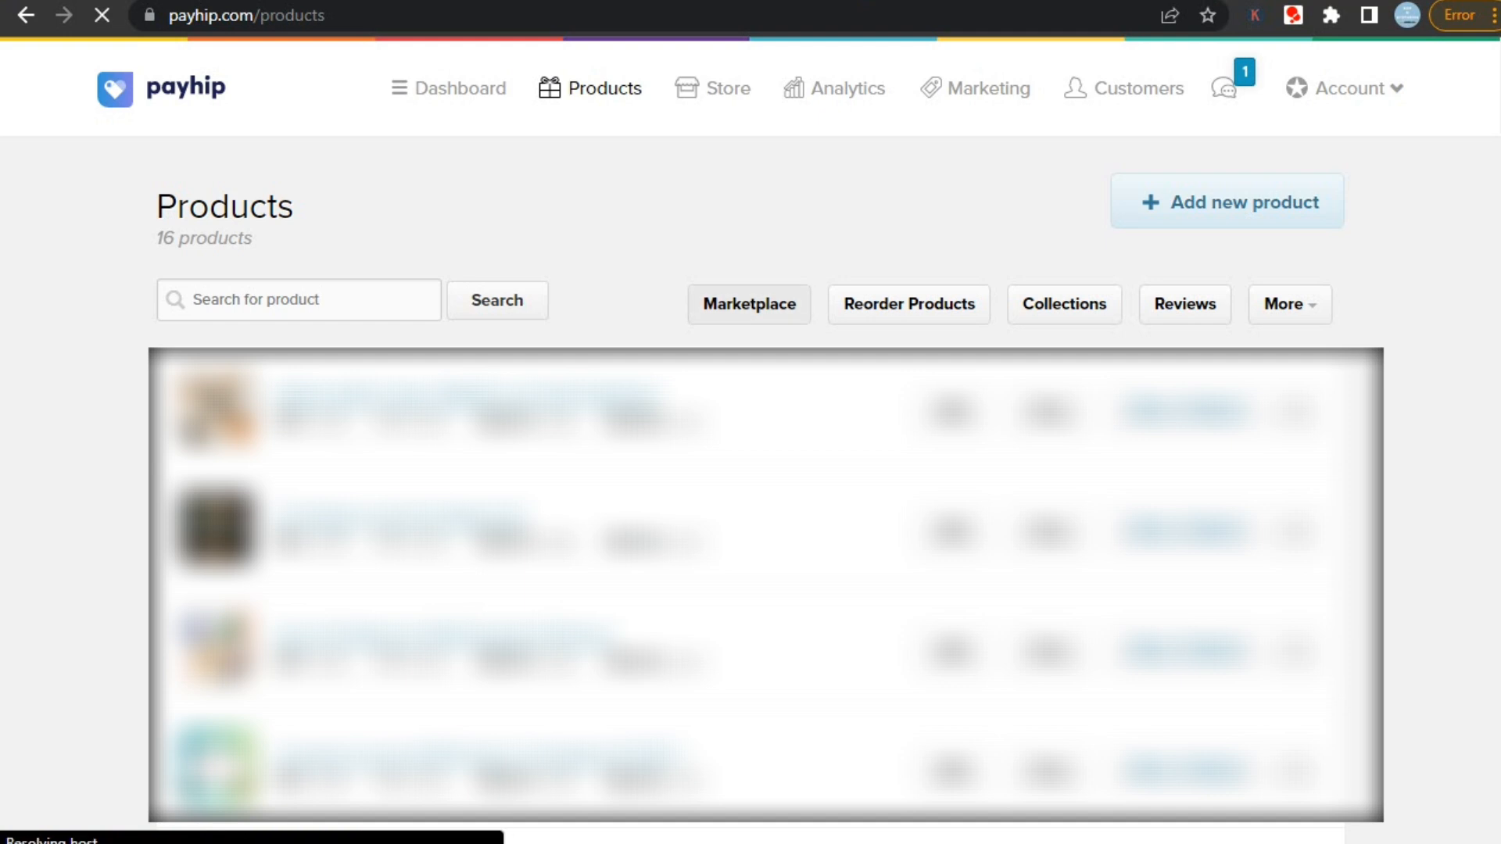
Step: Open Payhip's Marketplace manager and scroll to the Marketplace products table
{"action": "left_click", "coordinate": [749, 303]}
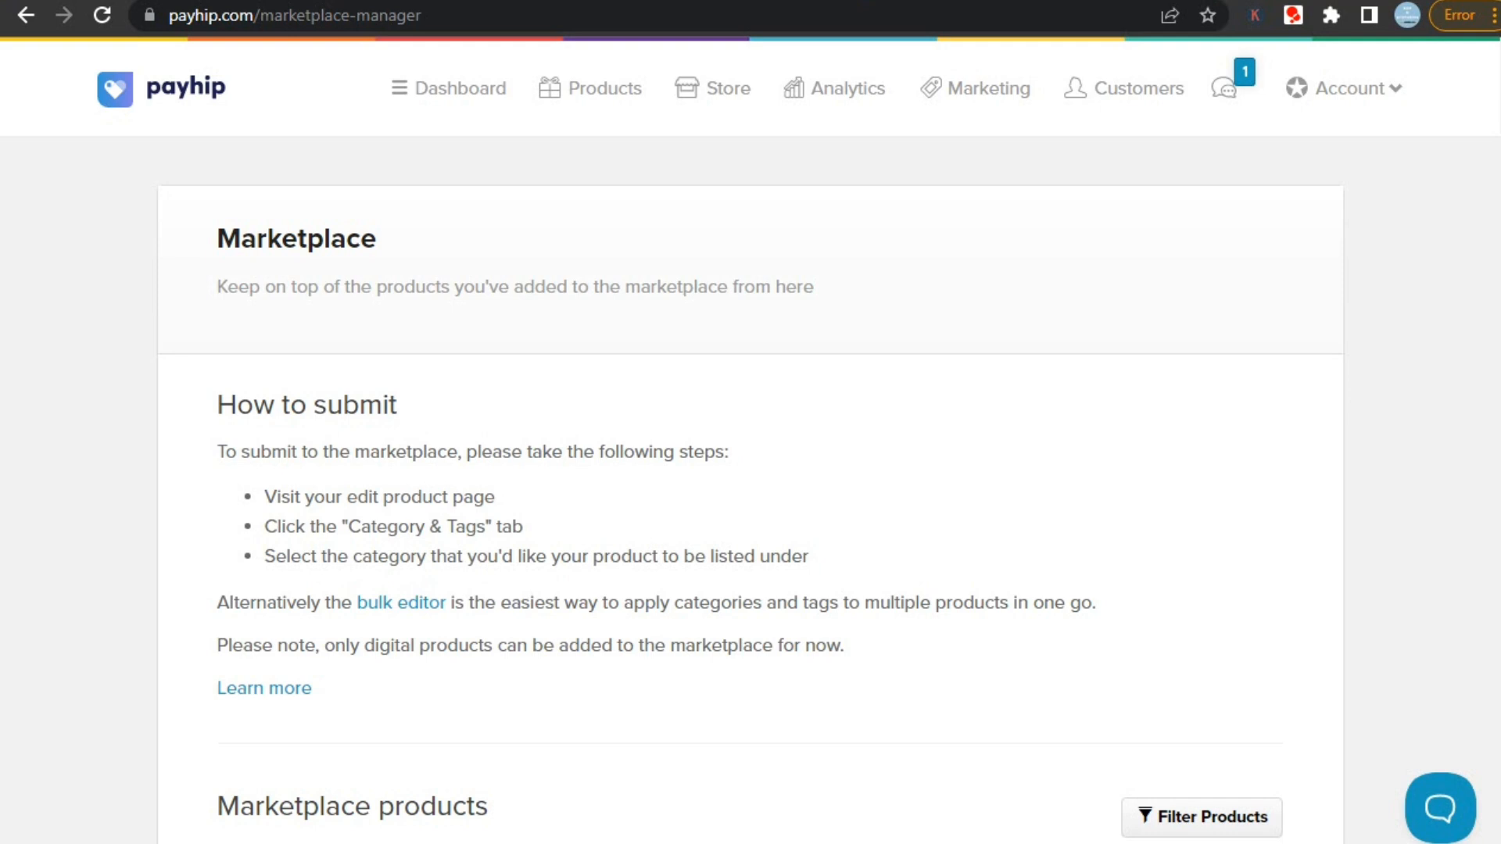
{"action": "scroll", "scroll_direction": "down", "scroll_amount": 3}
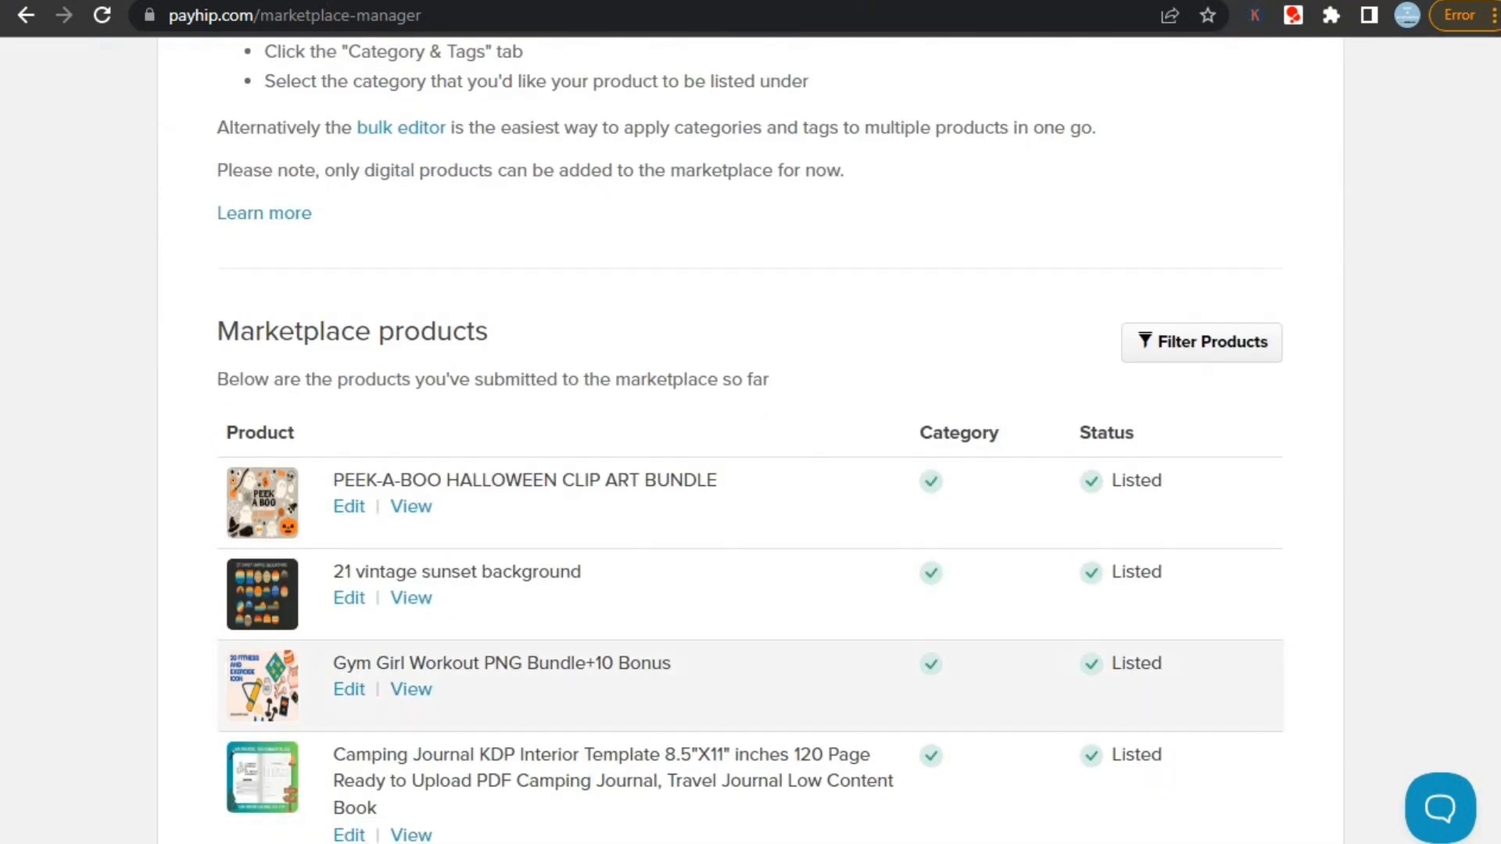
{"action": "scroll", "scroll_direction": "down", "scroll_amount": 3}
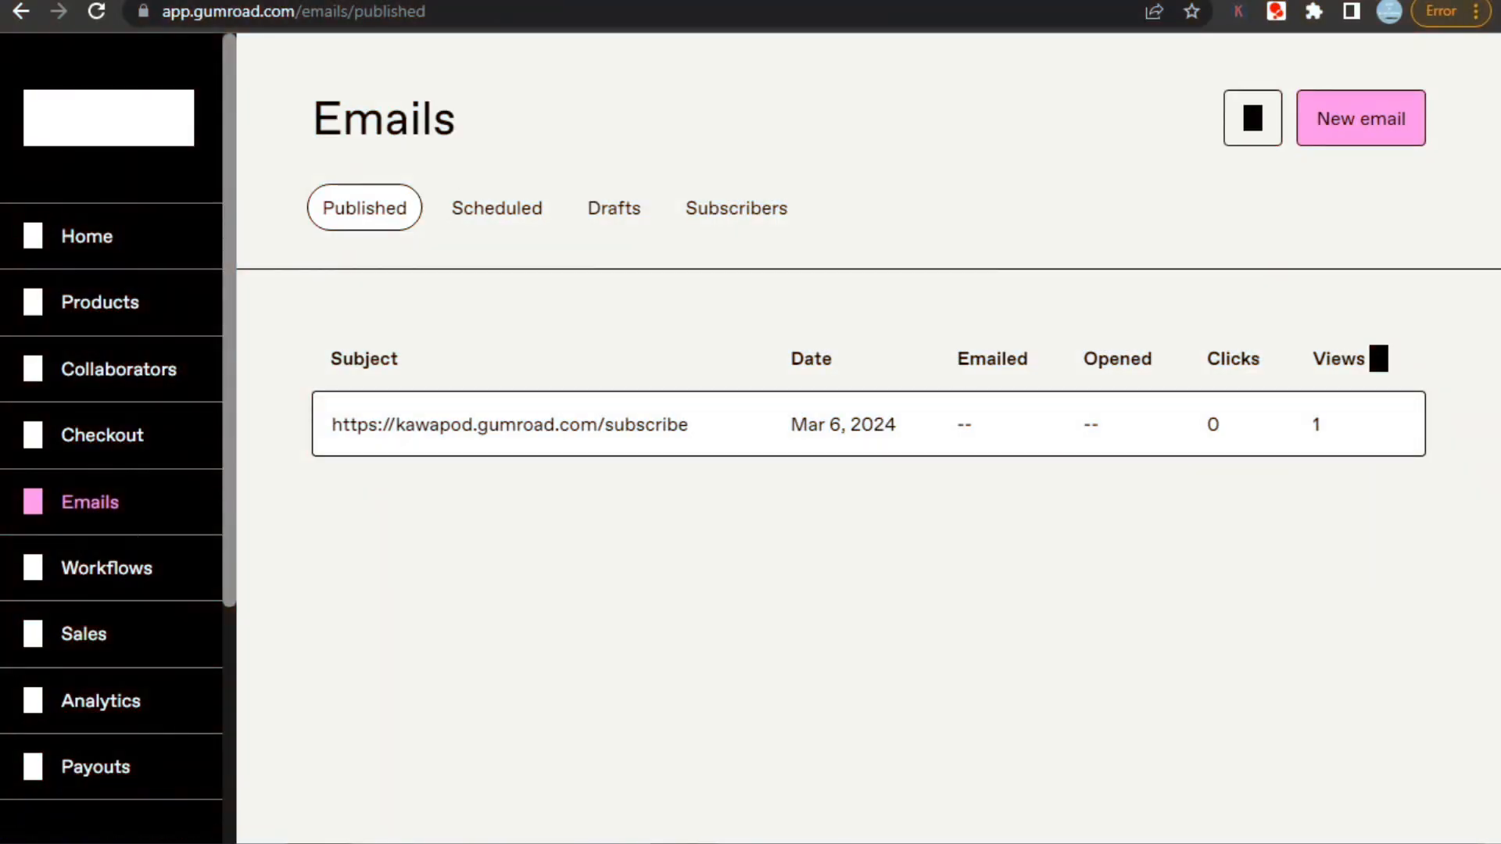
{"action": "mouse_move", "coordinate": [1361, 114]}
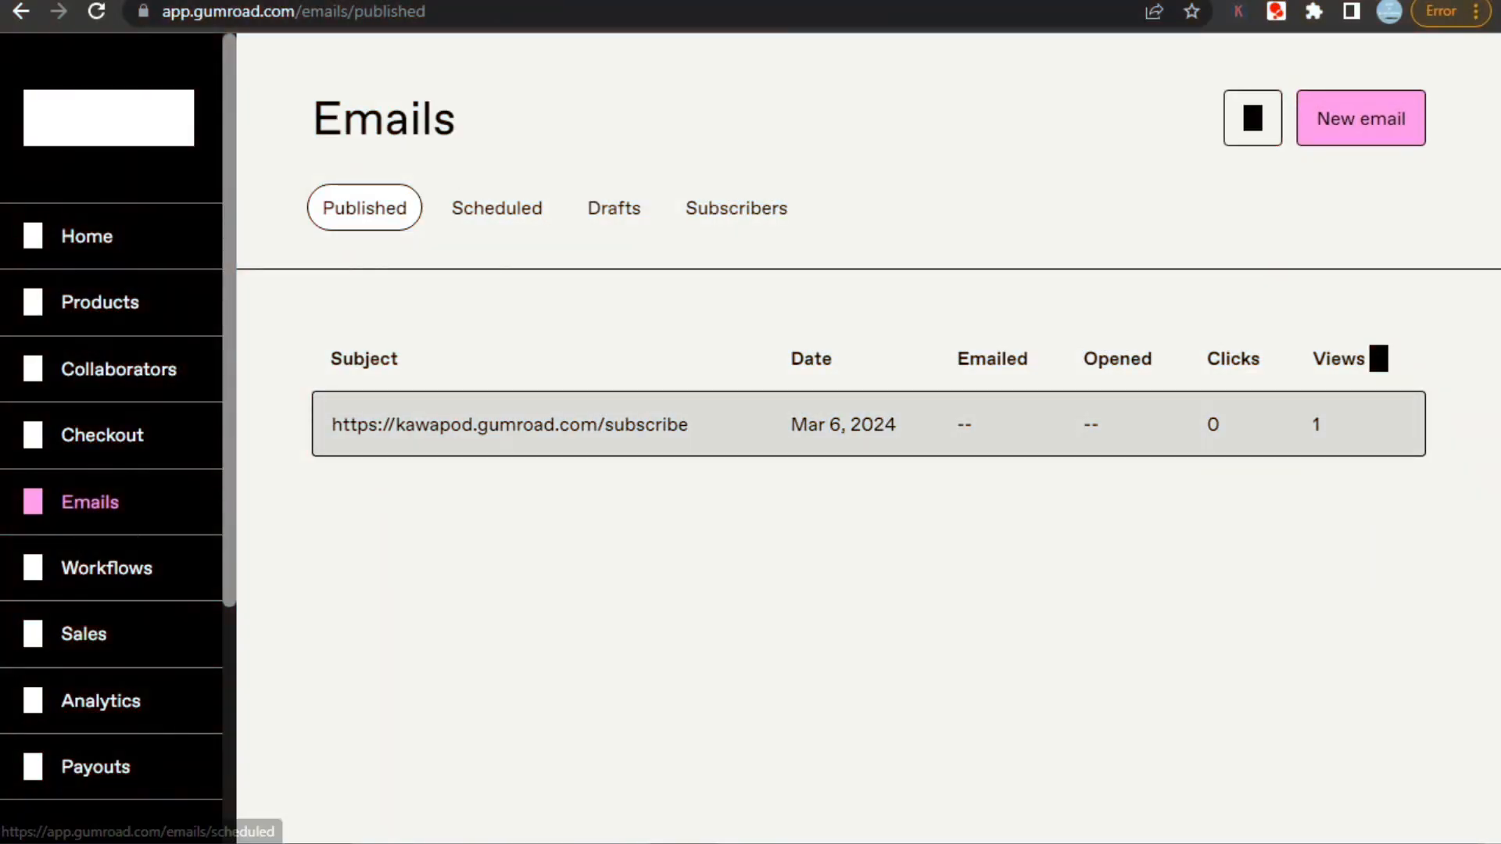
Step: Switch from Gumroad's Emails page to Workflows using the left sidebar
{"action": "left_click", "coordinate": [106, 568]}
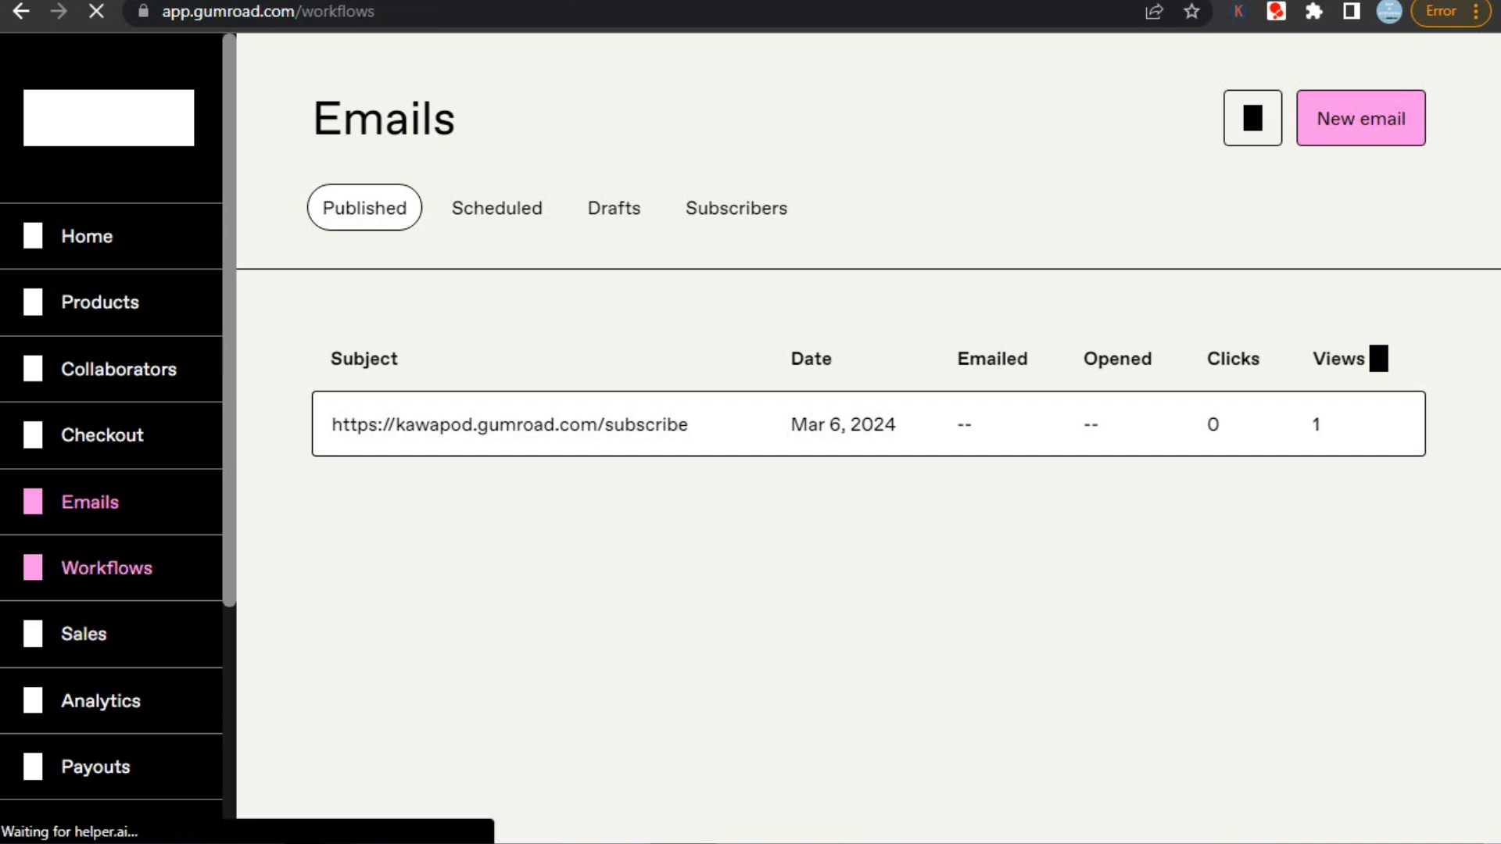
{"action": "left_click", "coordinate": [105, 567]}
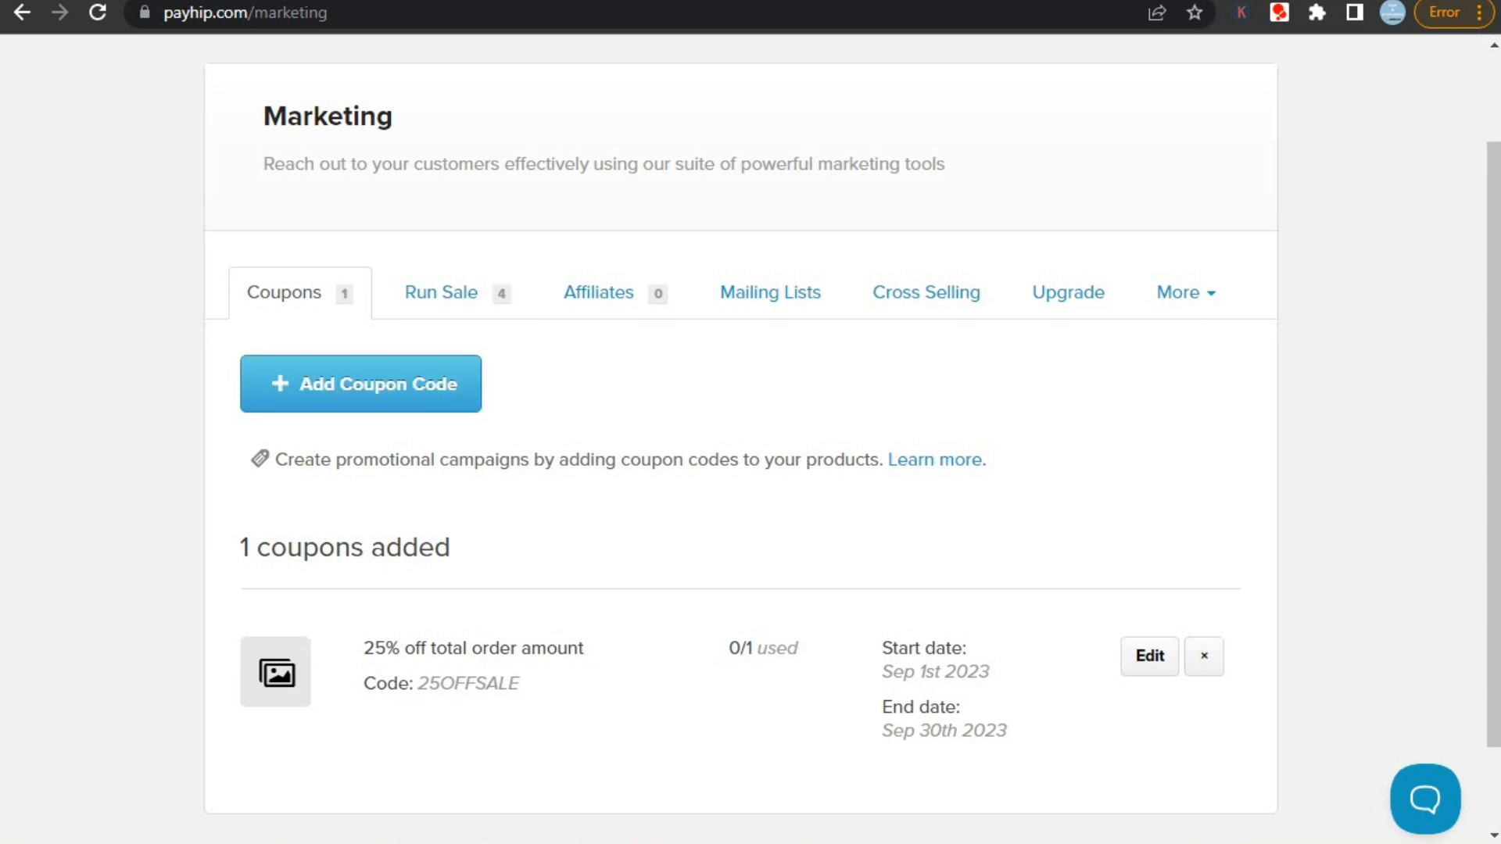
Step: View Payhip's Run Sale, Affiliates, and Mailing Lists marketing sections in turn
{"action": "left_click", "coordinate": [441, 292]}
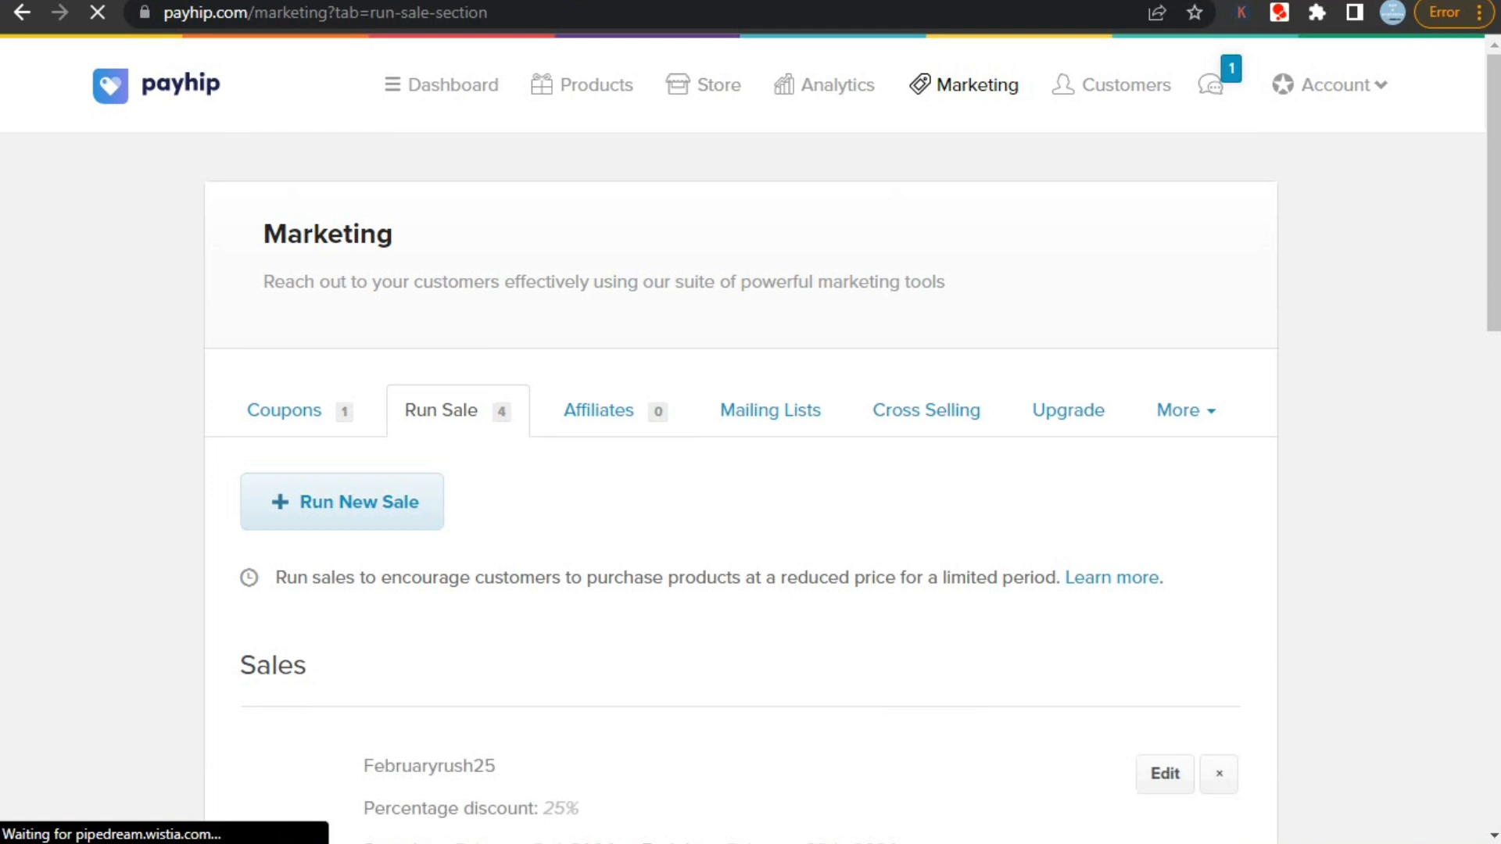
{"action": "left_click", "coordinate": [598, 410]}
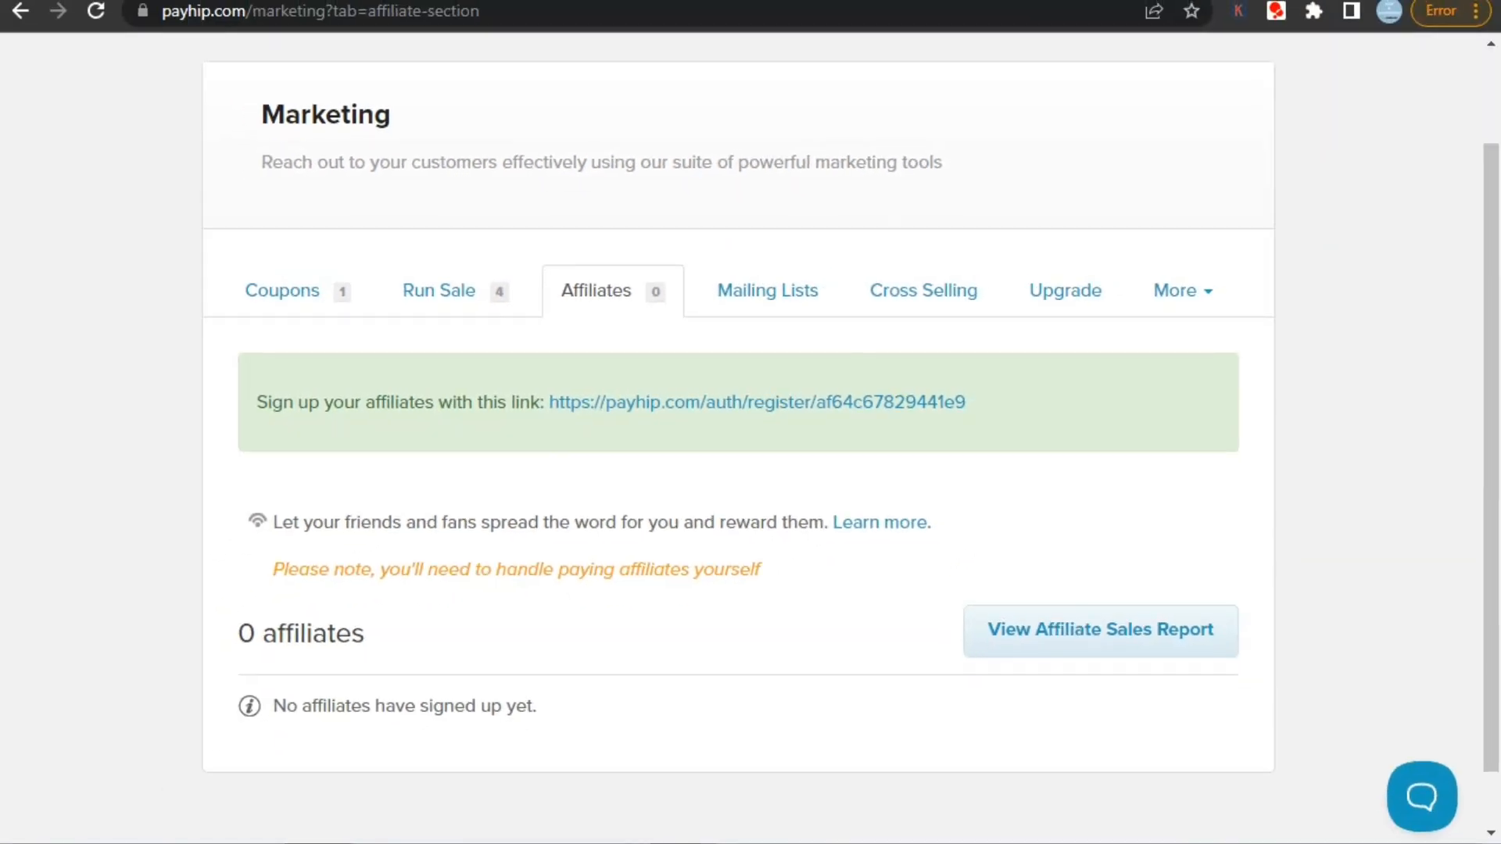
{"action": "left_click", "coordinate": [767, 291]}
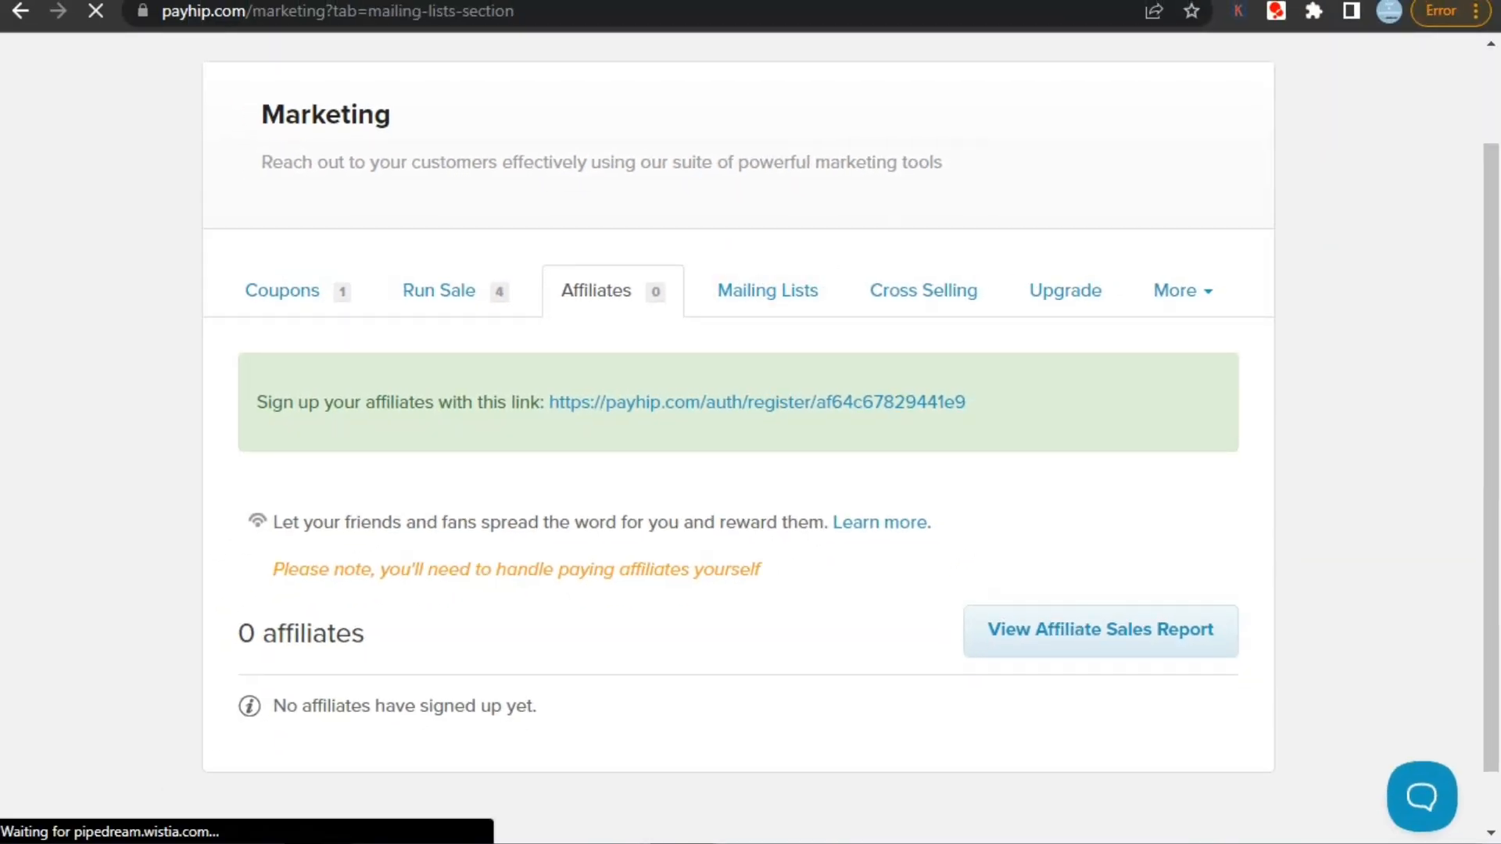
{"action": "left_click", "coordinate": [767, 290]}
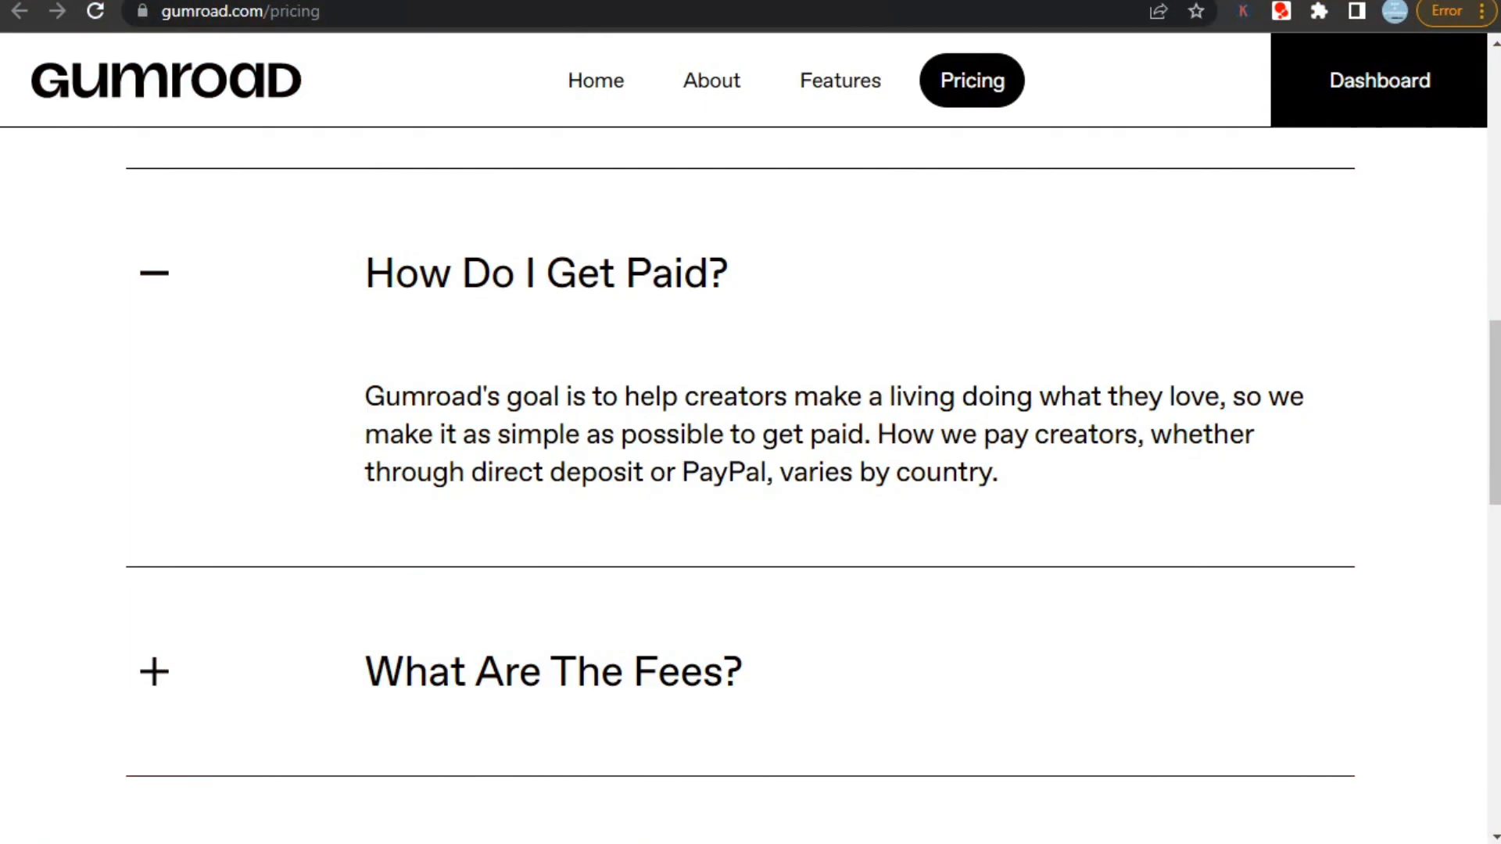
Step: Highlight a line of the 'How Do I Get Paid?' answer on Gumroad's Pricing page
{"action": "left_click_drag", "start_coordinate": [565, 472], "coordinate": [728, 472]}
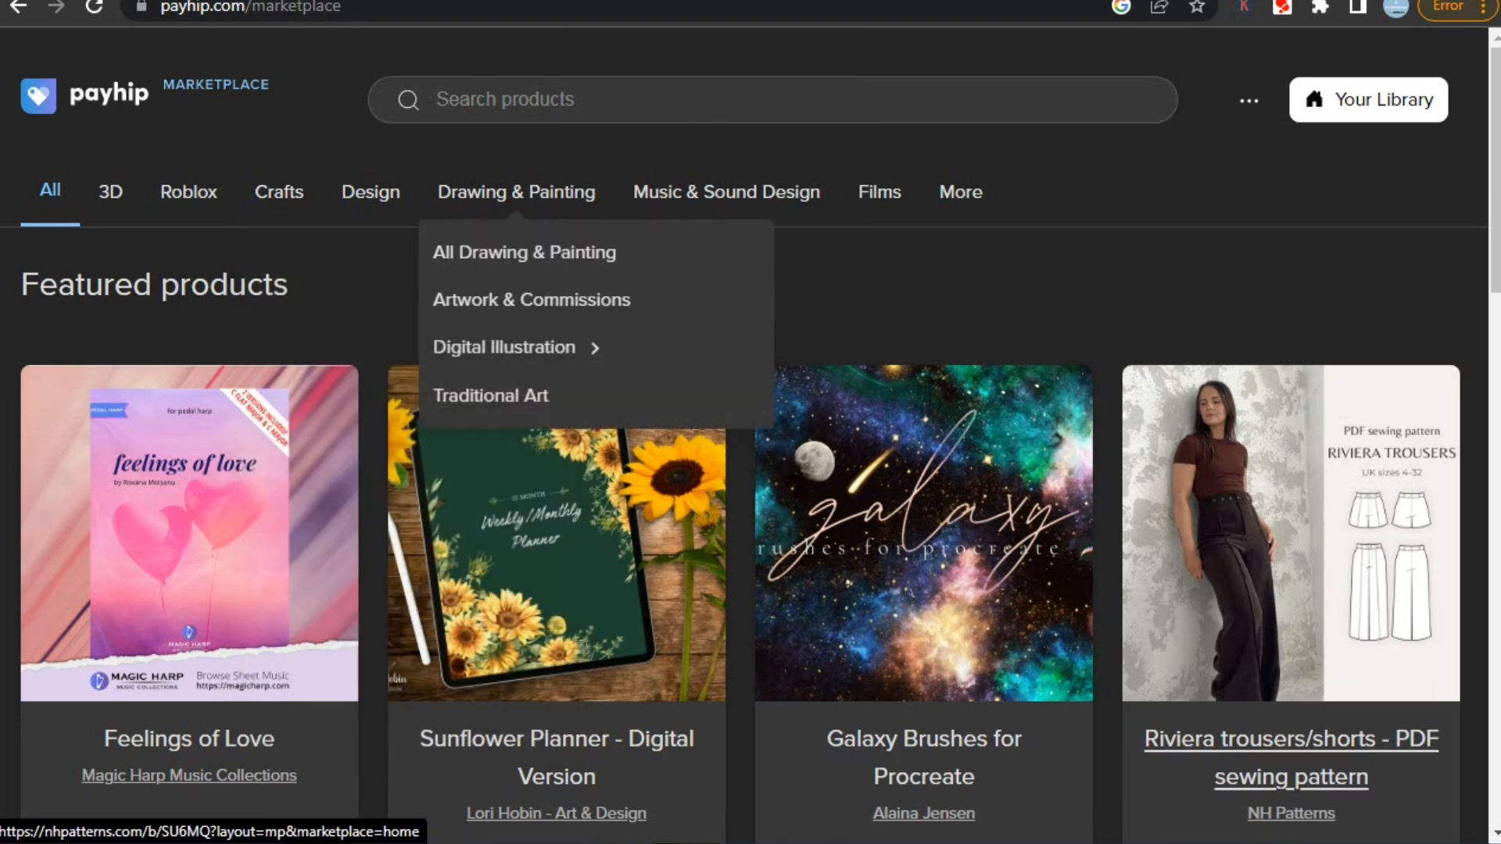
Step: Scroll Payhip's marketplace past featured products to the Explore categories cards
{"action": "scroll", "scroll_direction": "down", "scroll_amount": 3}
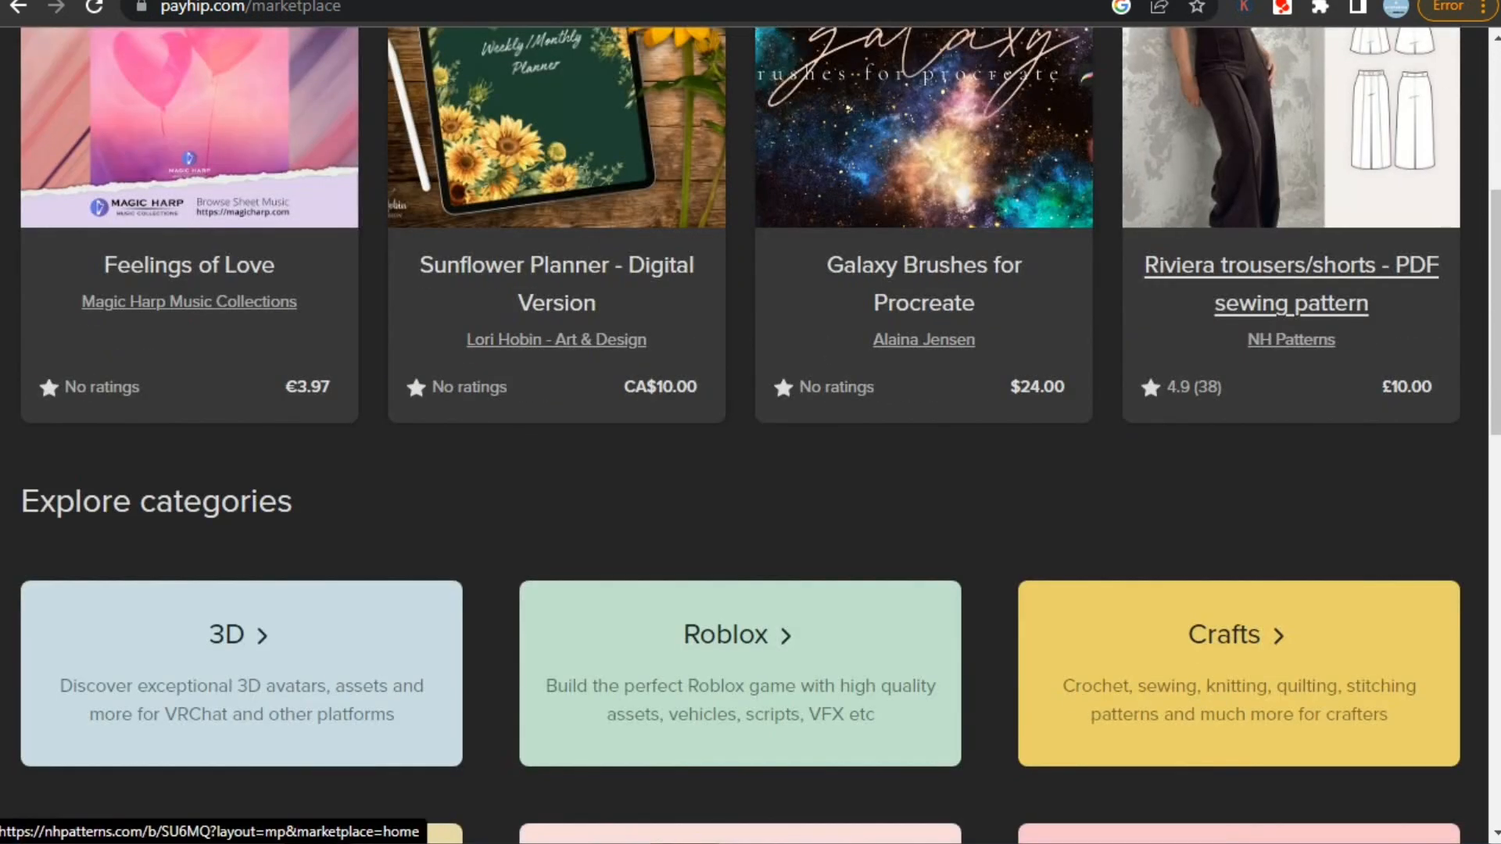
{"action": "scroll", "scroll_direction": "down", "scroll_amount": 3}
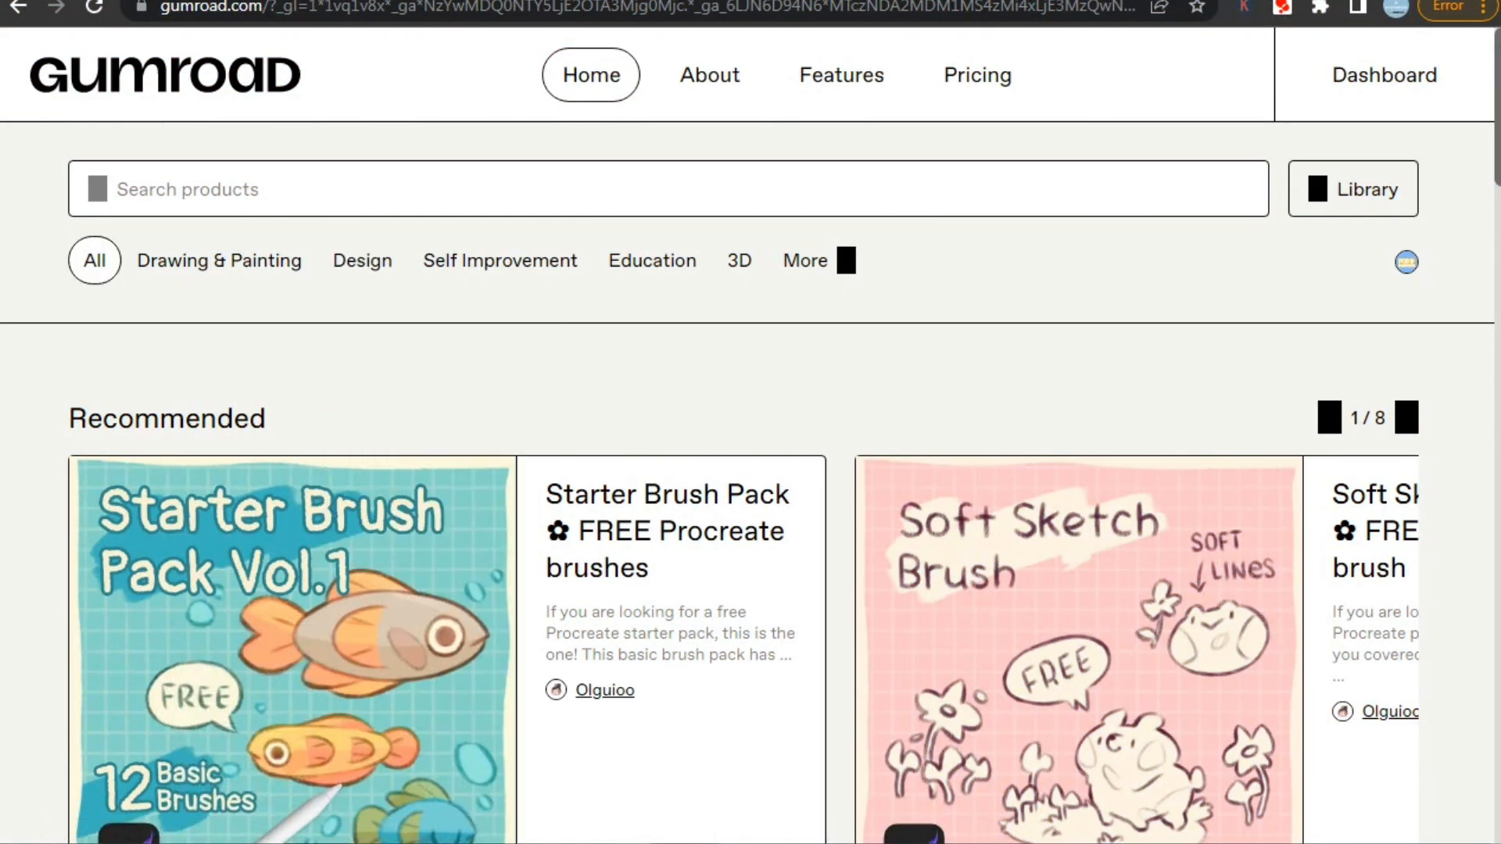
Step: Scroll Gumroad's discover page past Recommended products to Wishlists you might like
{"action": "scroll", "scroll_direction": "down", "scroll_amount": 3}
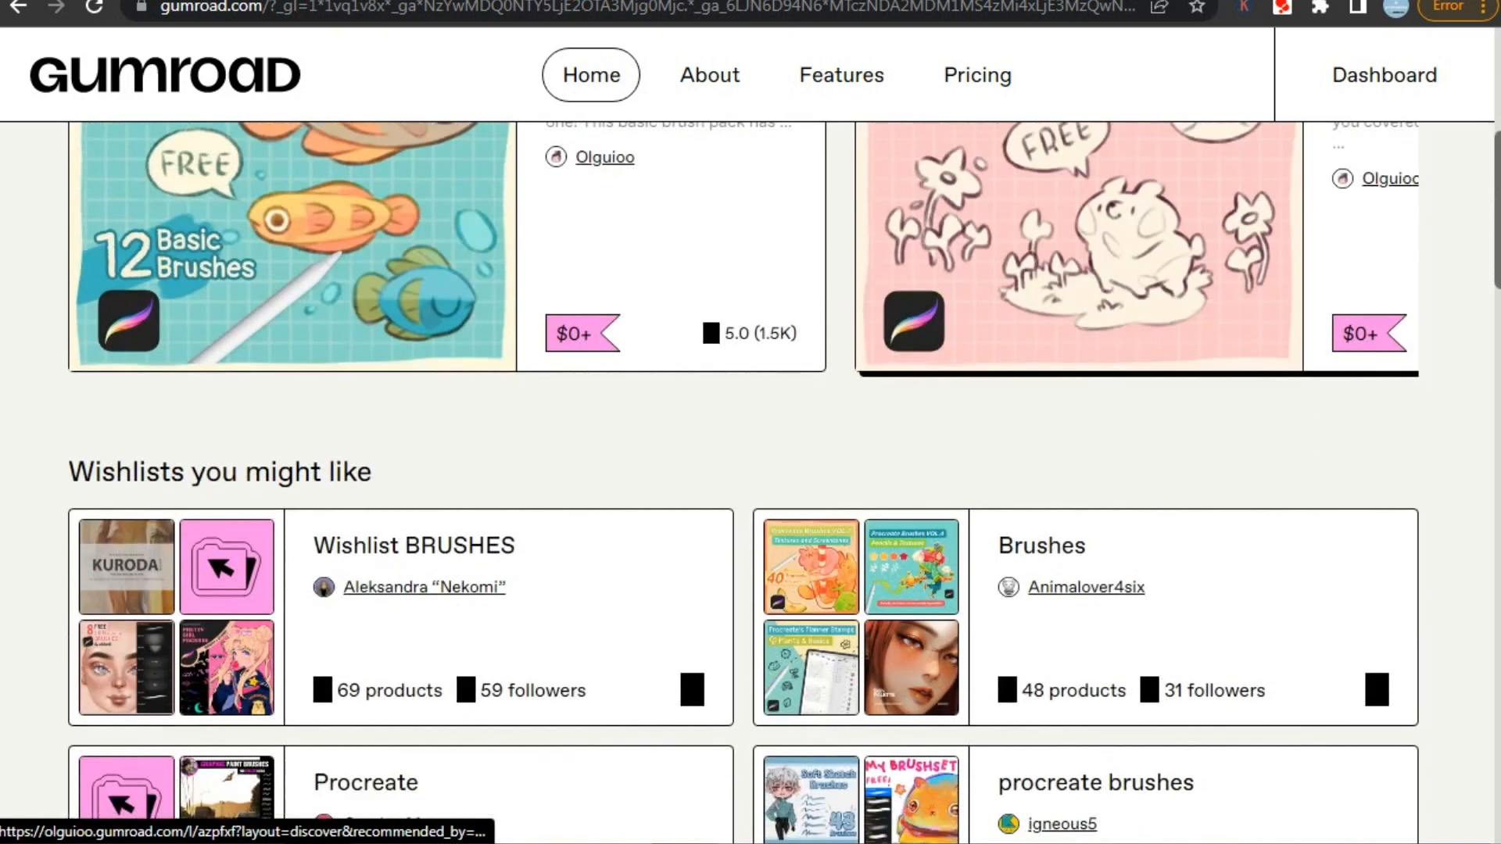
{"action": "scroll", "scroll_direction": "down", "scroll_amount": 3}
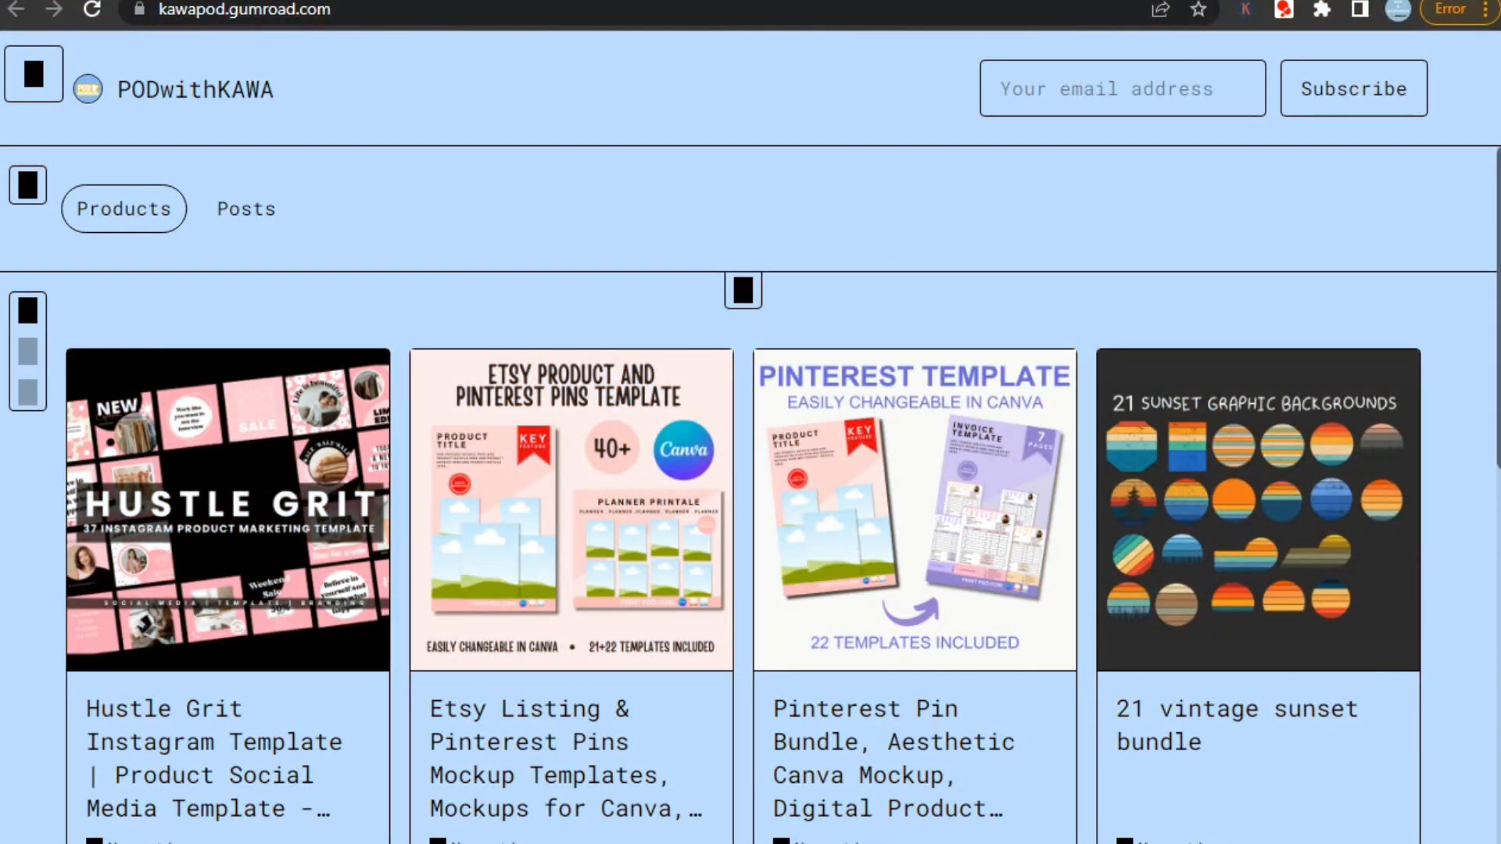
Step: Scroll through PODwithKAWA's product cards and prices on kawapod.gumroad.com
{"action": "scroll", "scroll_direction": "down", "scroll_amount": 3}
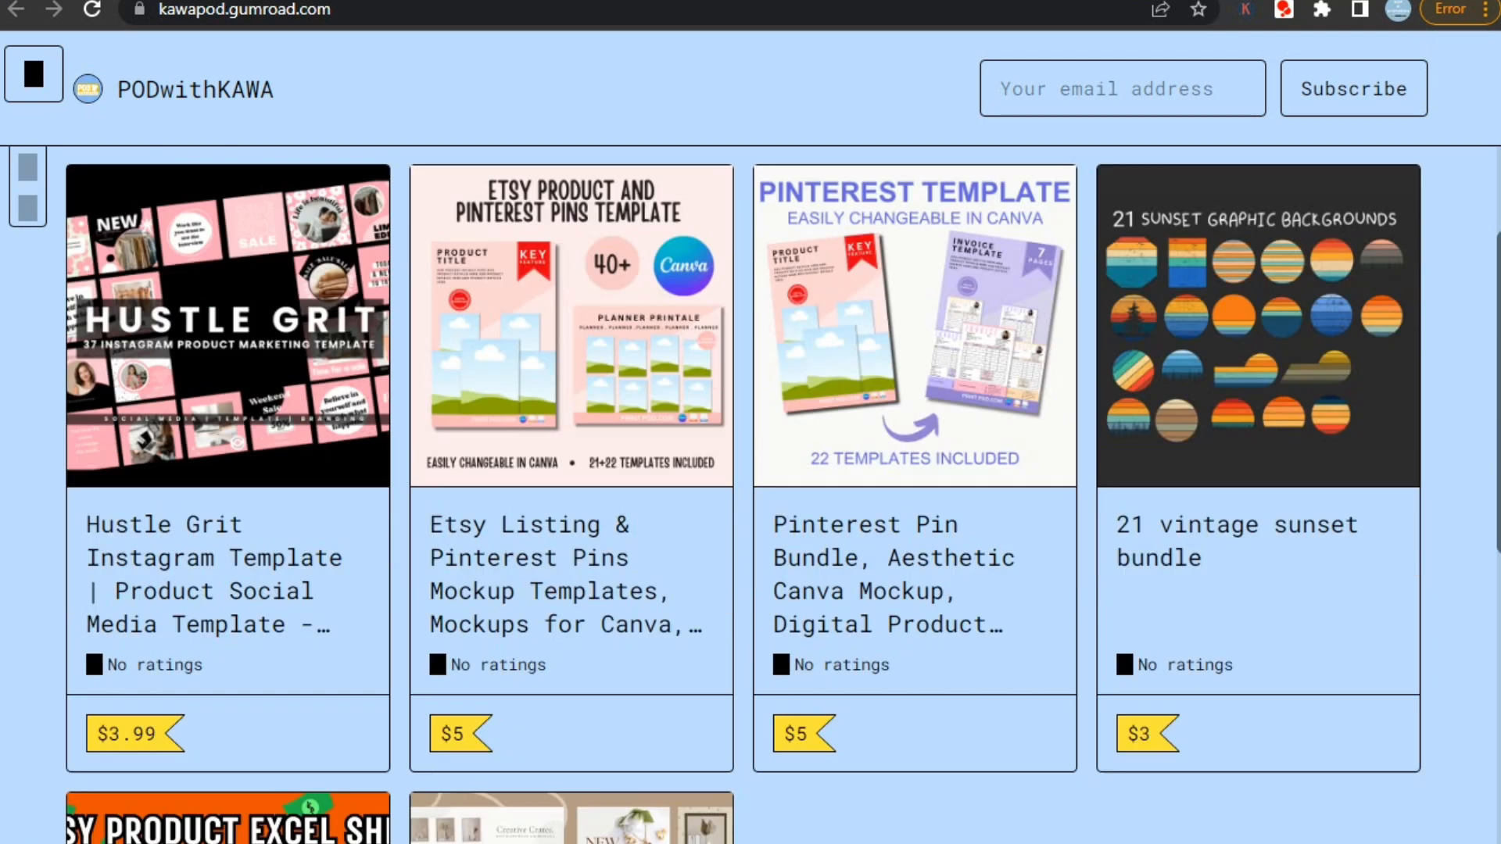
{"action": "scroll", "scroll_direction": "down", "scroll_amount": 3}
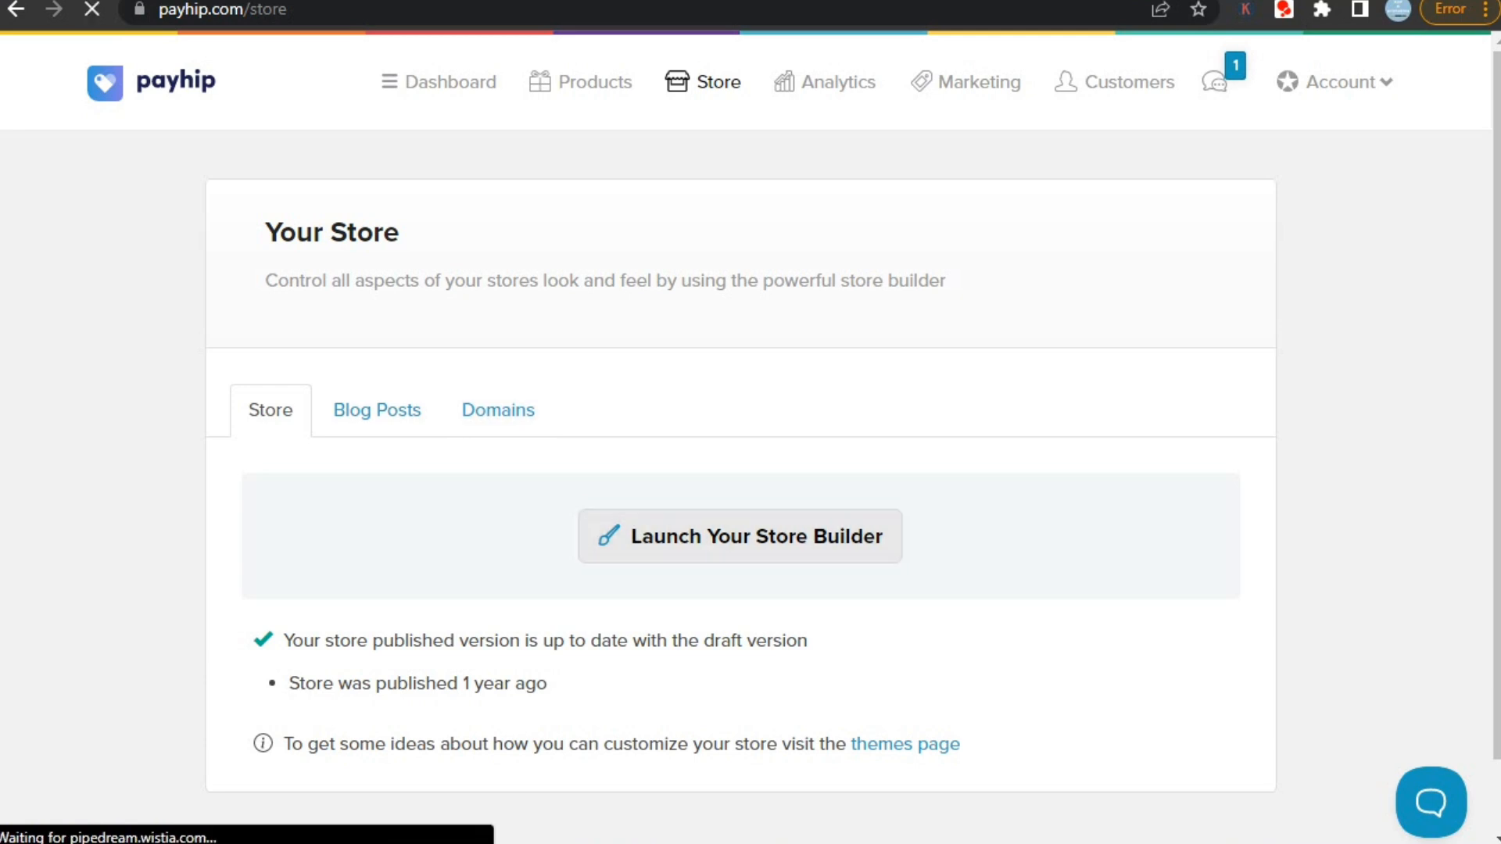
Step: Launch the store builder, set product card spacing to 31, and set Show price to No
{"action": "left_click", "coordinate": [739, 537]}
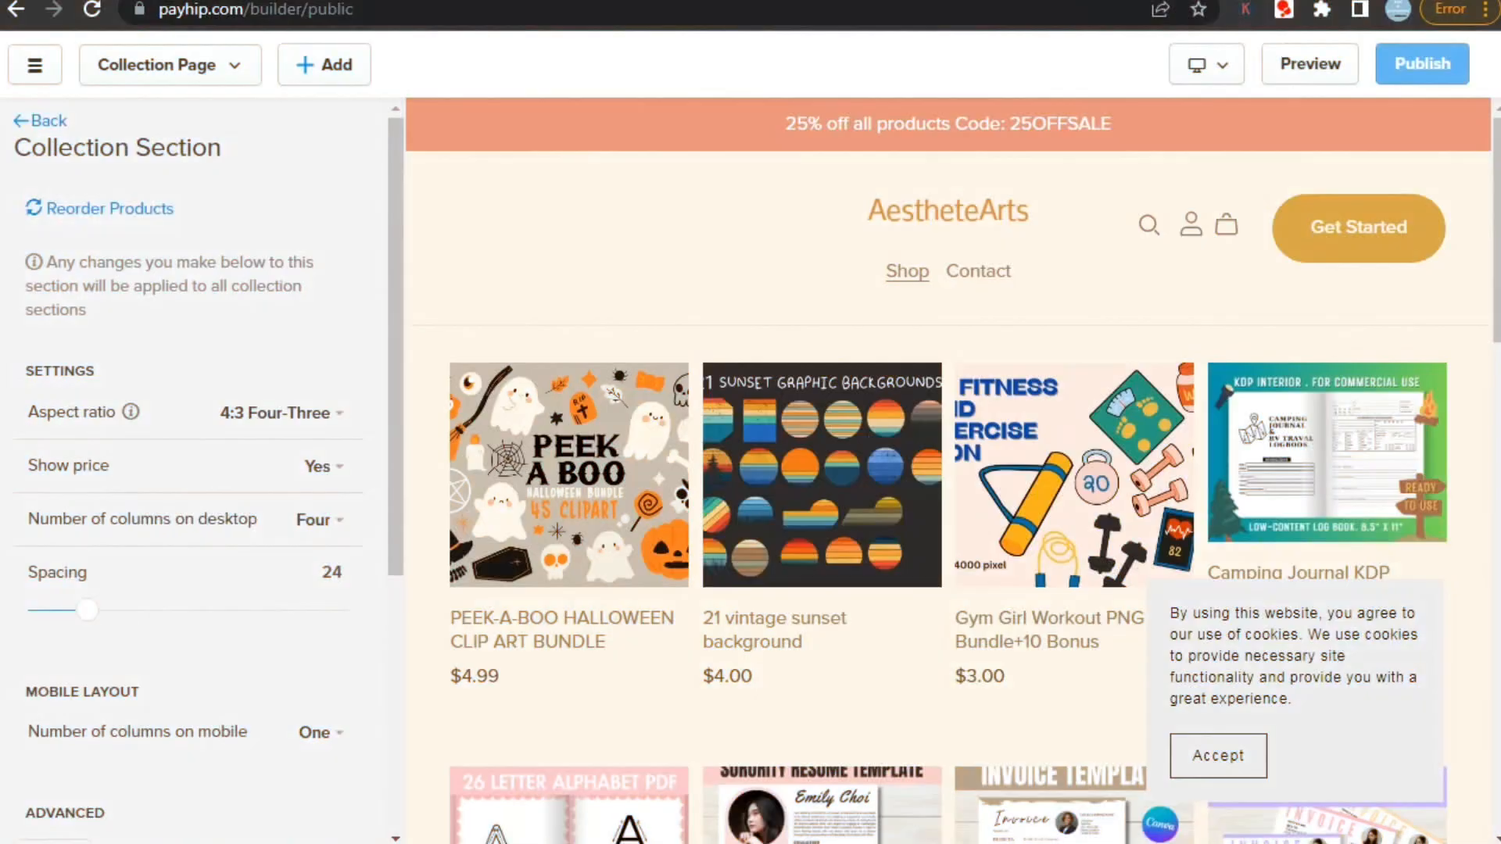
{"action": "left_click_drag", "start_coordinate": [89, 610], "coordinate": [129, 610]}
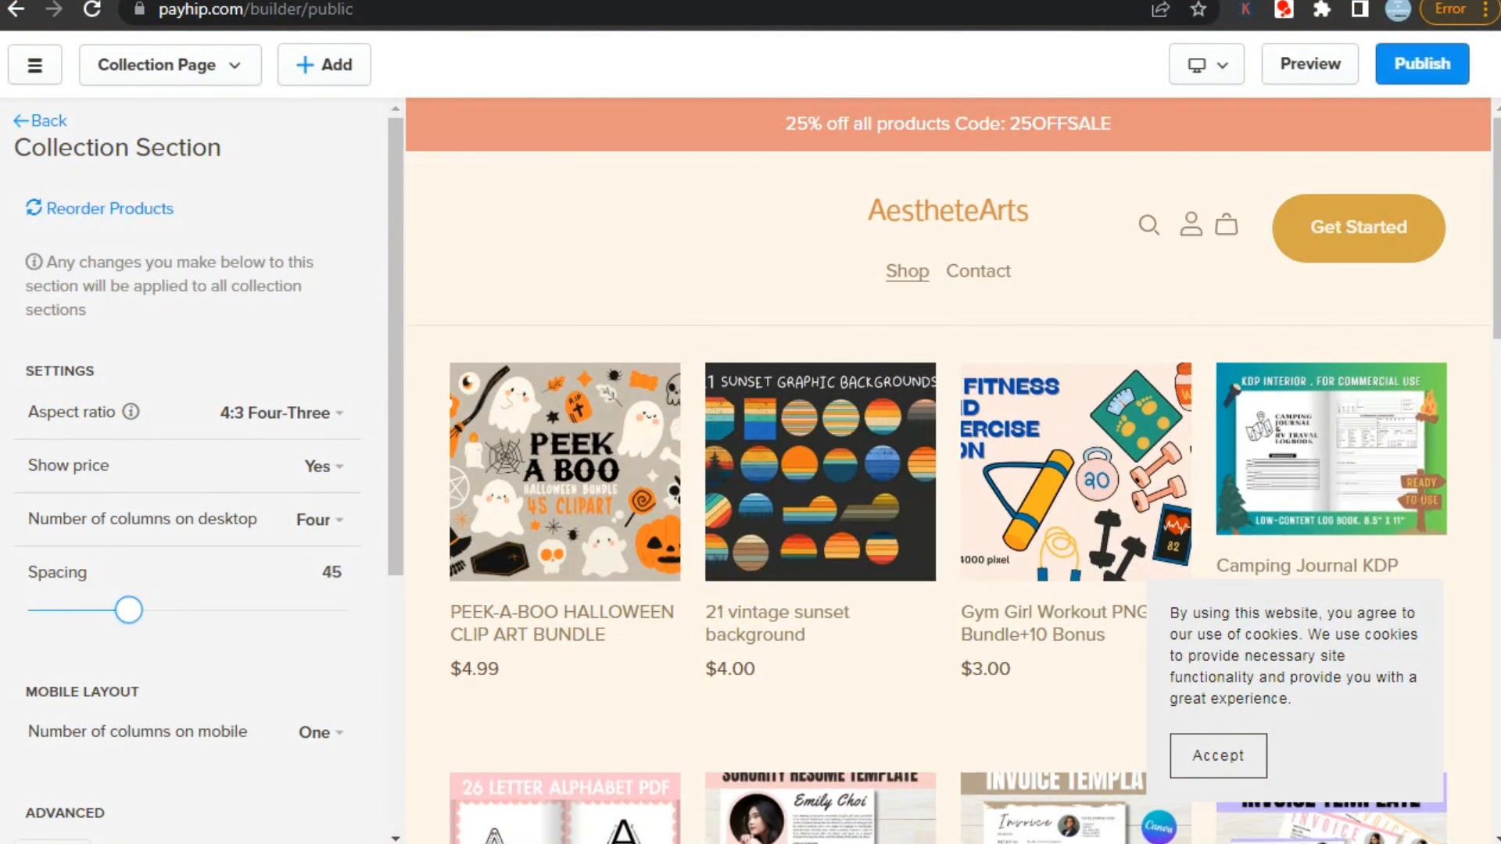
{"action": "left_click_drag", "start_coordinate": [129, 610], "coordinate": [95, 622]}
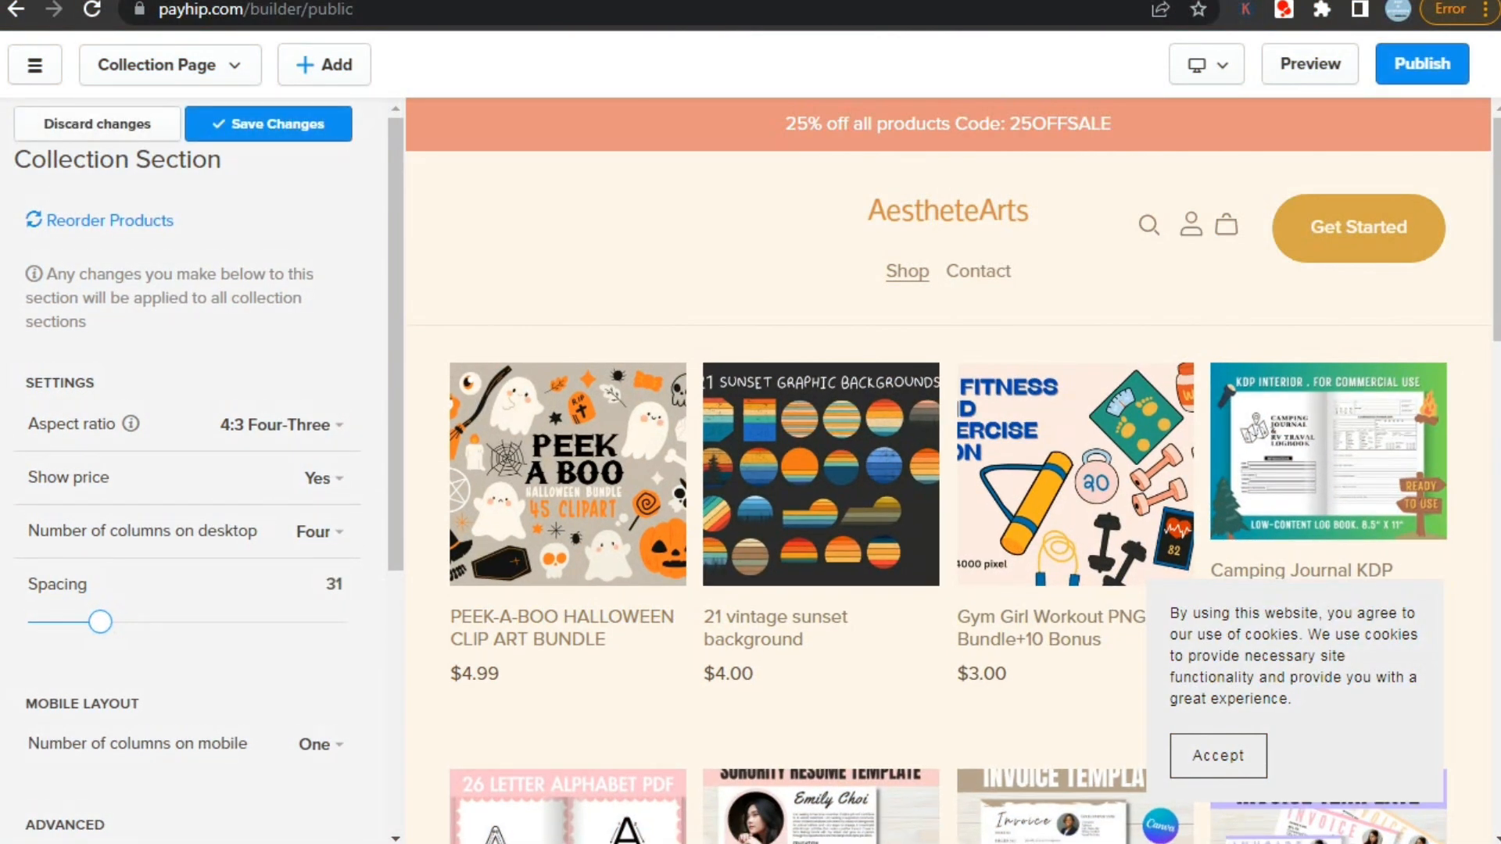
{"action": "left_click", "coordinate": [322, 478]}
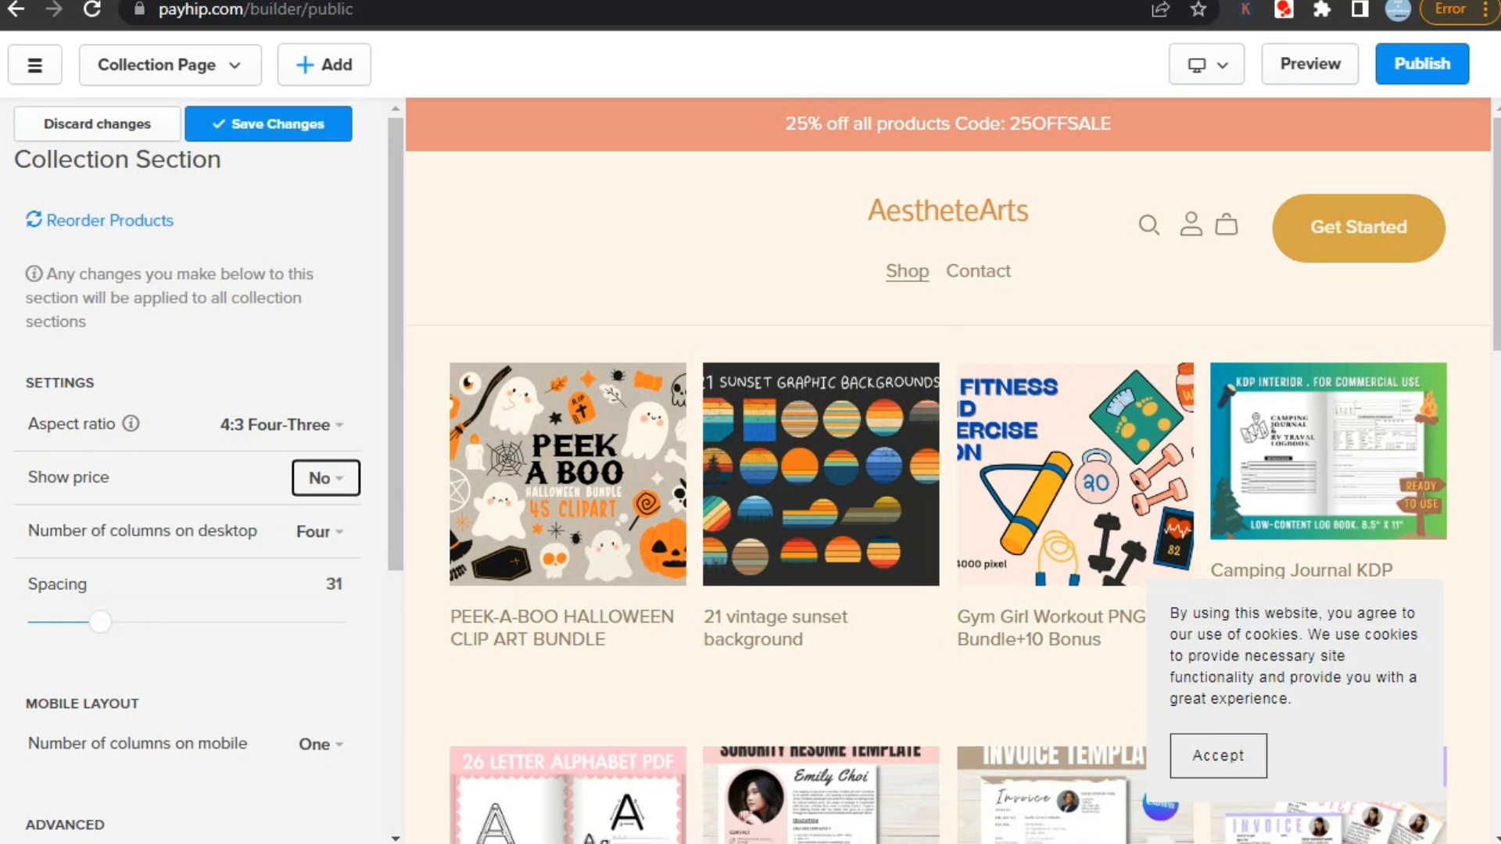